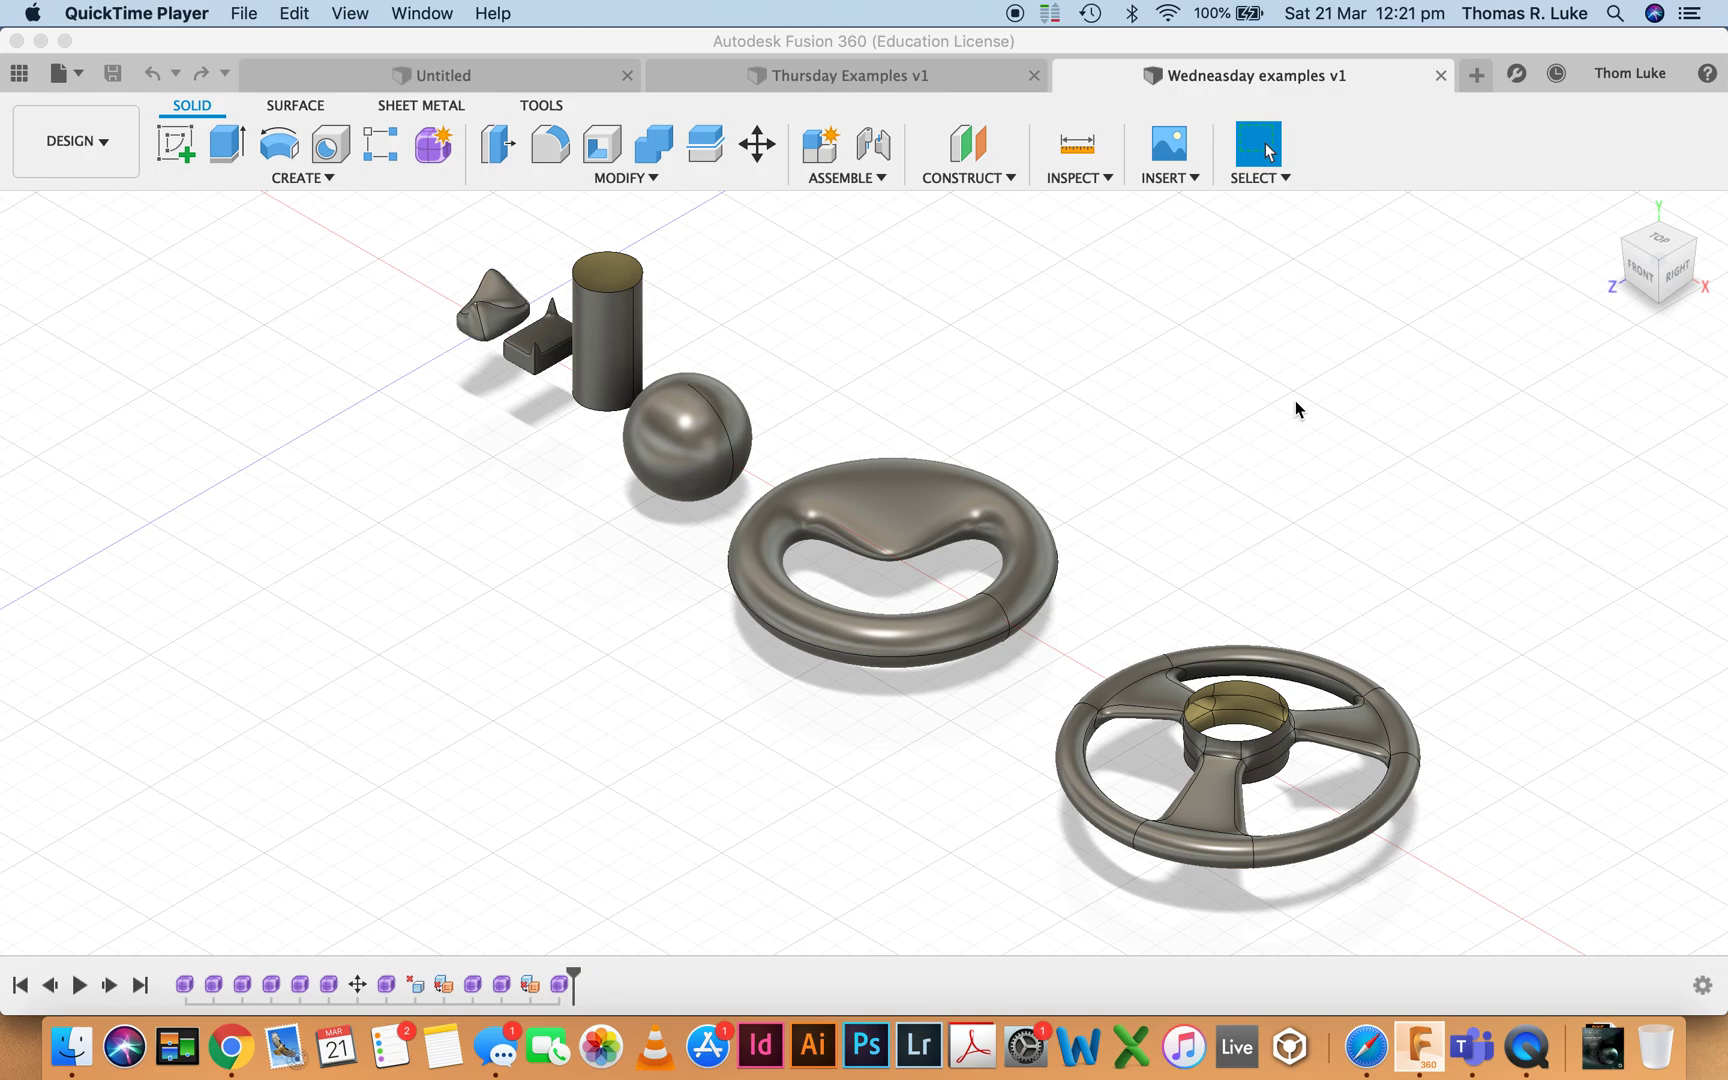
pyautogui.moveTo(1280, 406)
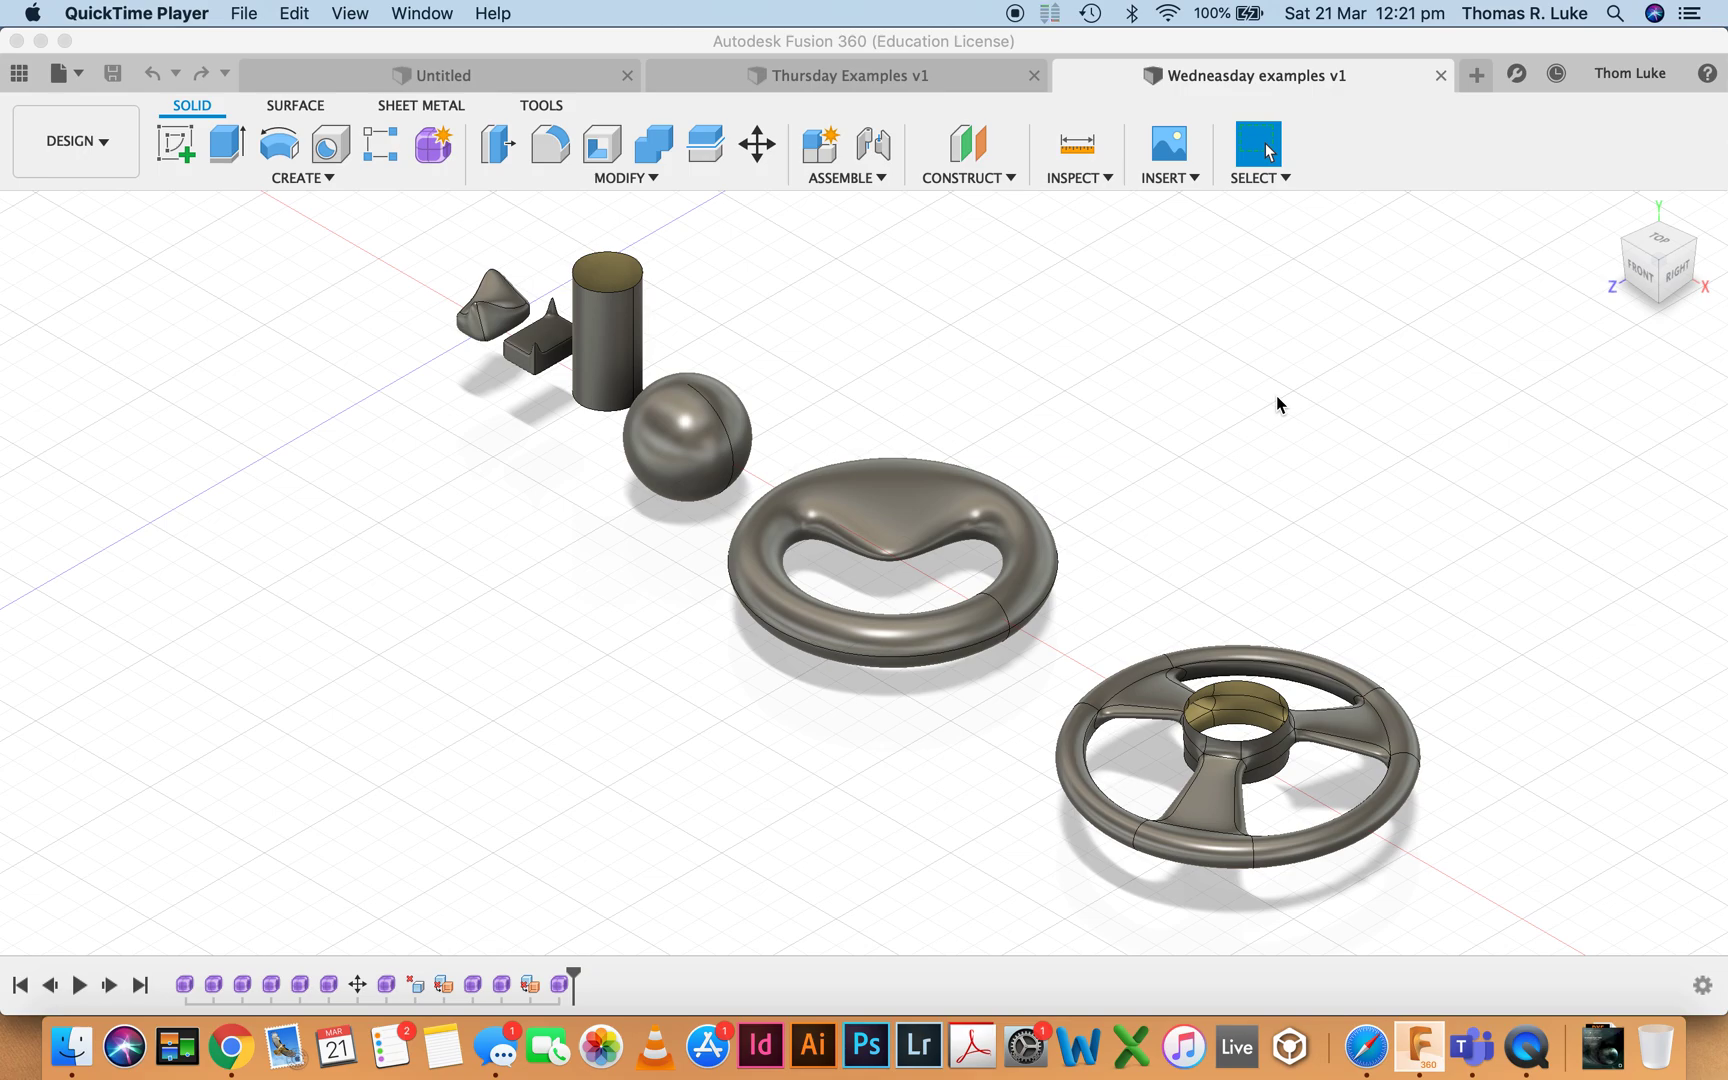
pyautogui.moveTo(1240, 440)
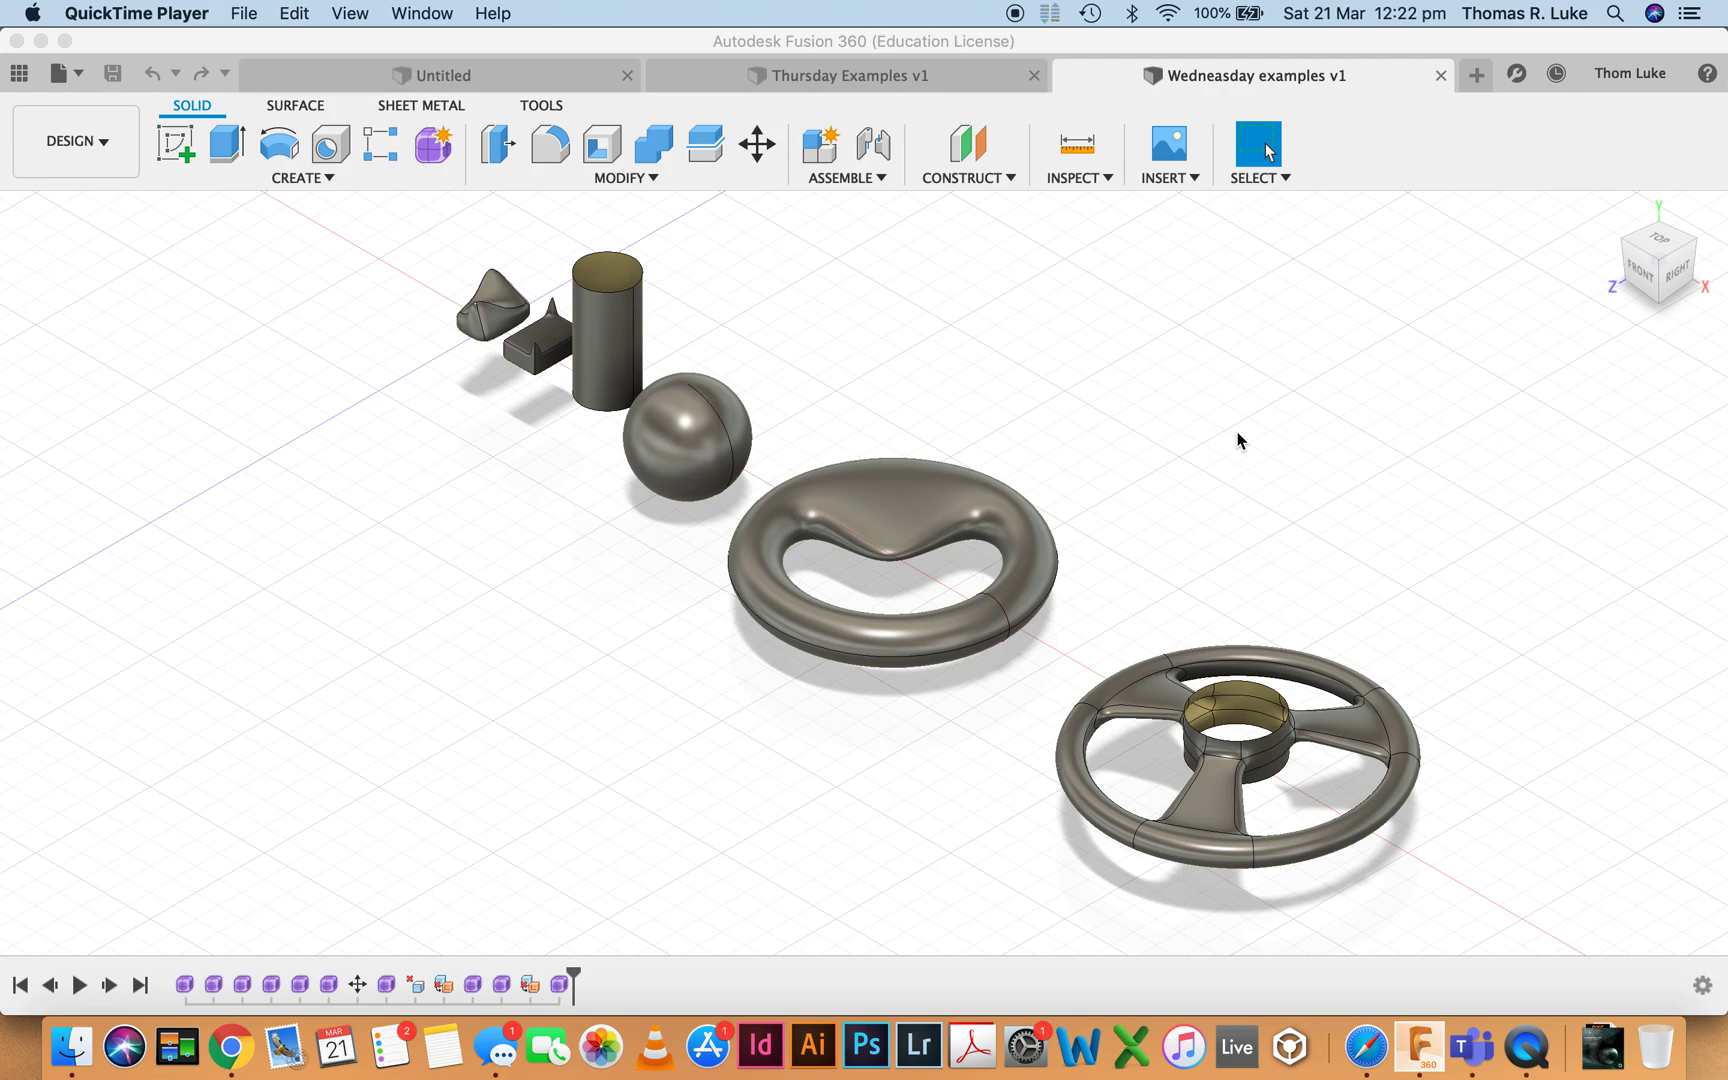
pyautogui.moveTo(904, 378)
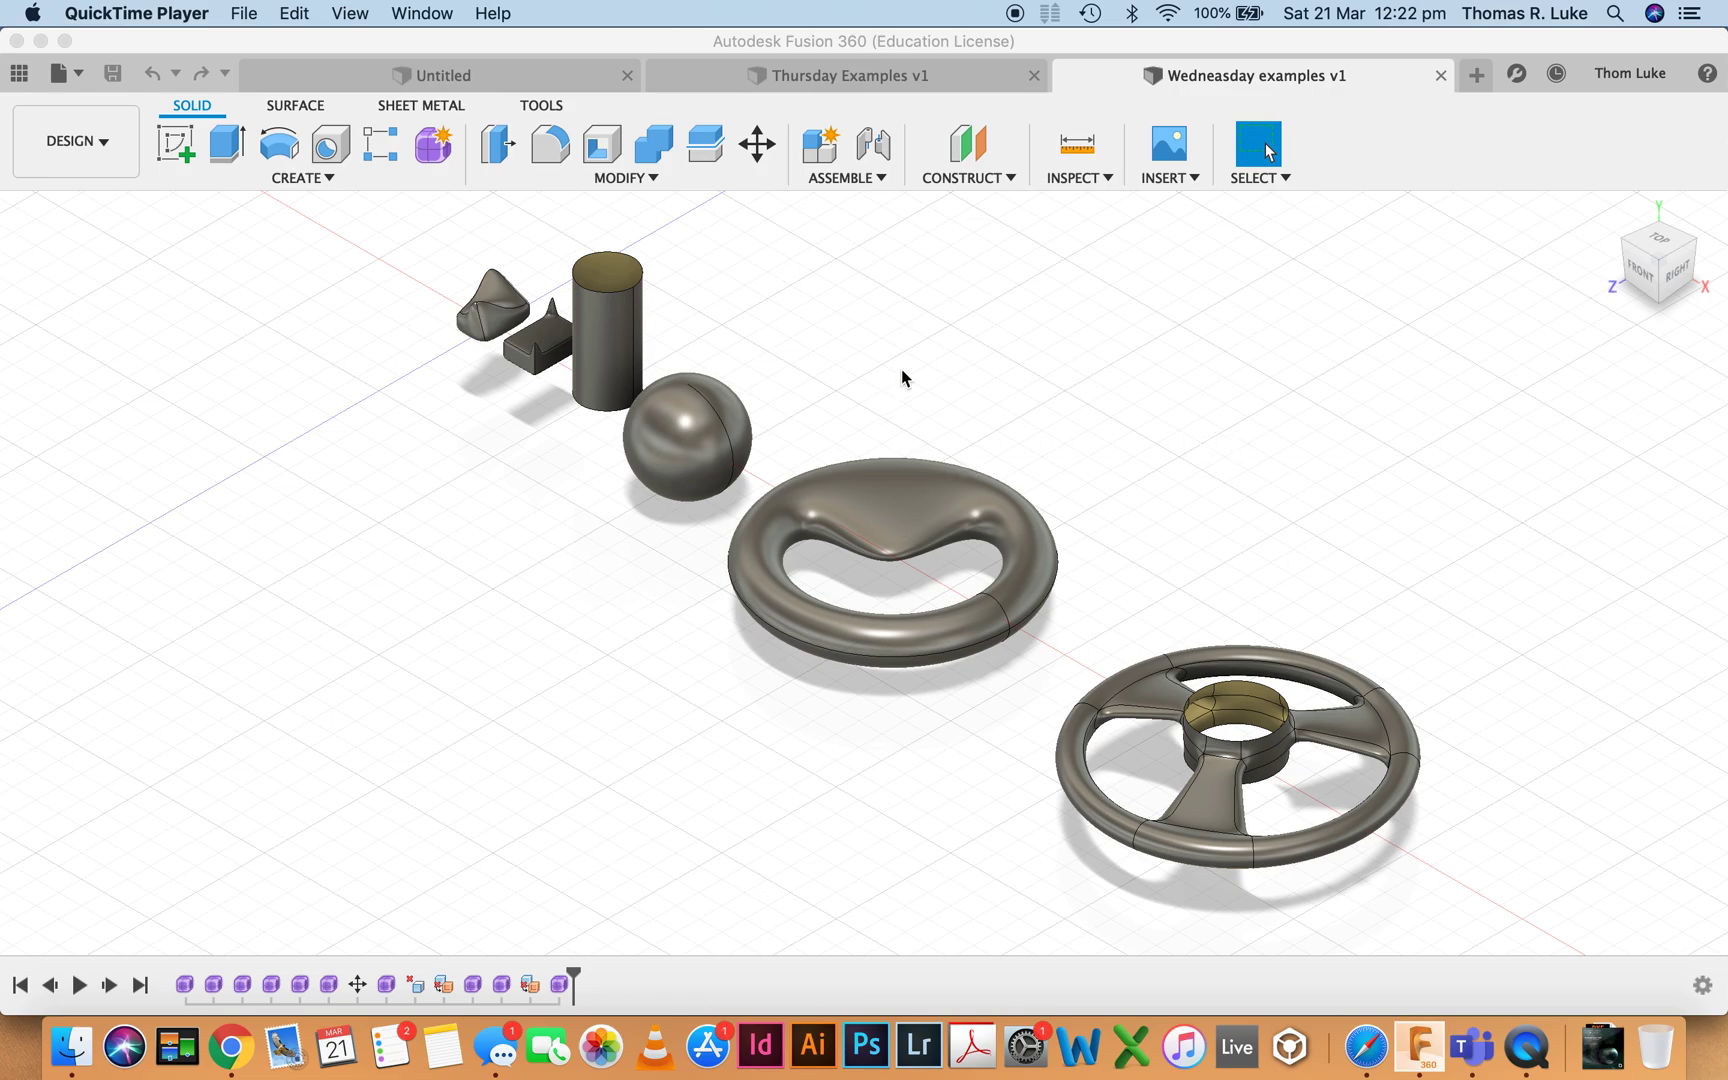
pyautogui.moveTo(948, 756)
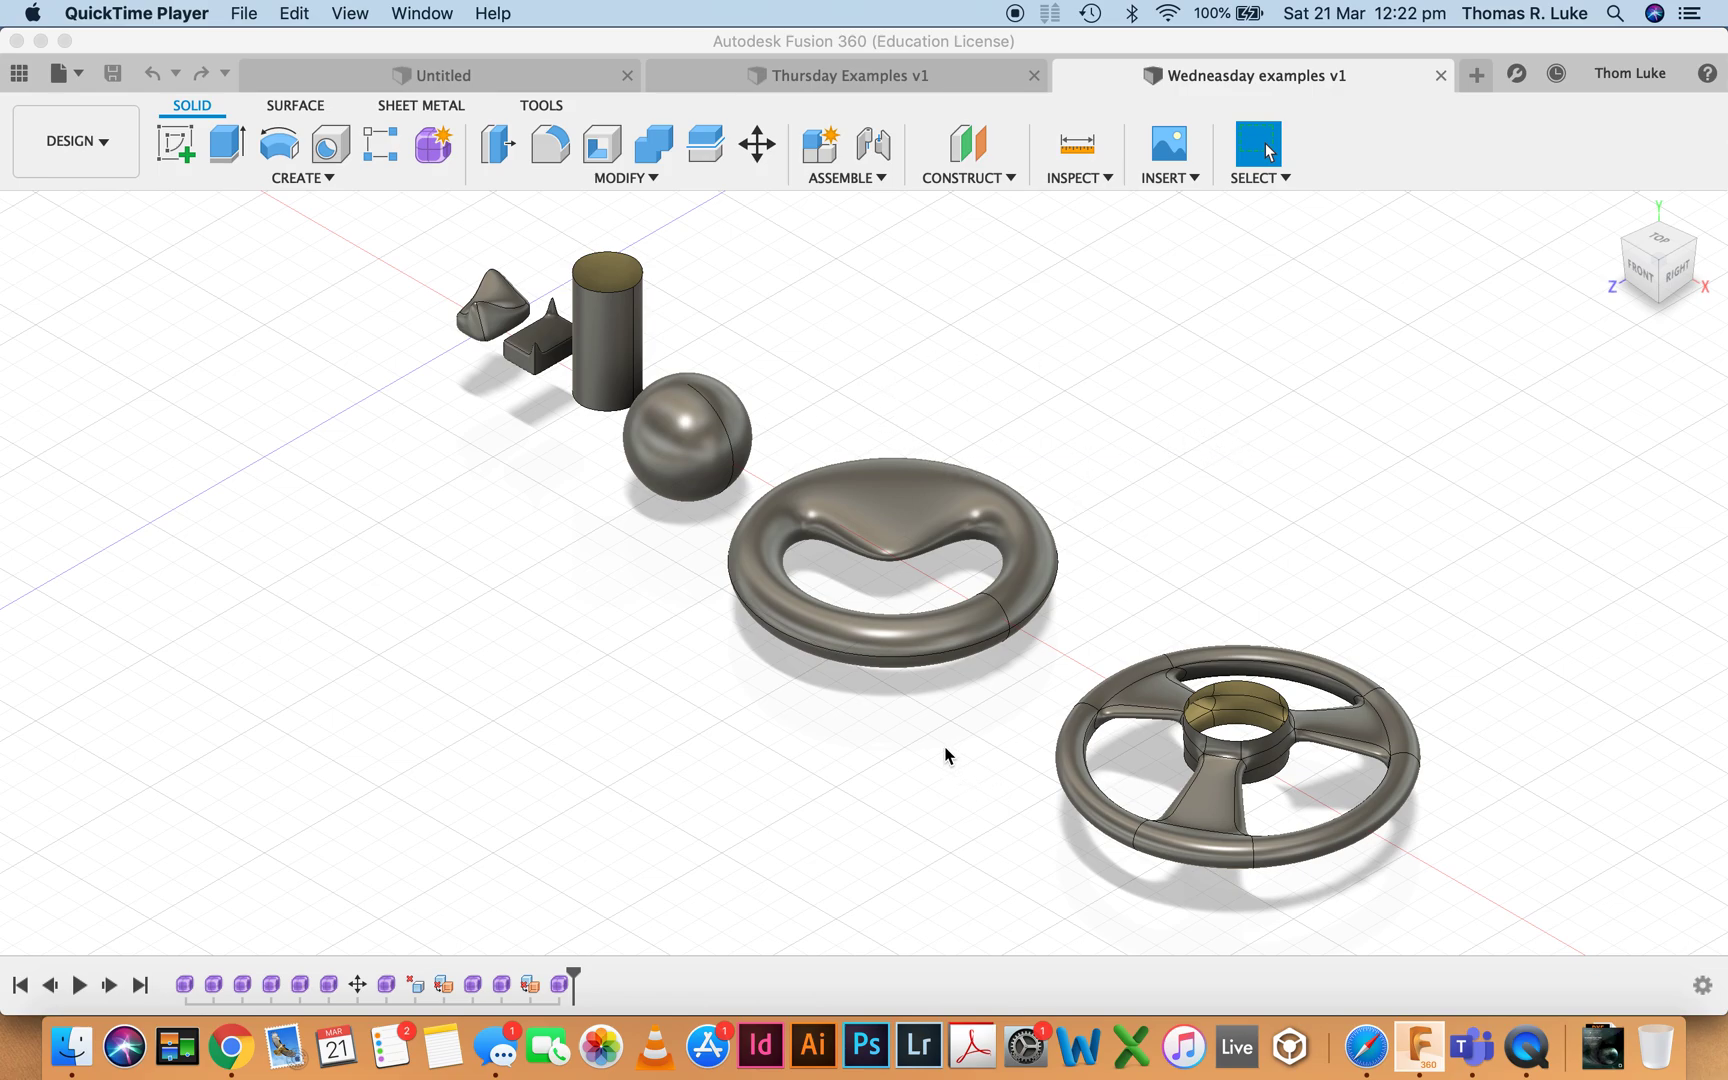
pyautogui.moveTo(910, 688)
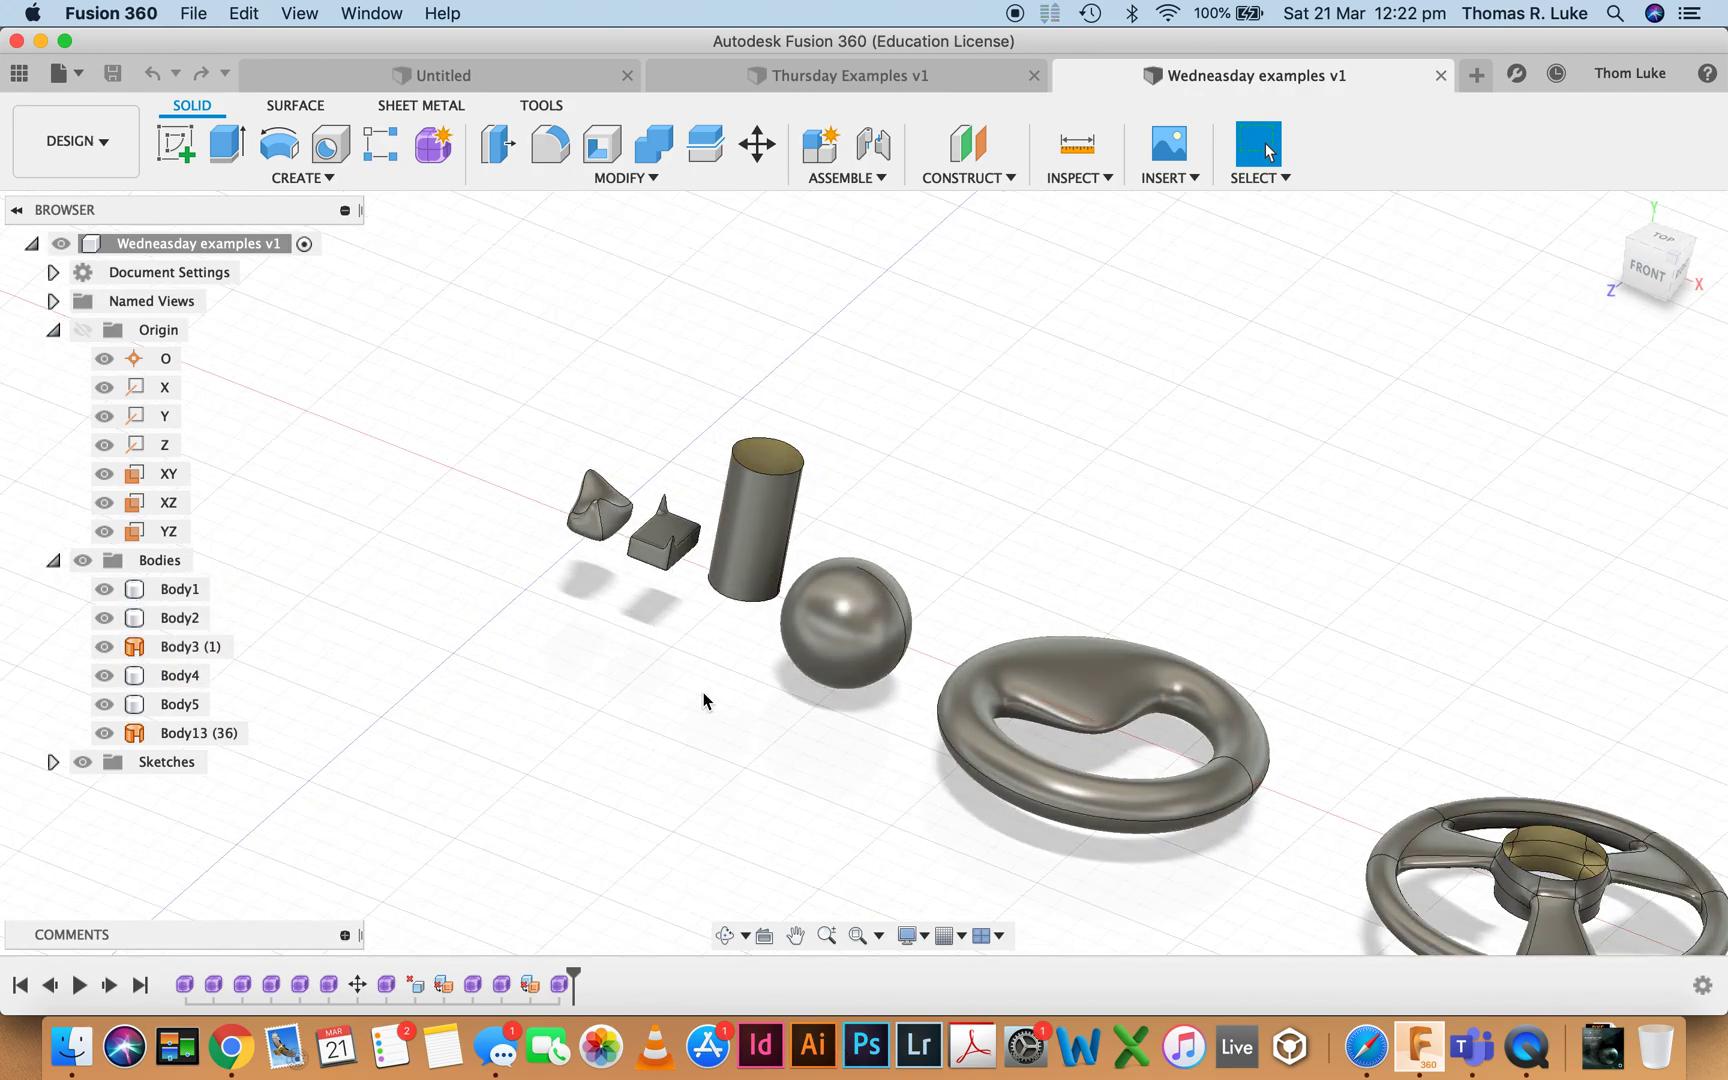
pyautogui.moveTo(716, 638)
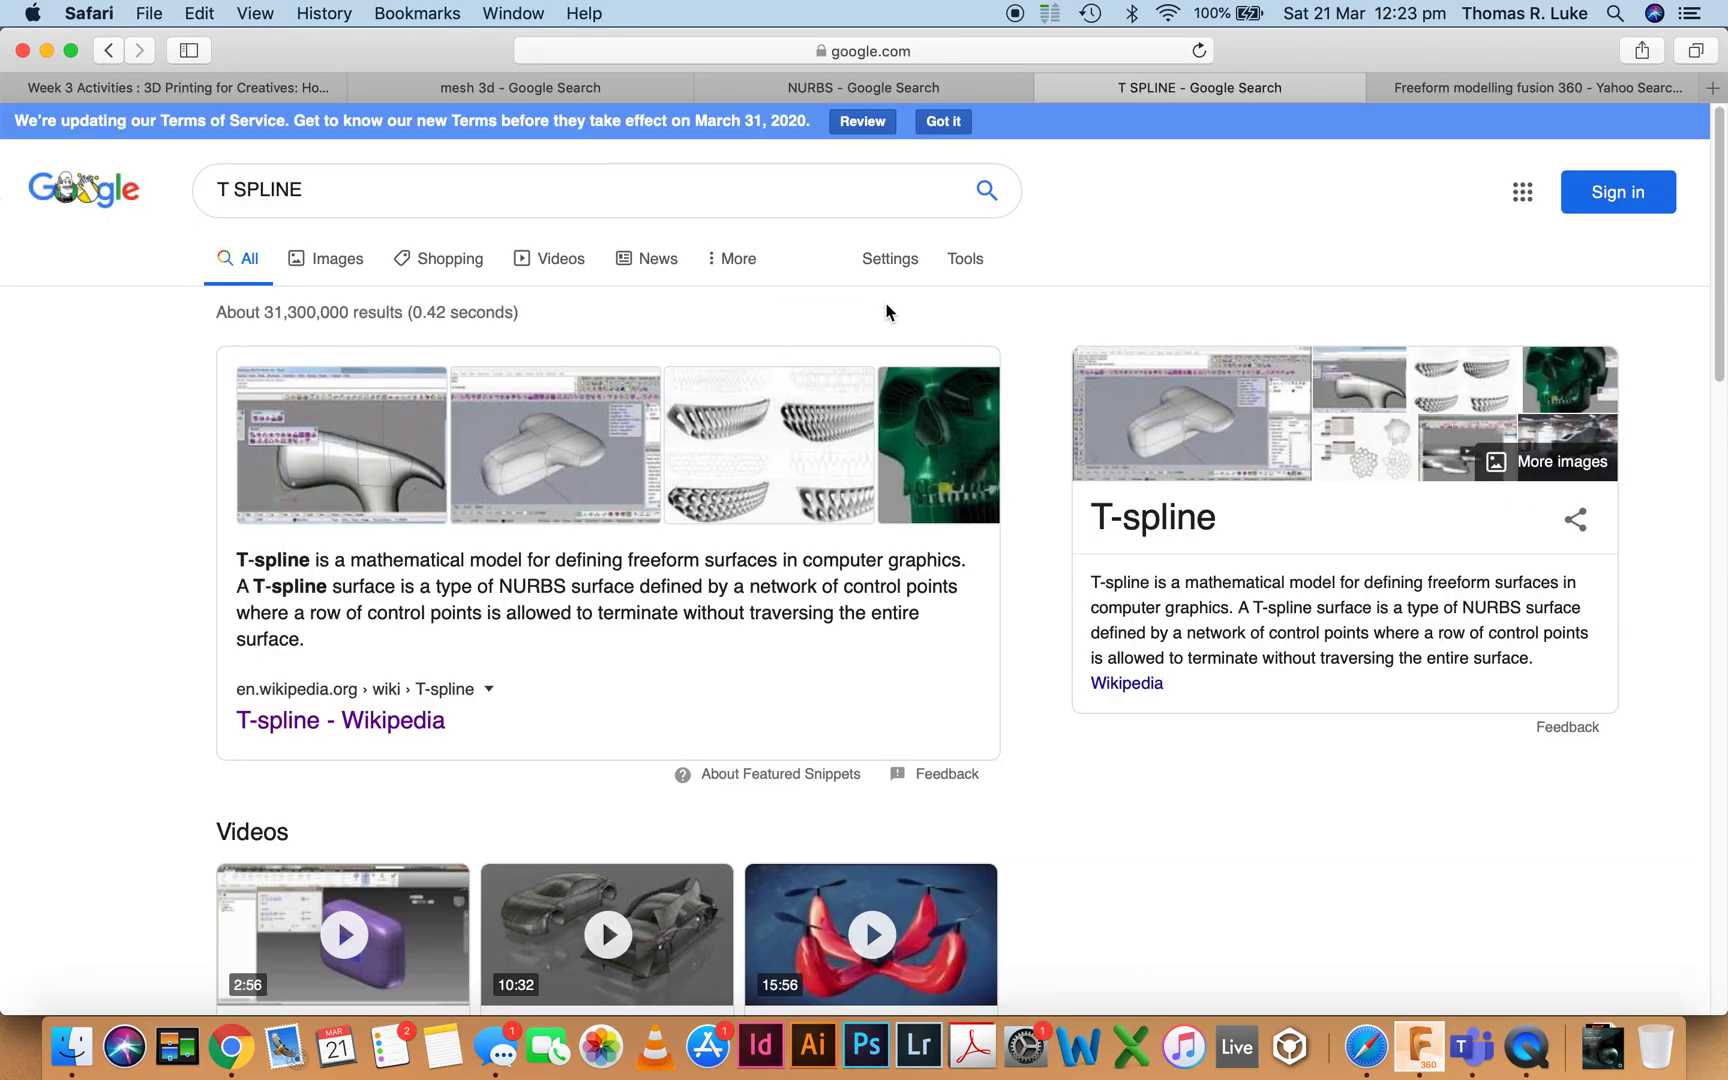
pyautogui.moveTo(274, 484)
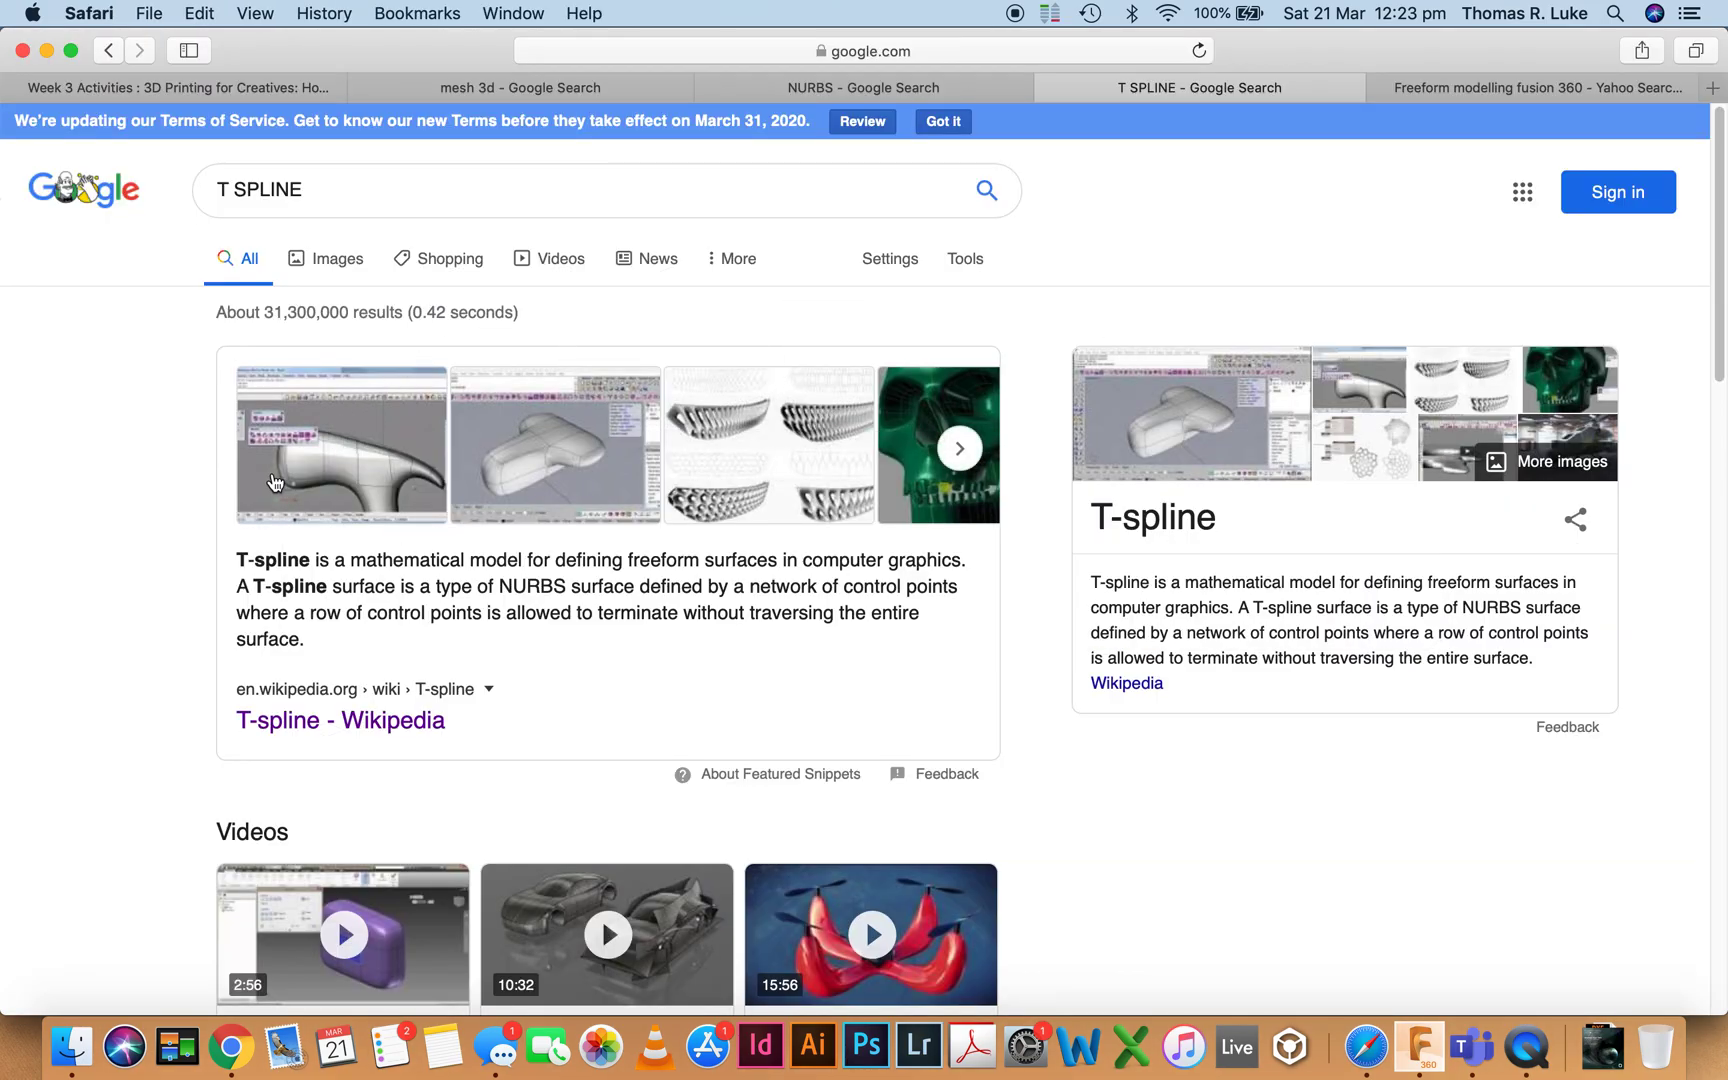
pyautogui.moveTo(118, 504)
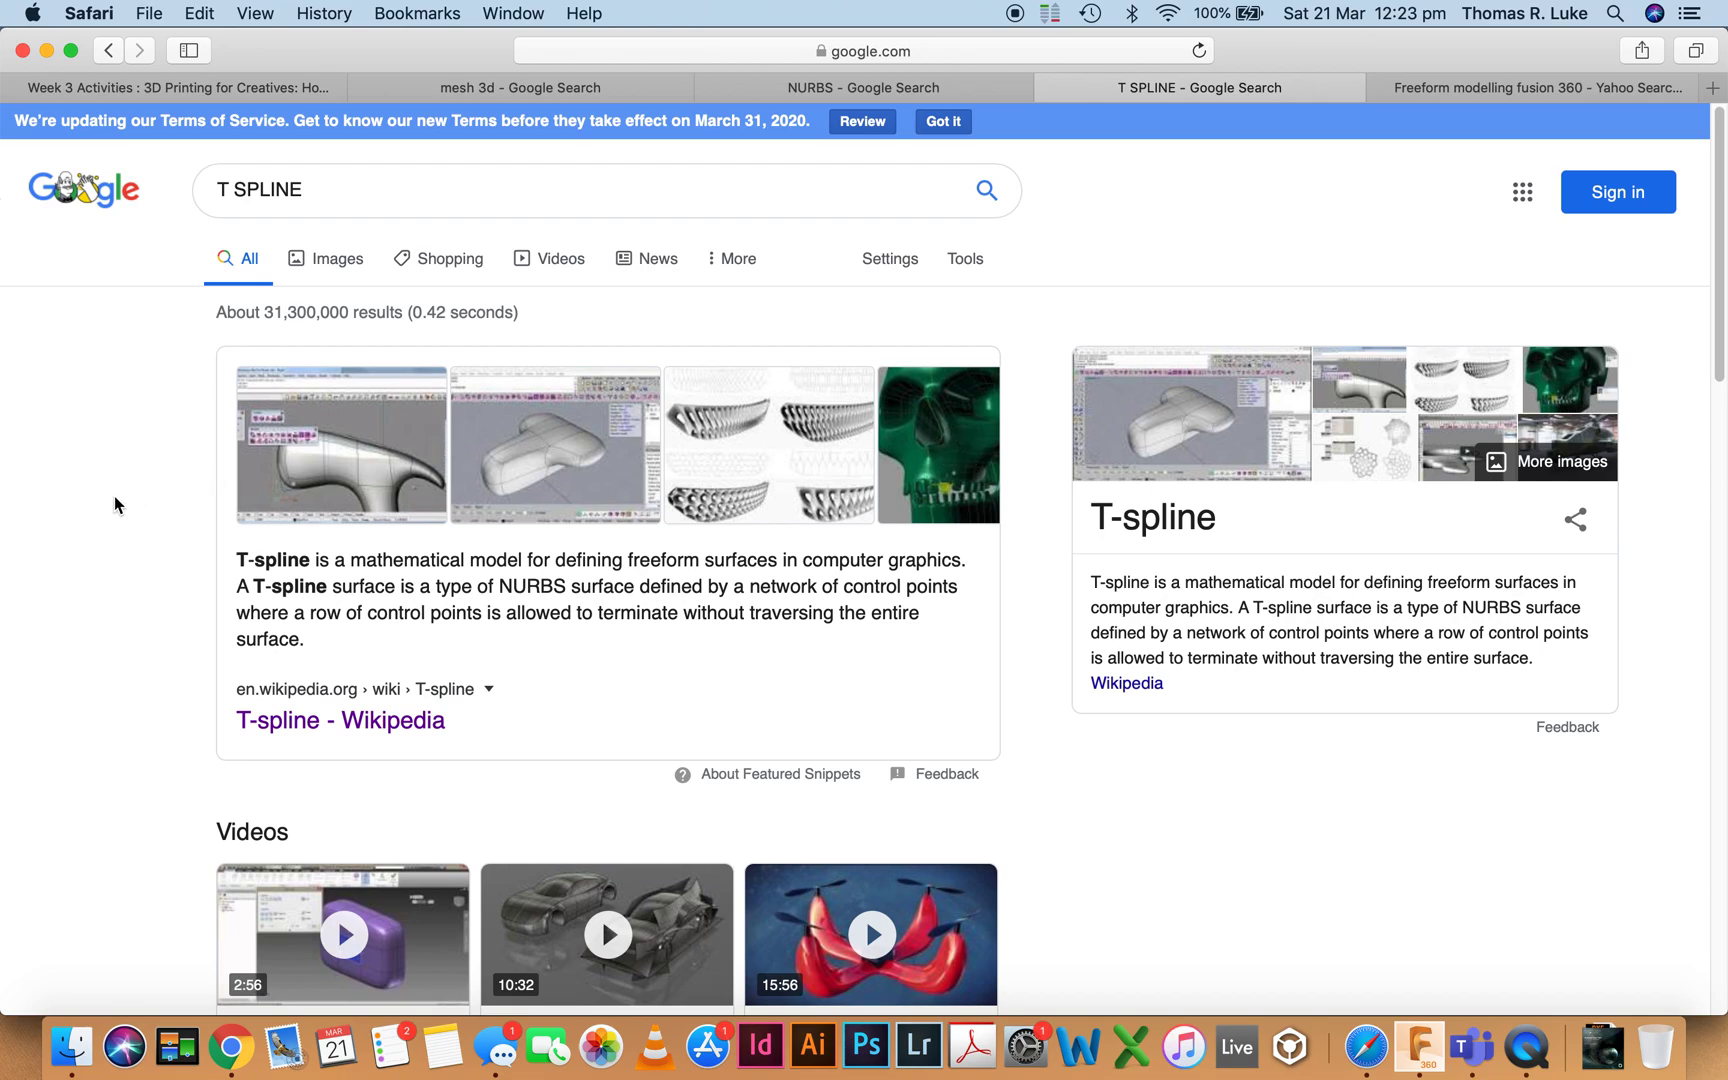
pyautogui.moveTo(110, 480)
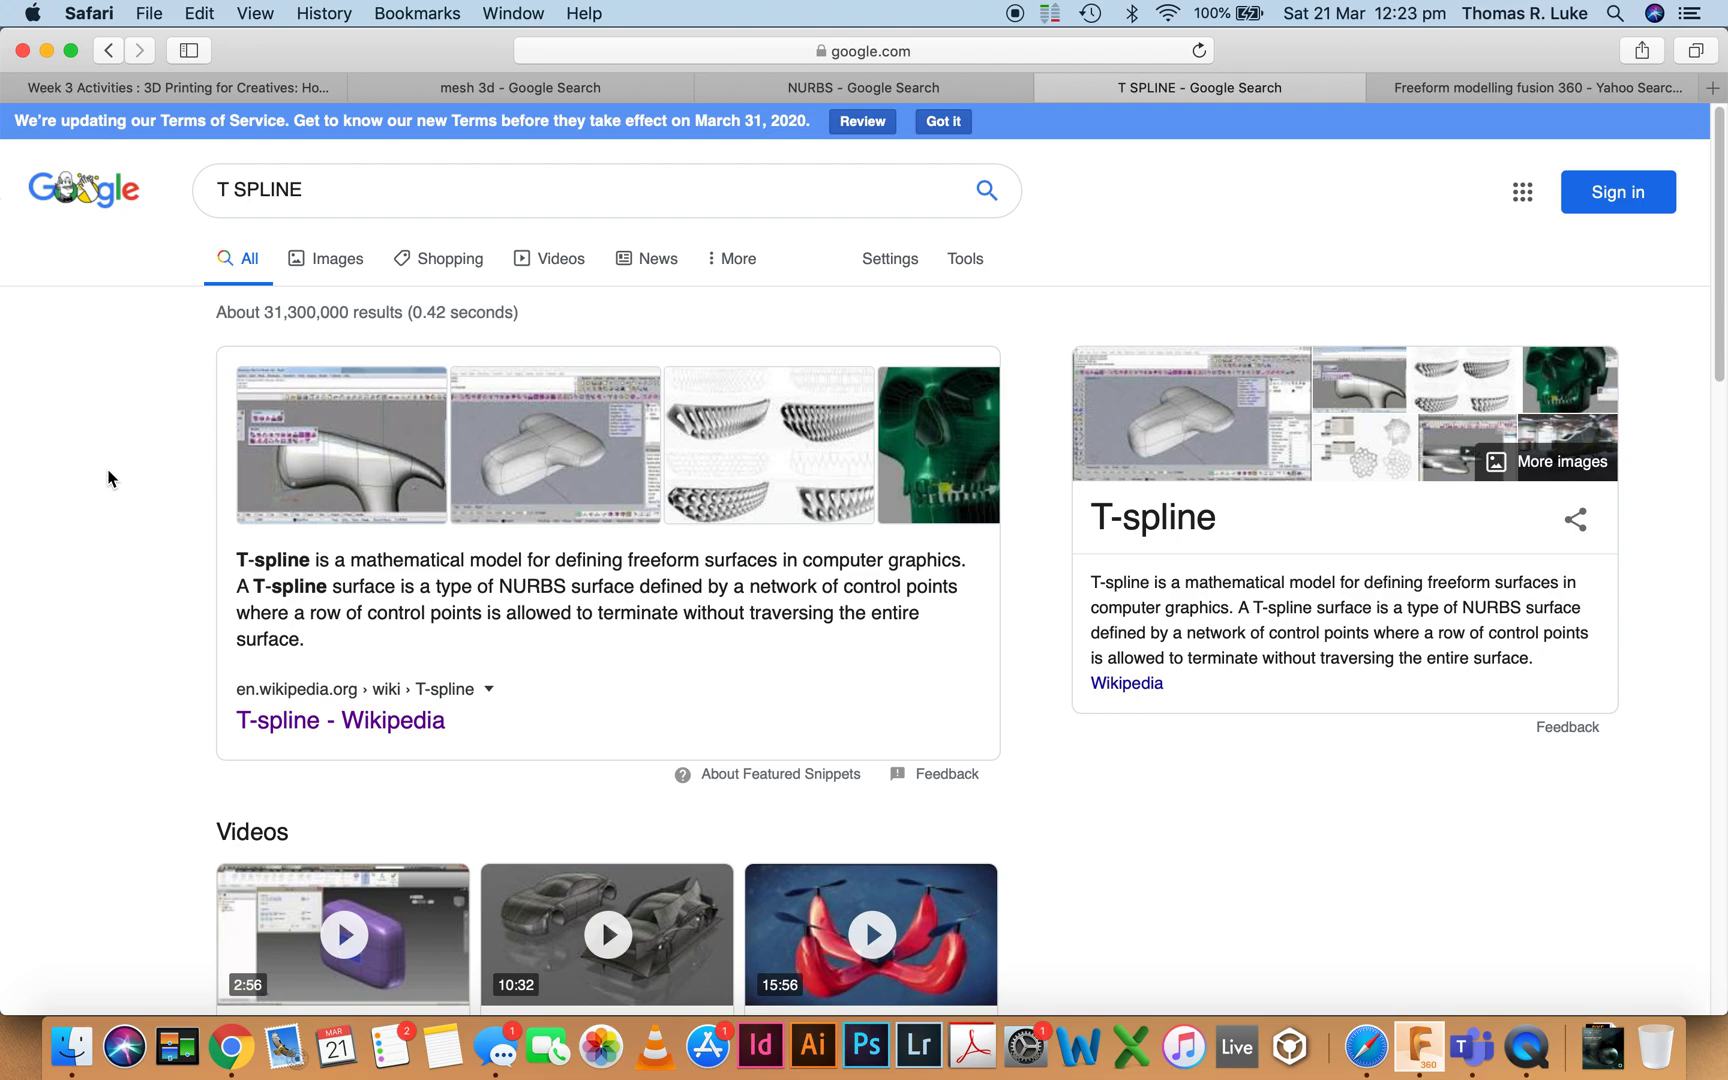
pyautogui.moveTo(624, 688)
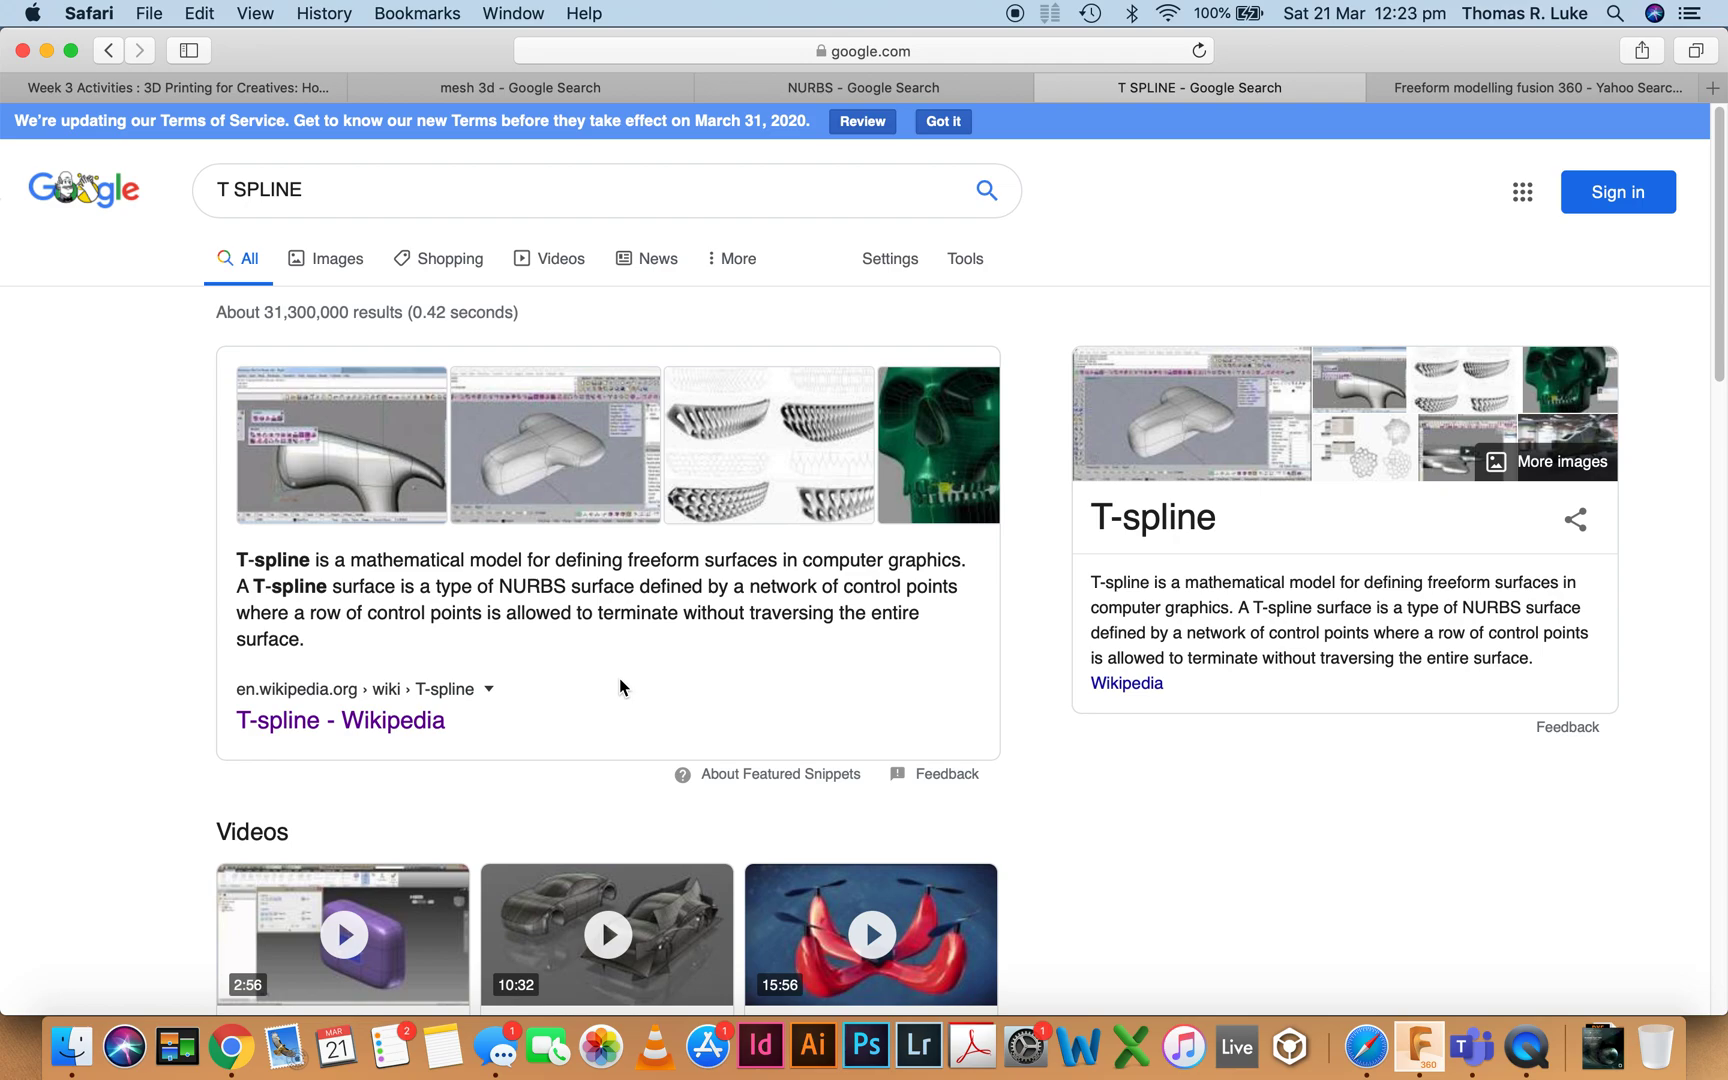
pyautogui.moveTo(582, 408)
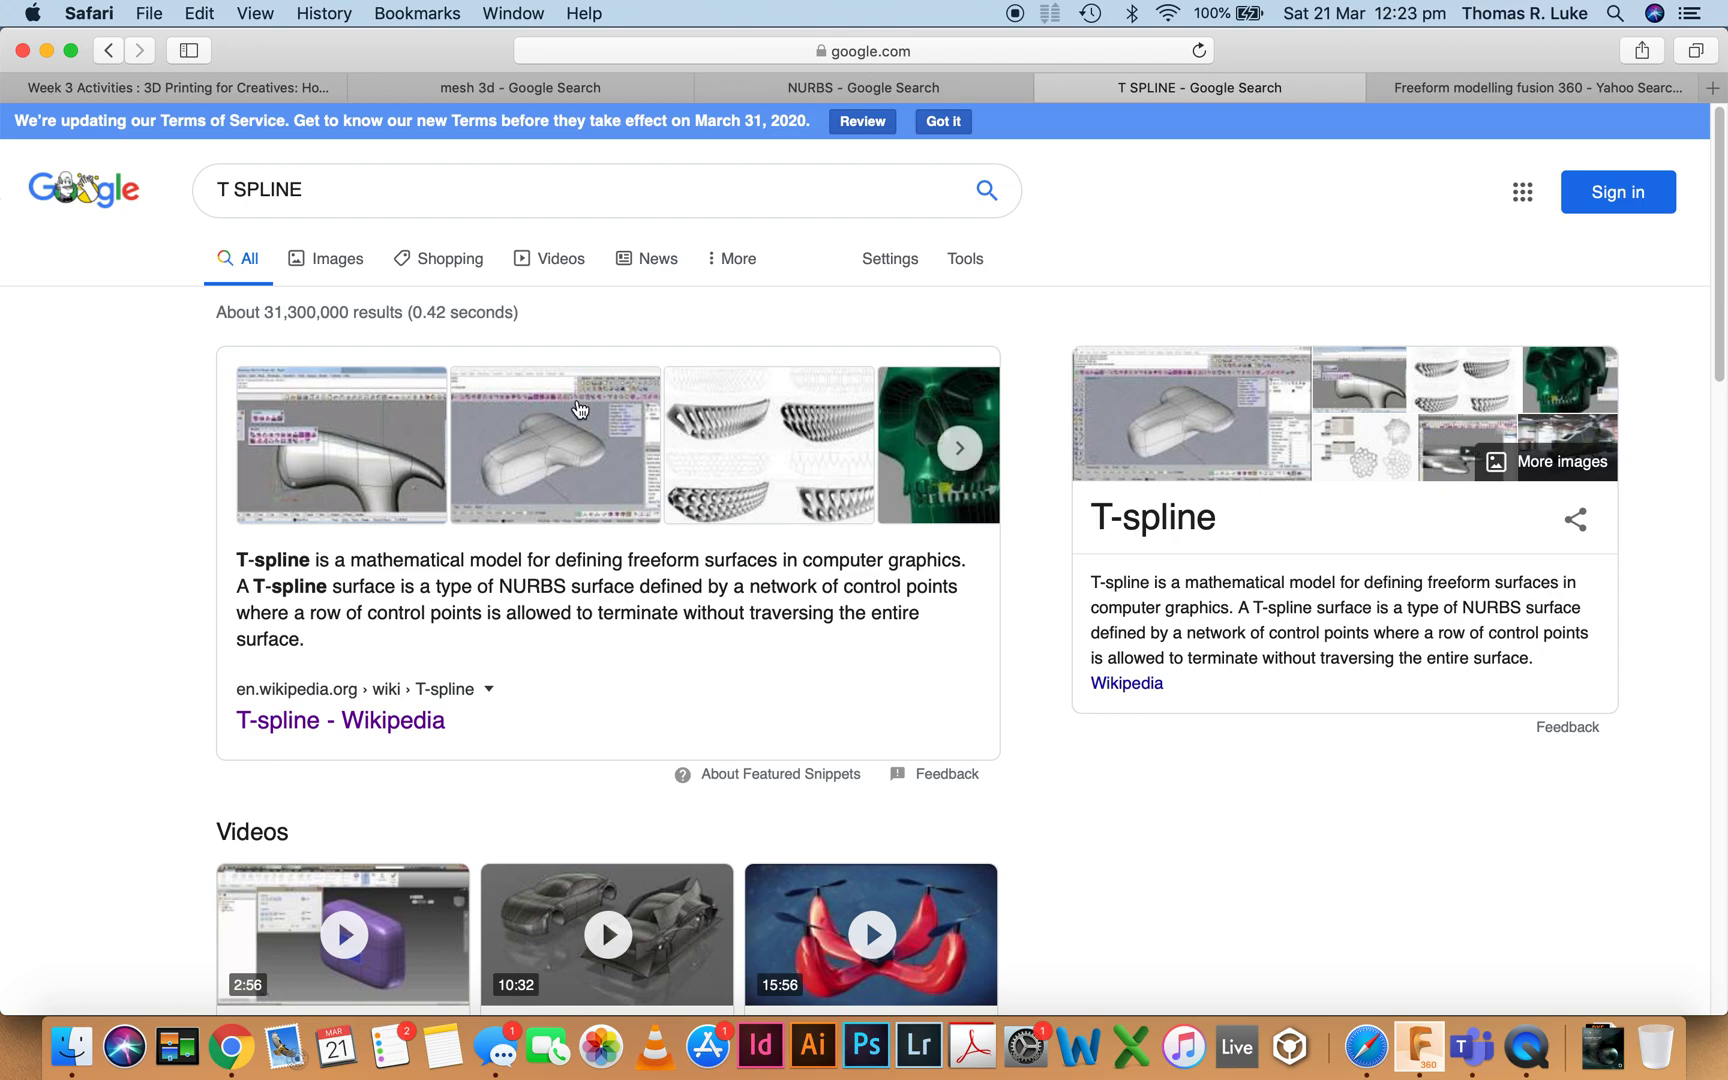
pyautogui.click(852, 88)
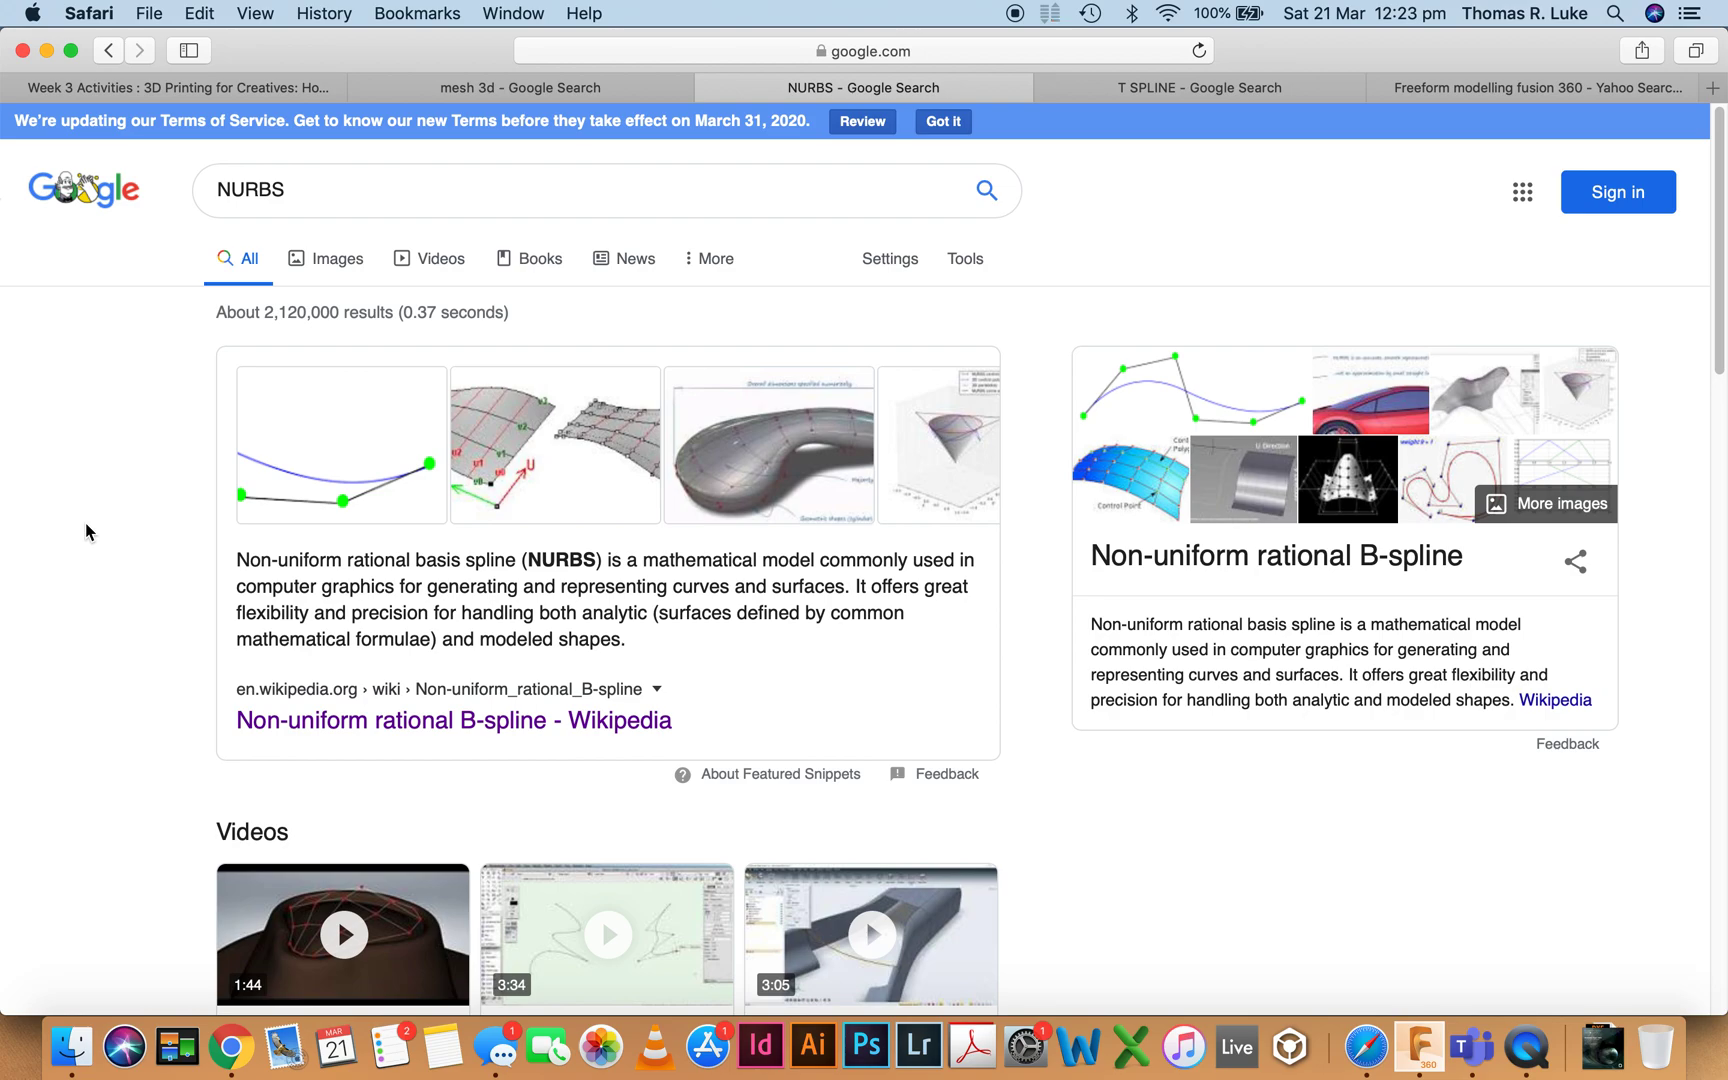
pyautogui.moveTo(1096, 212)
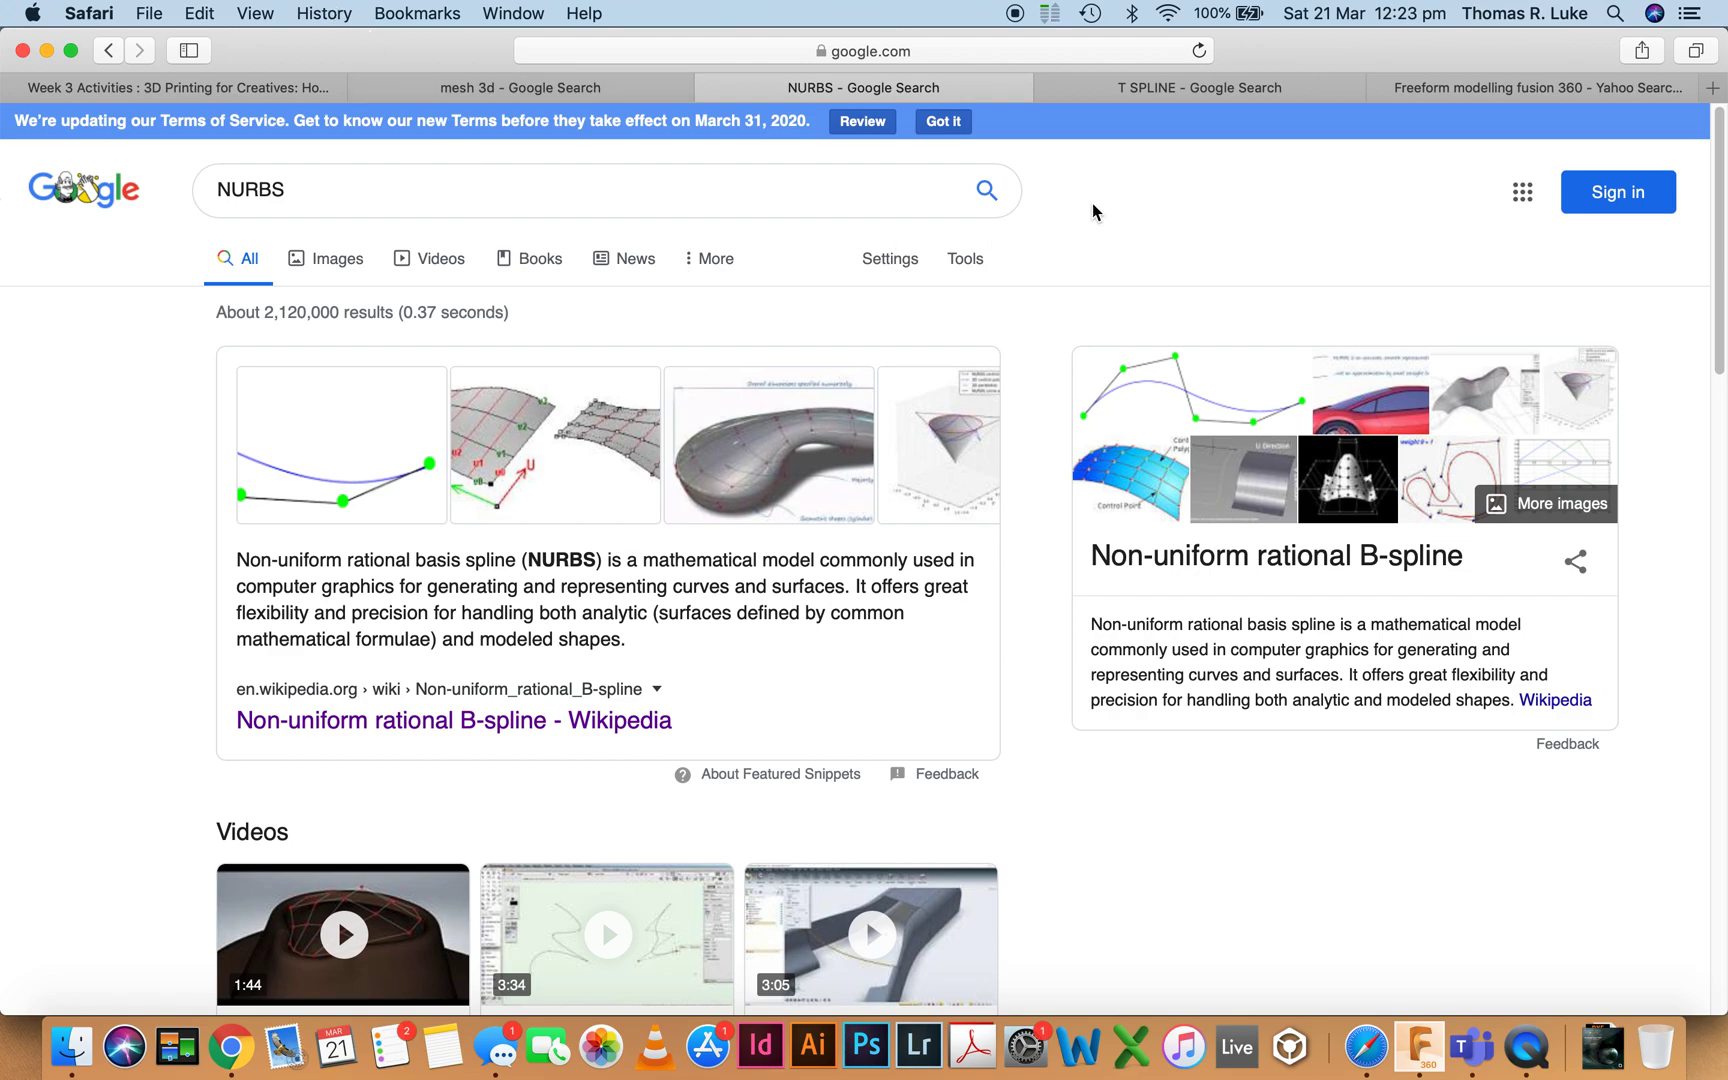
# Compare the T SPLINE search results with the NURBS search results.
pyautogui.click(1200, 88)
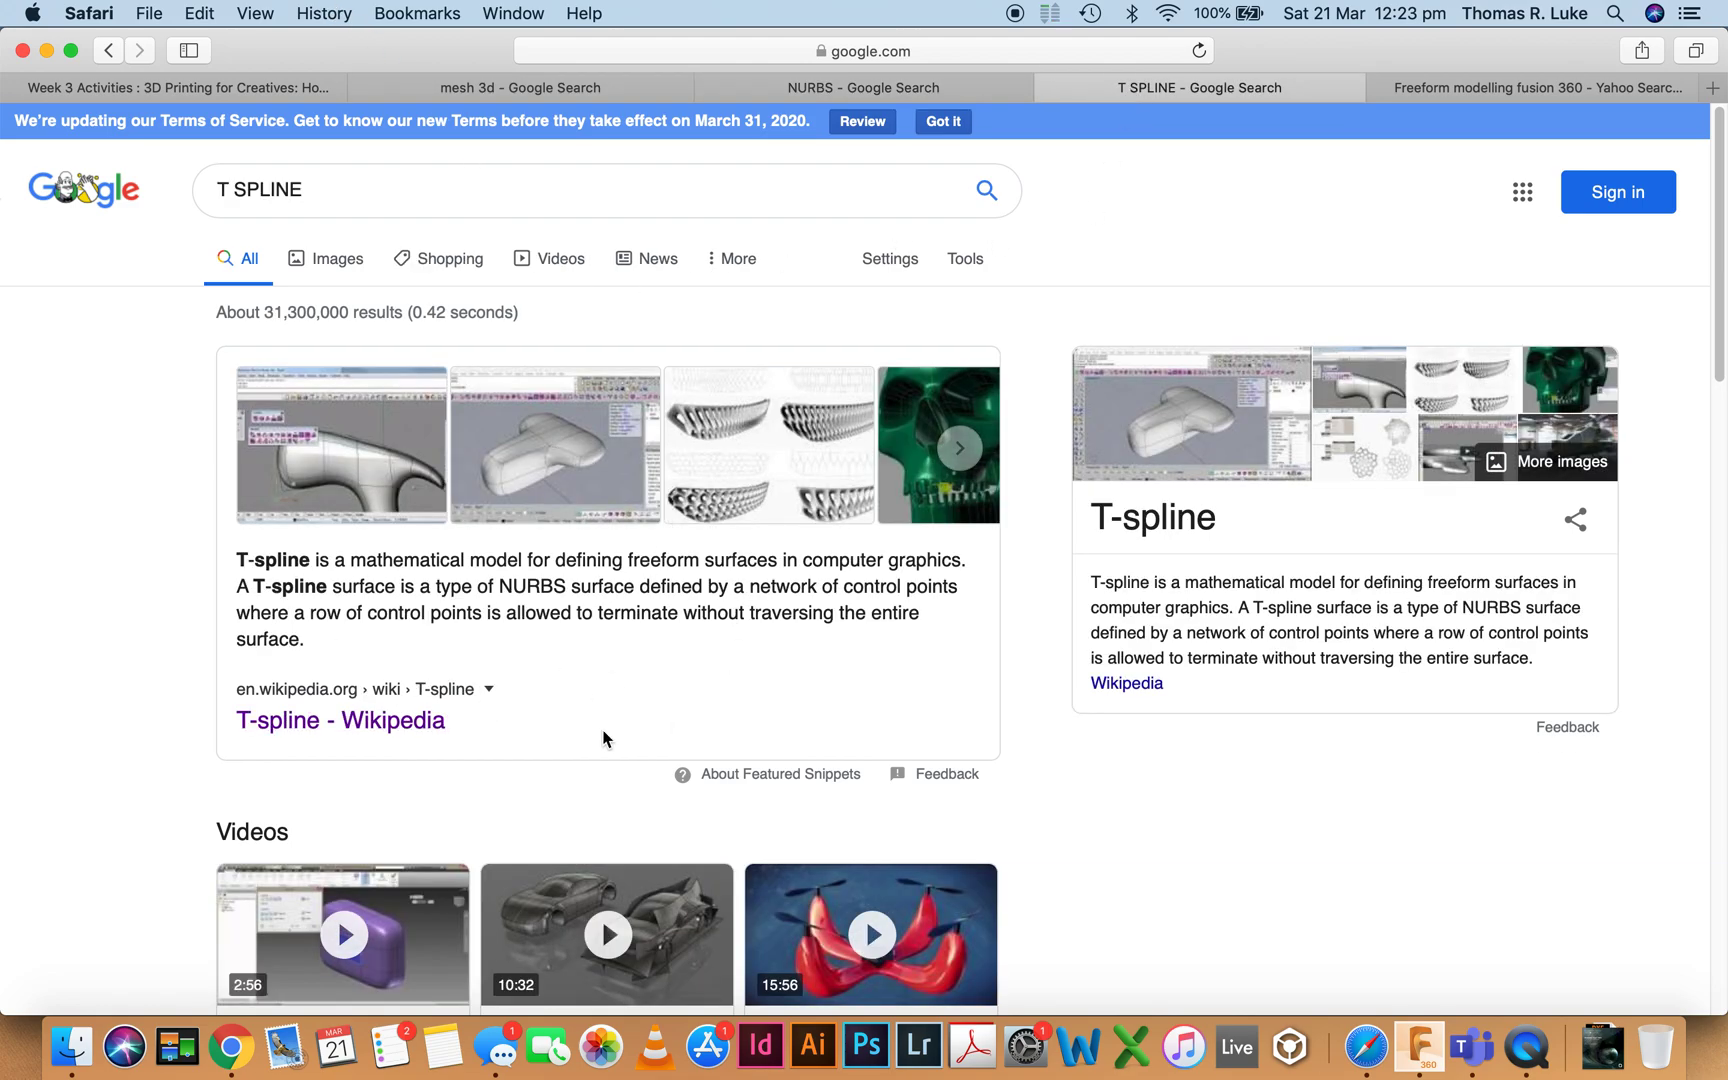
pyautogui.moveTo(598, 676)
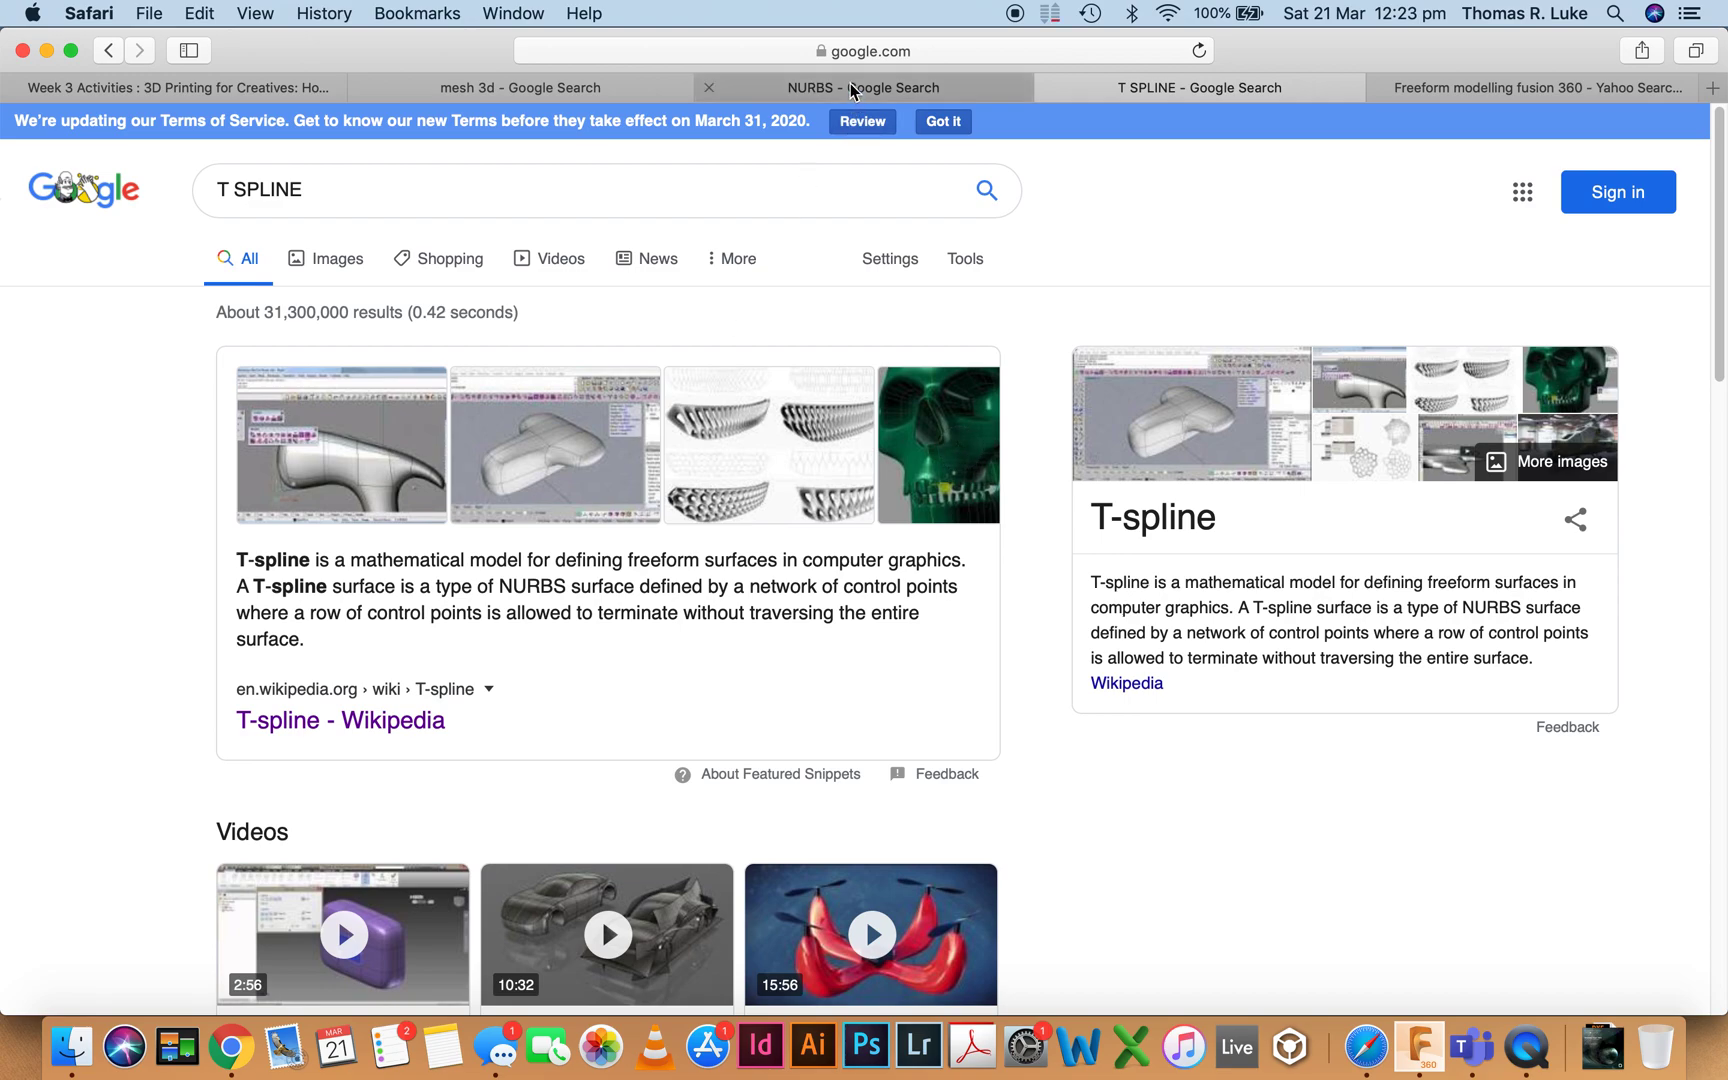
pyautogui.click(852, 88)
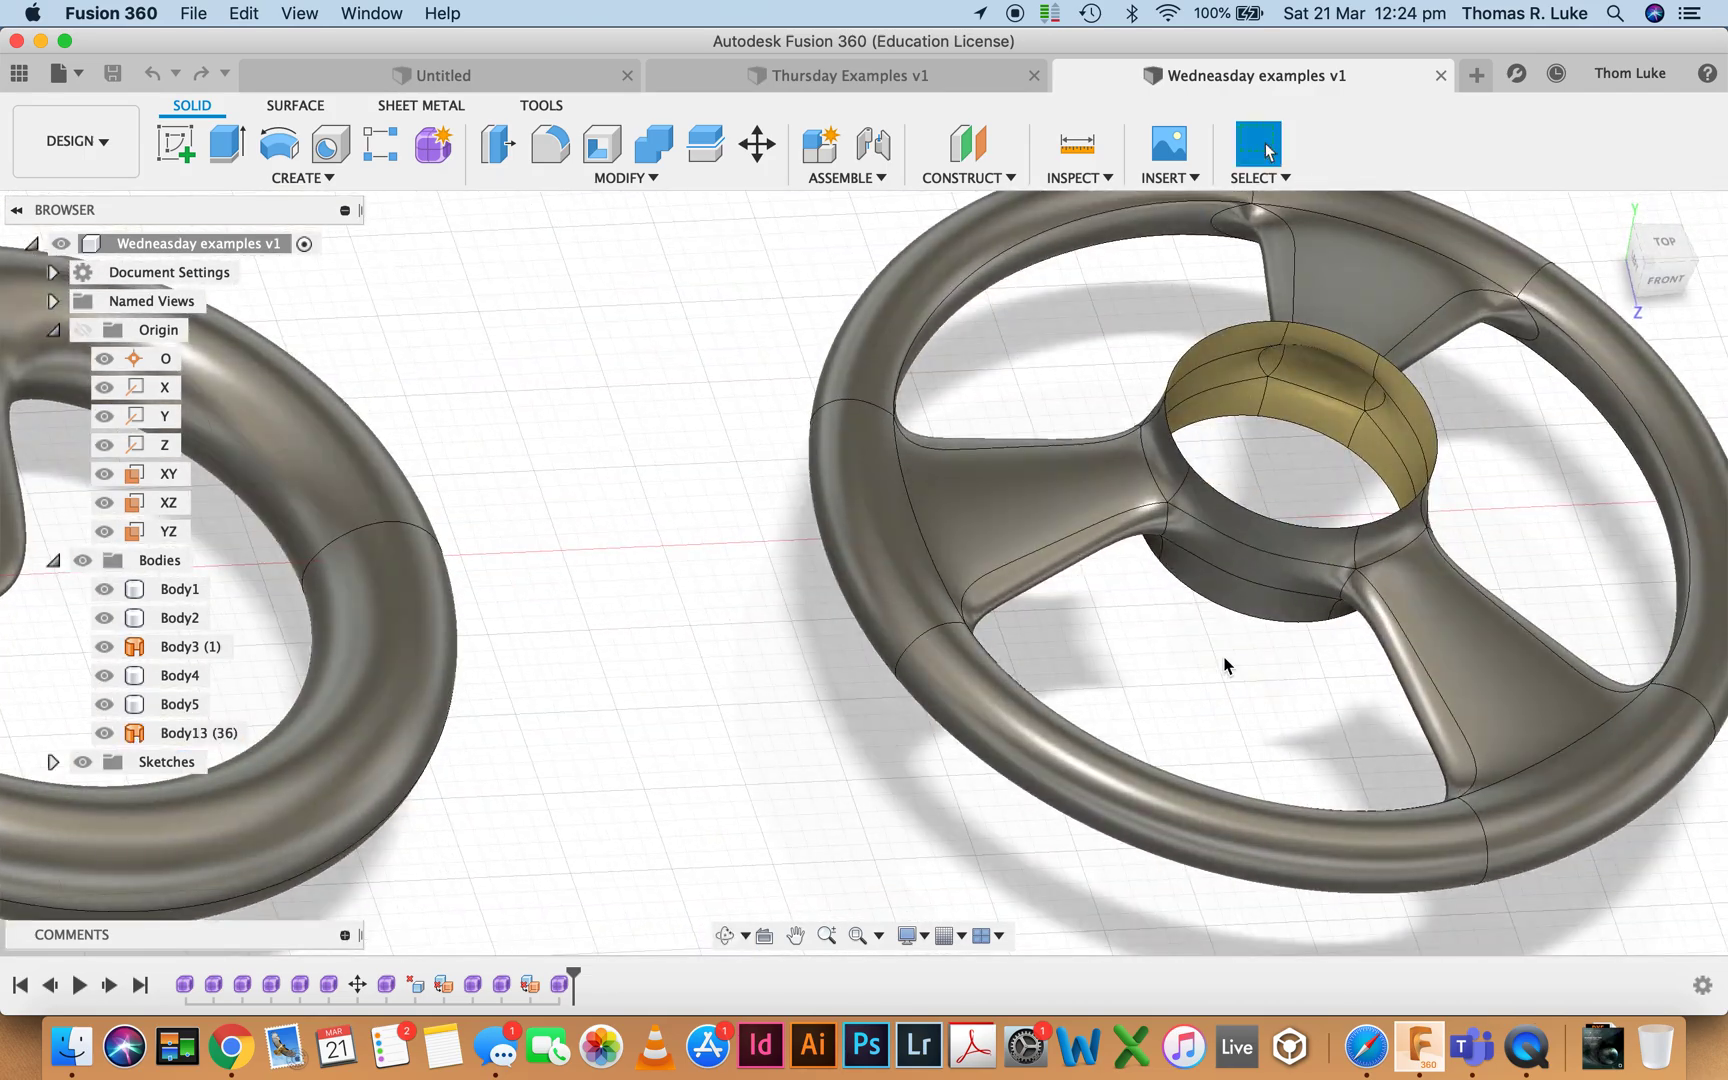
# Inspect the steering wheel among the bodies, then bring Safari to the front.
pyautogui.click(184, 732)
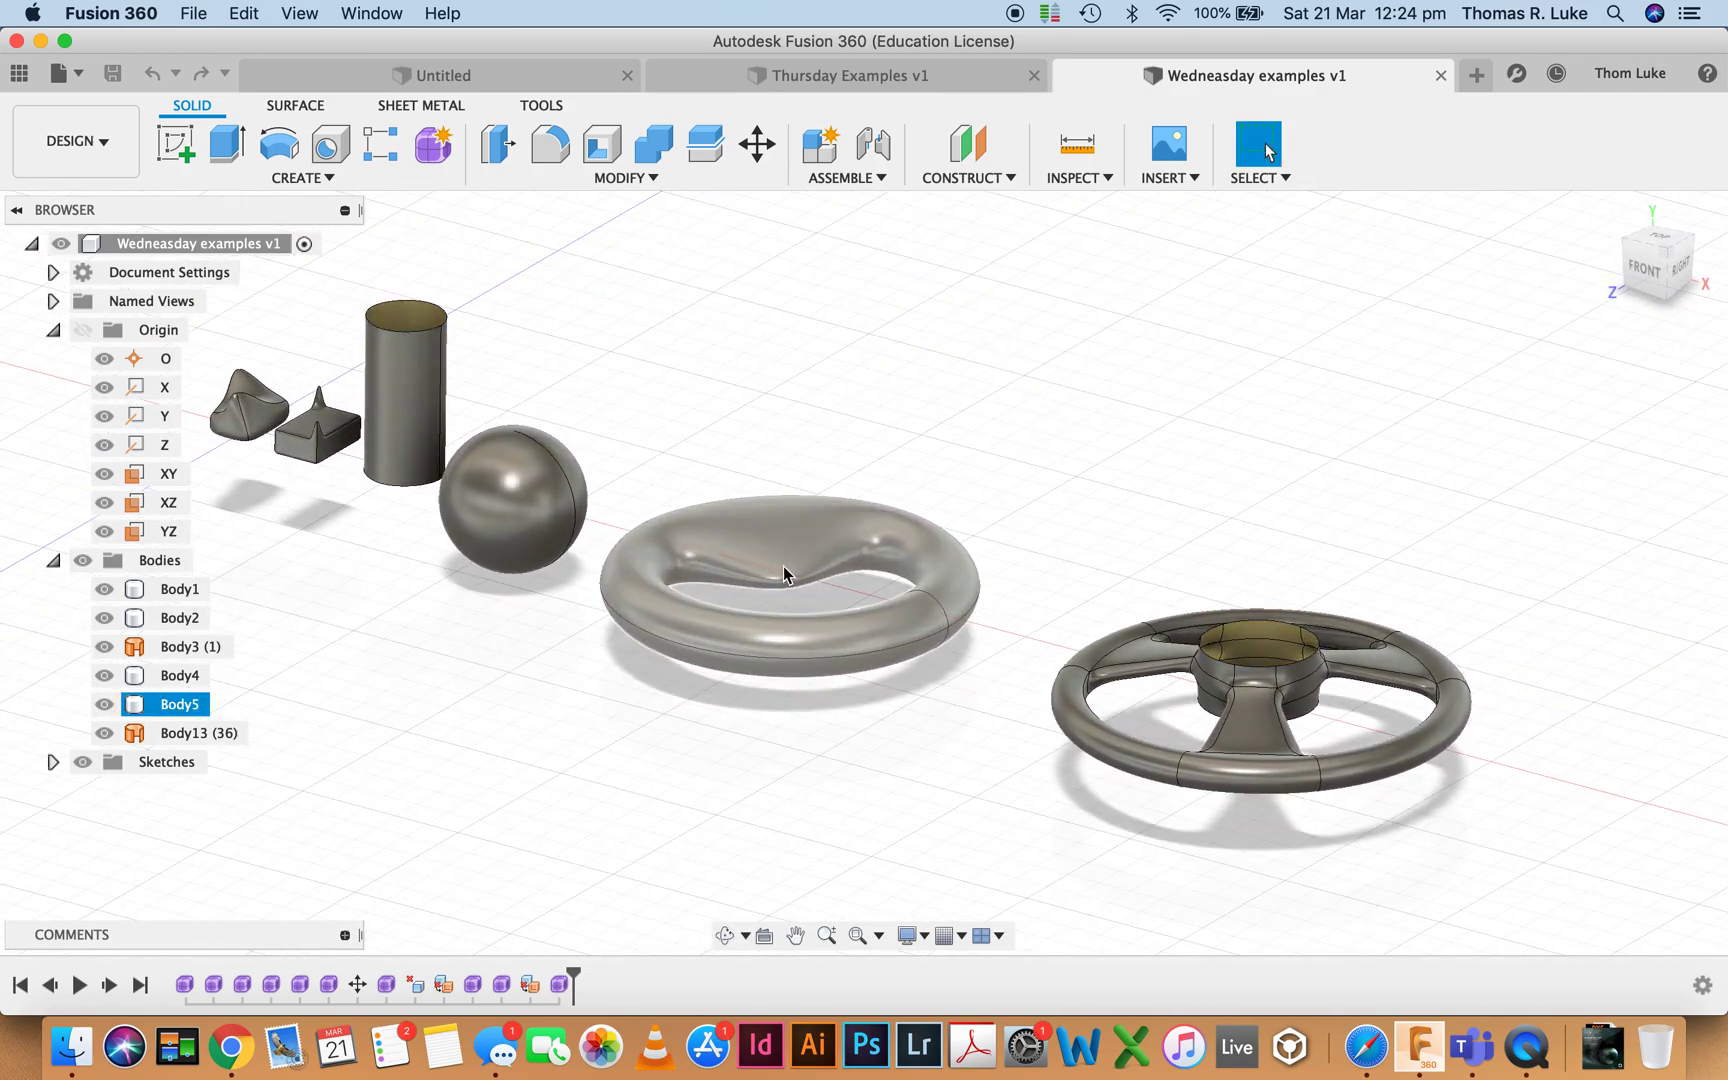
pyautogui.press('cmd+tab')
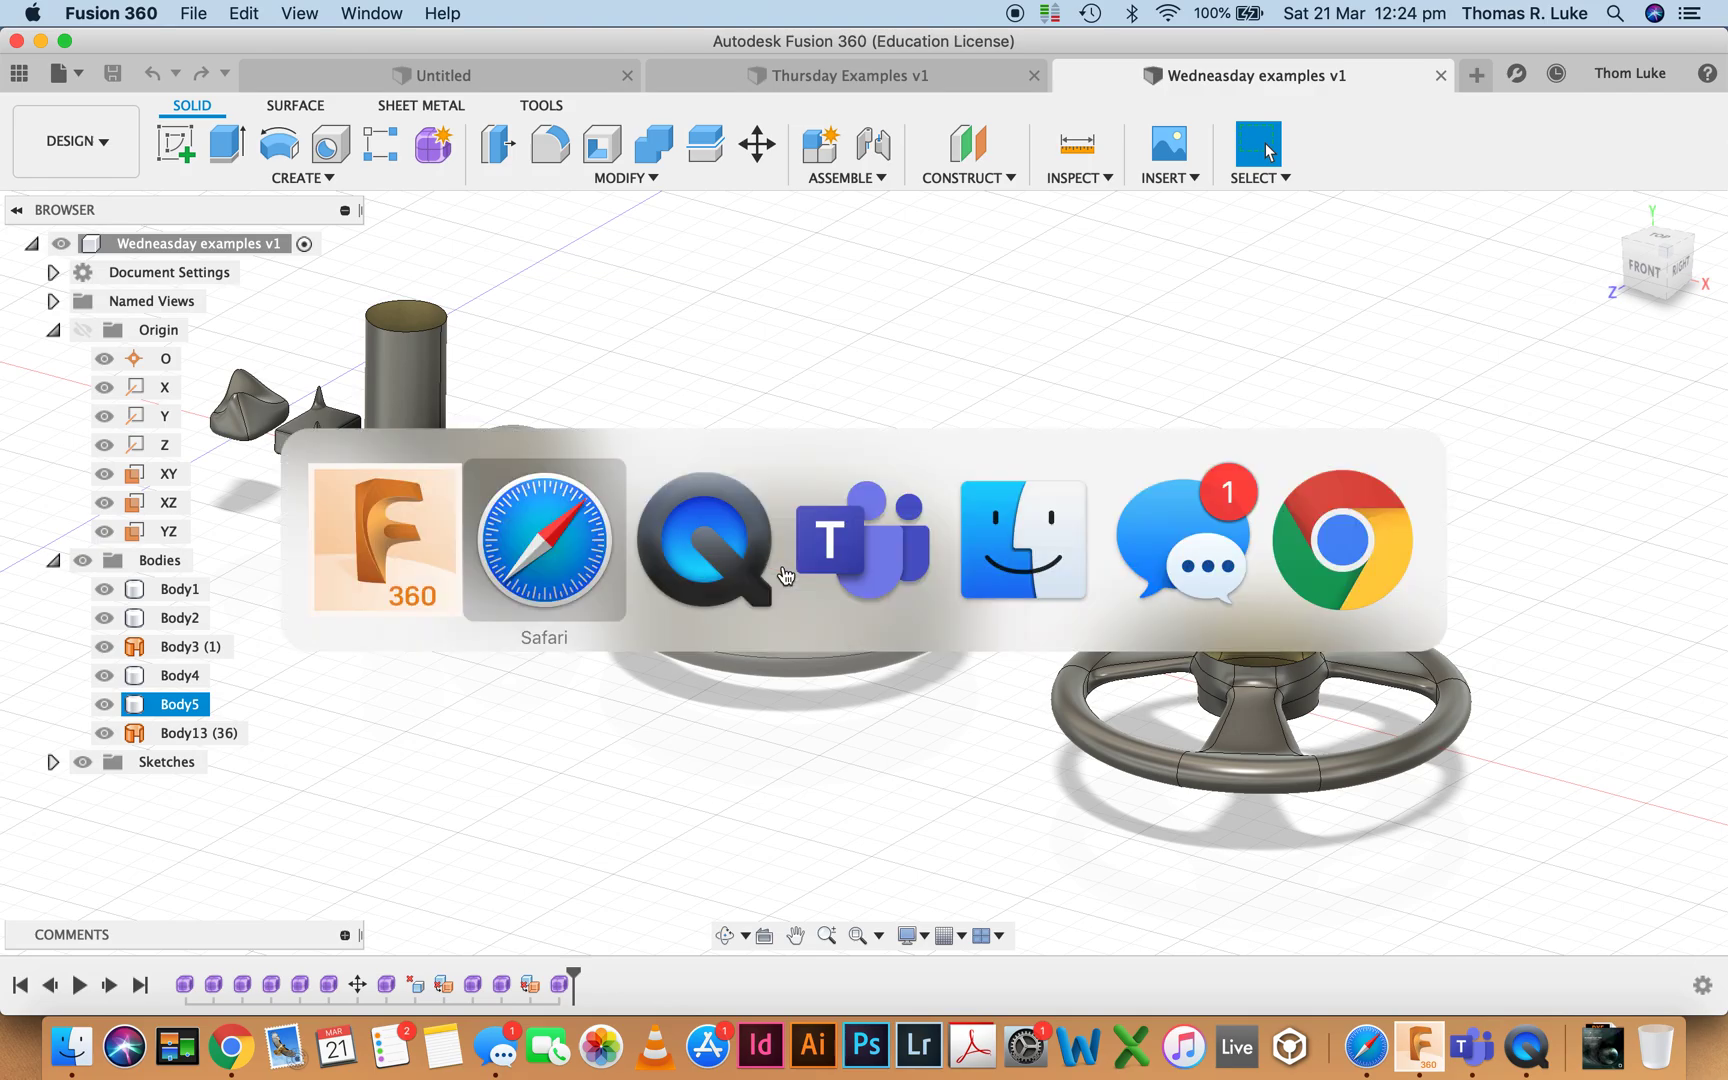
pyautogui.click(544, 544)
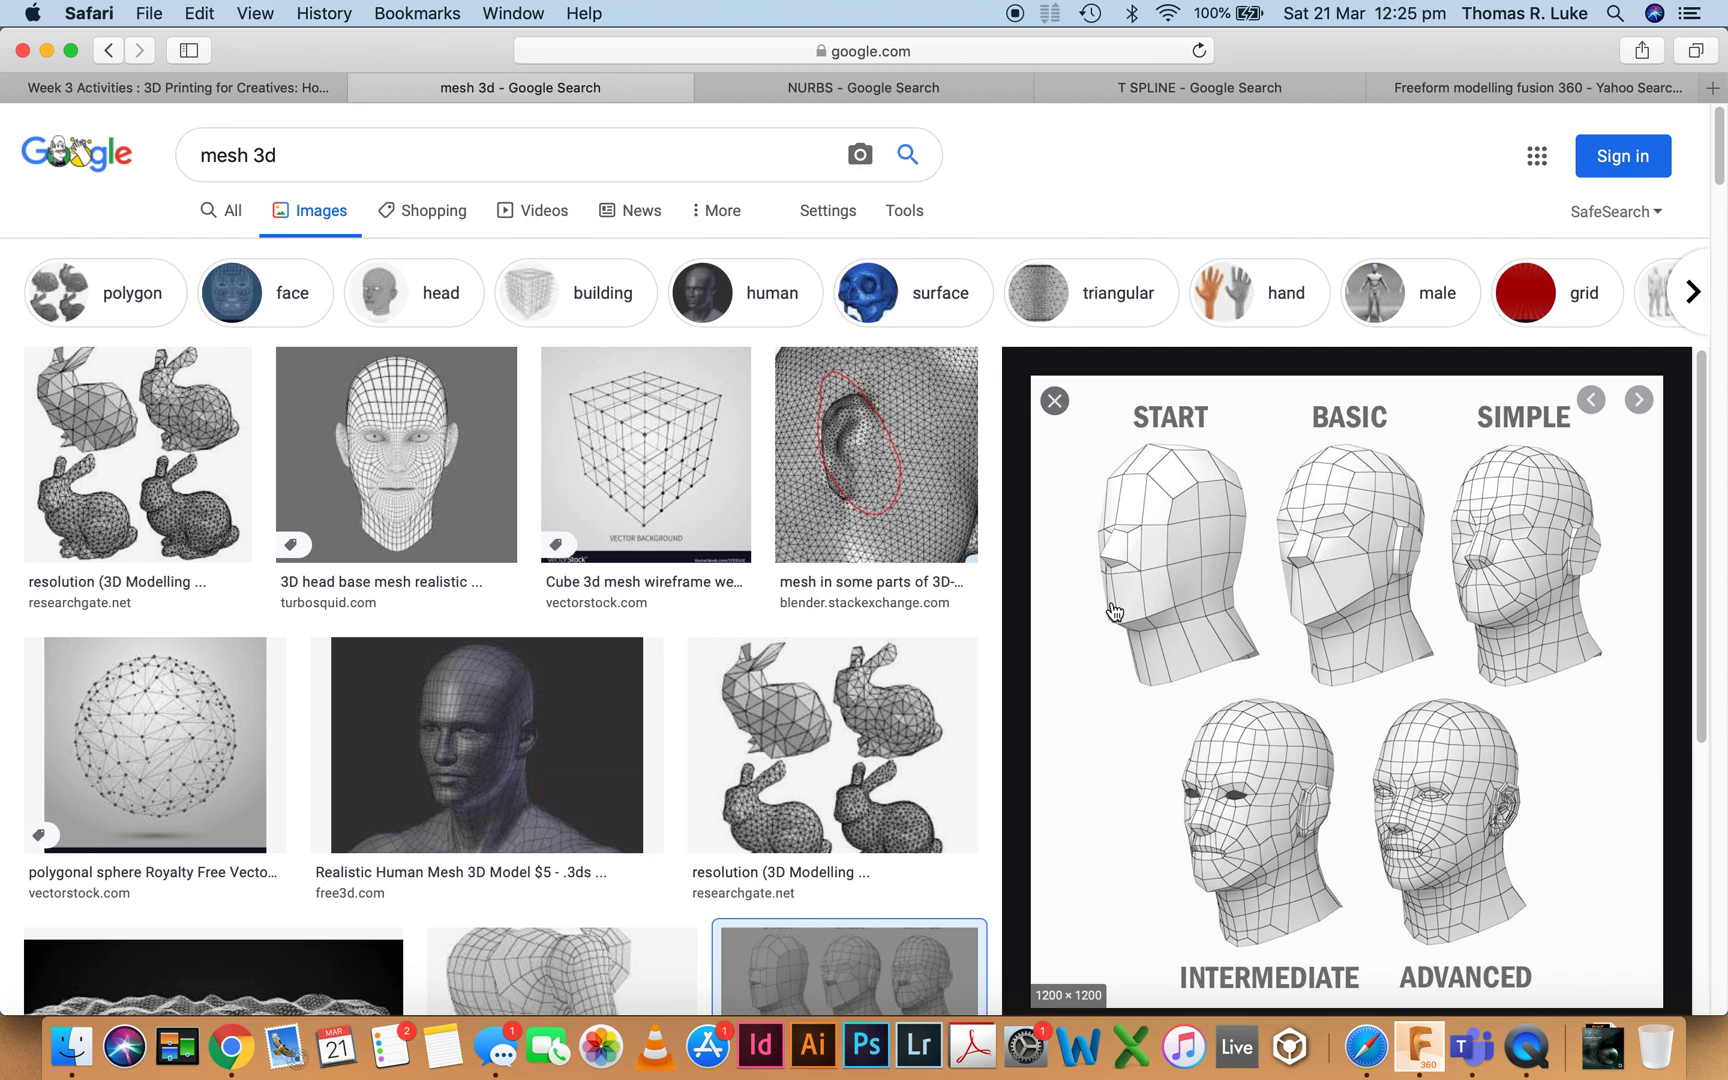
pyautogui.moveTo(1194, 572)
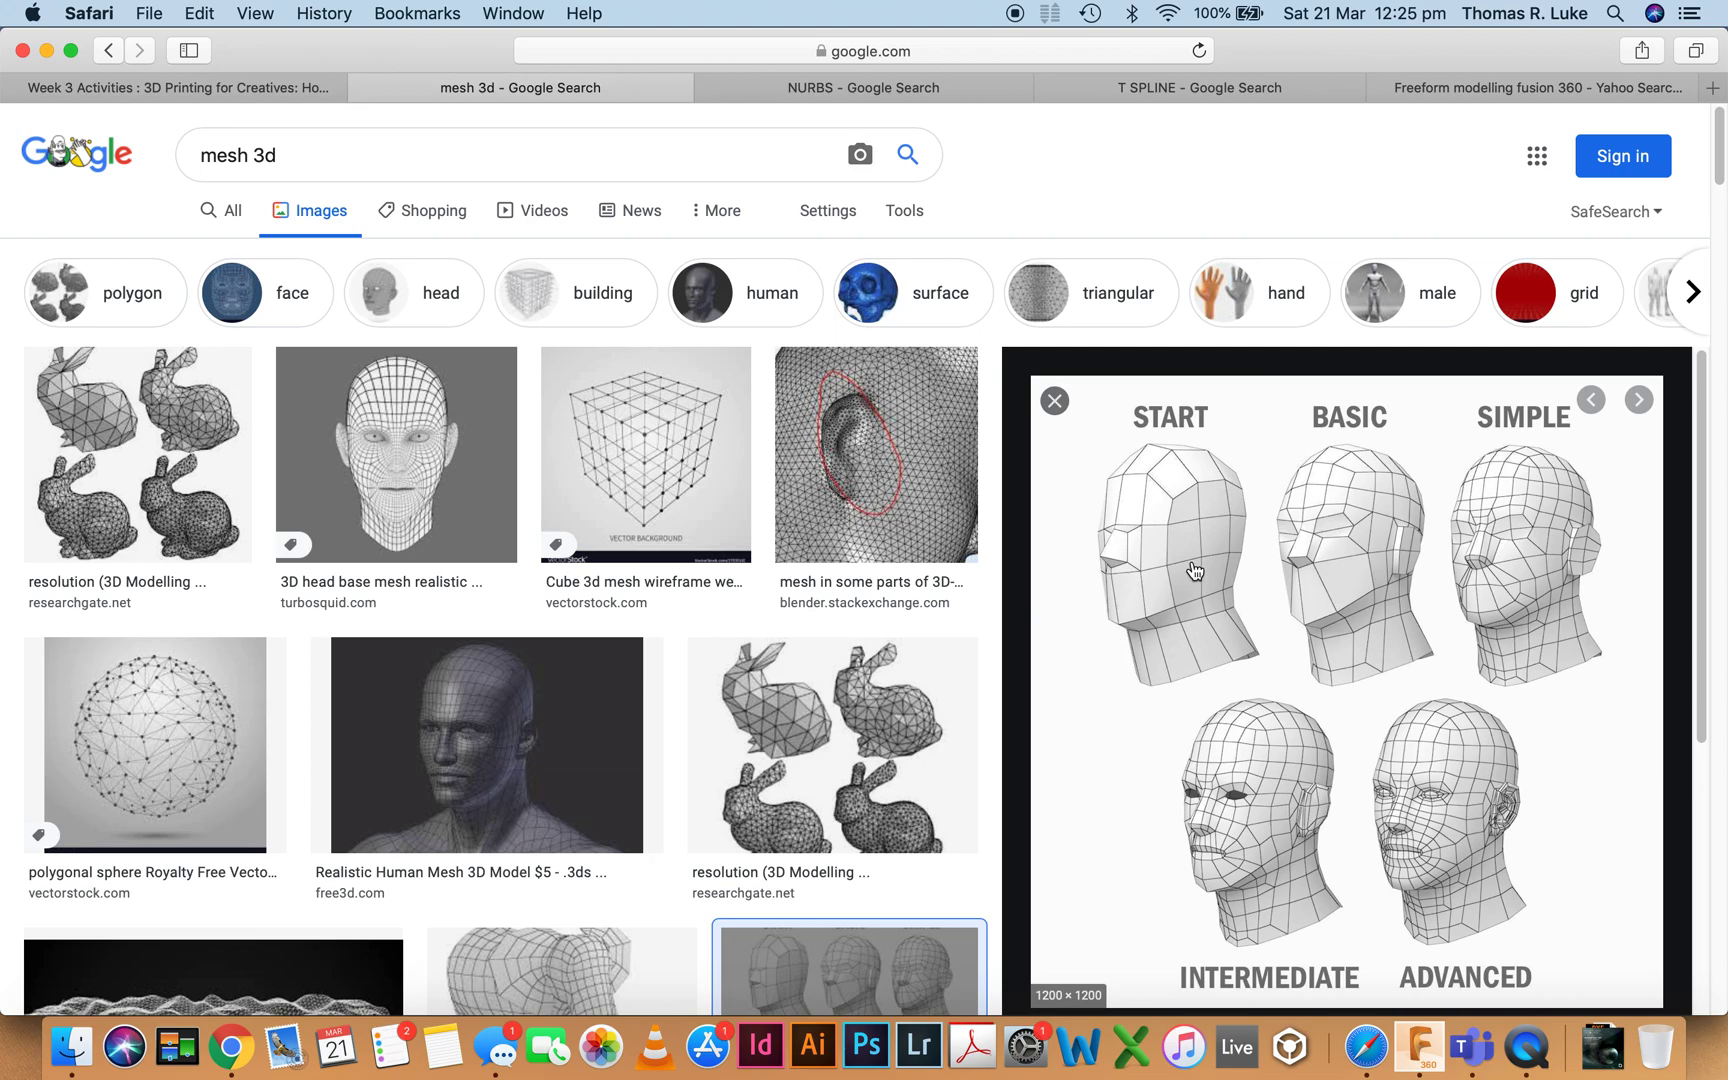
pyautogui.moveTo(1134, 560)
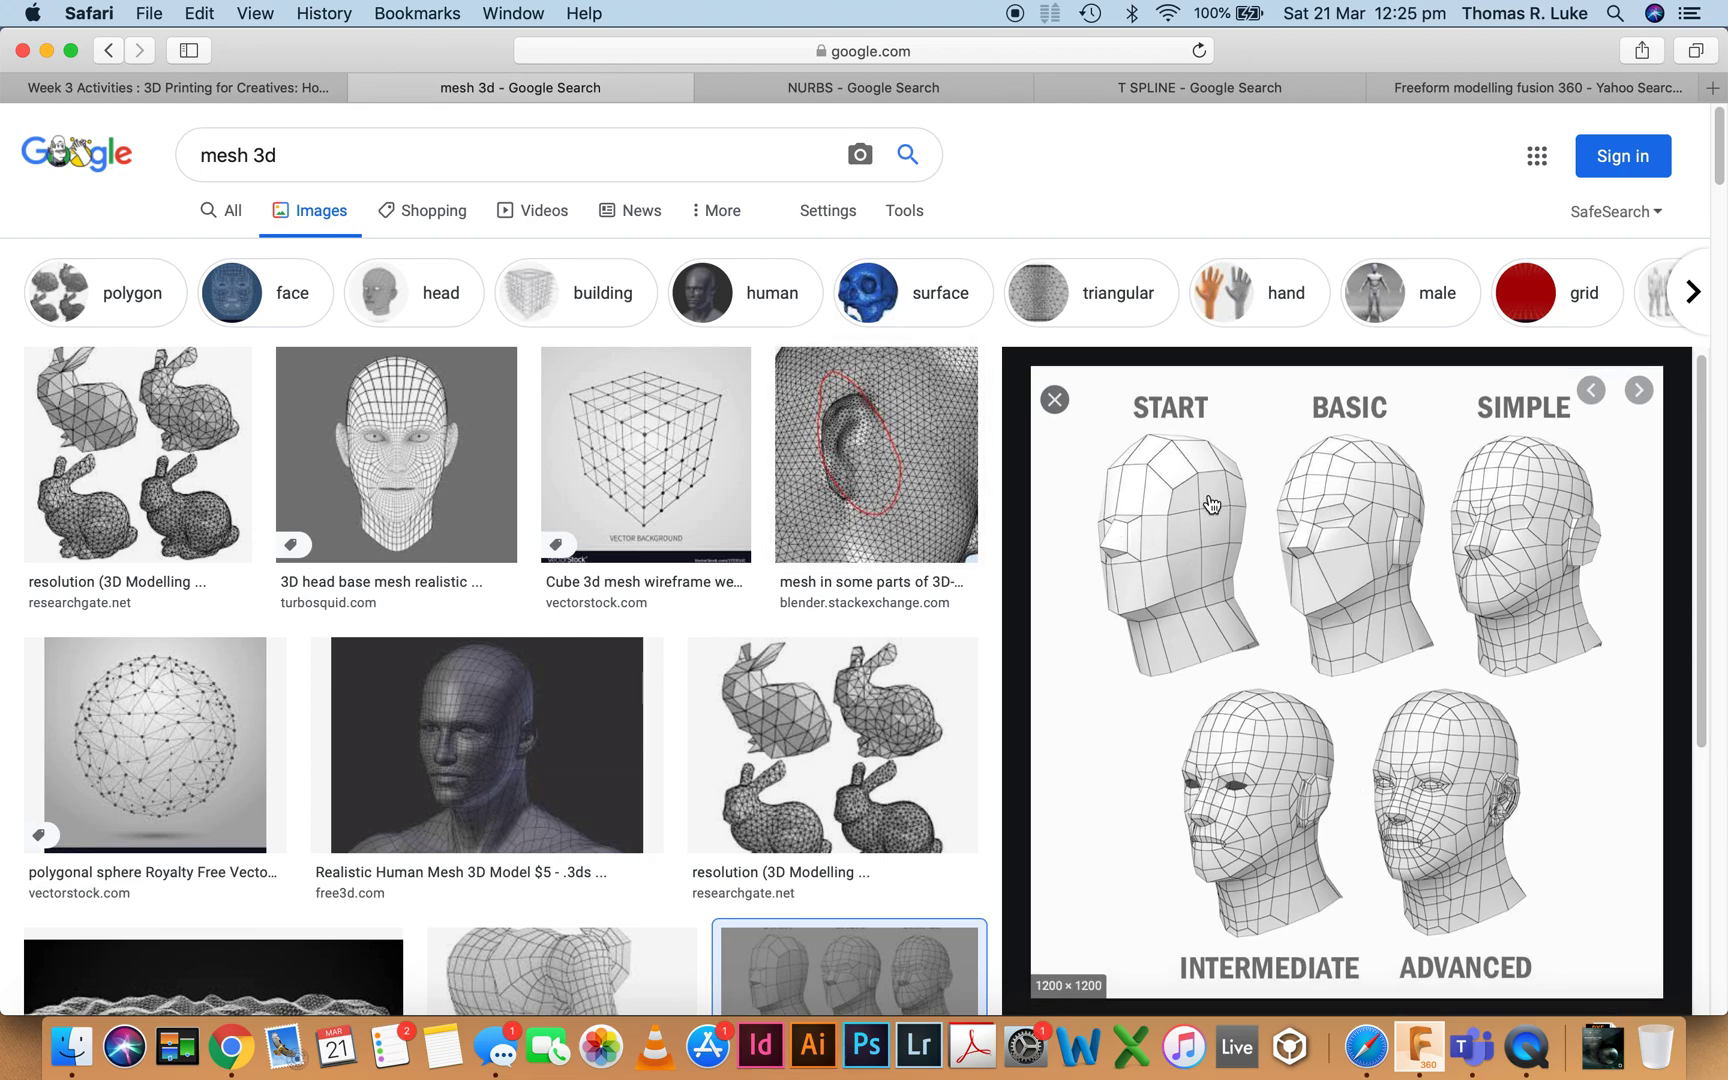
pyautogui.moveTo(1132, 480)
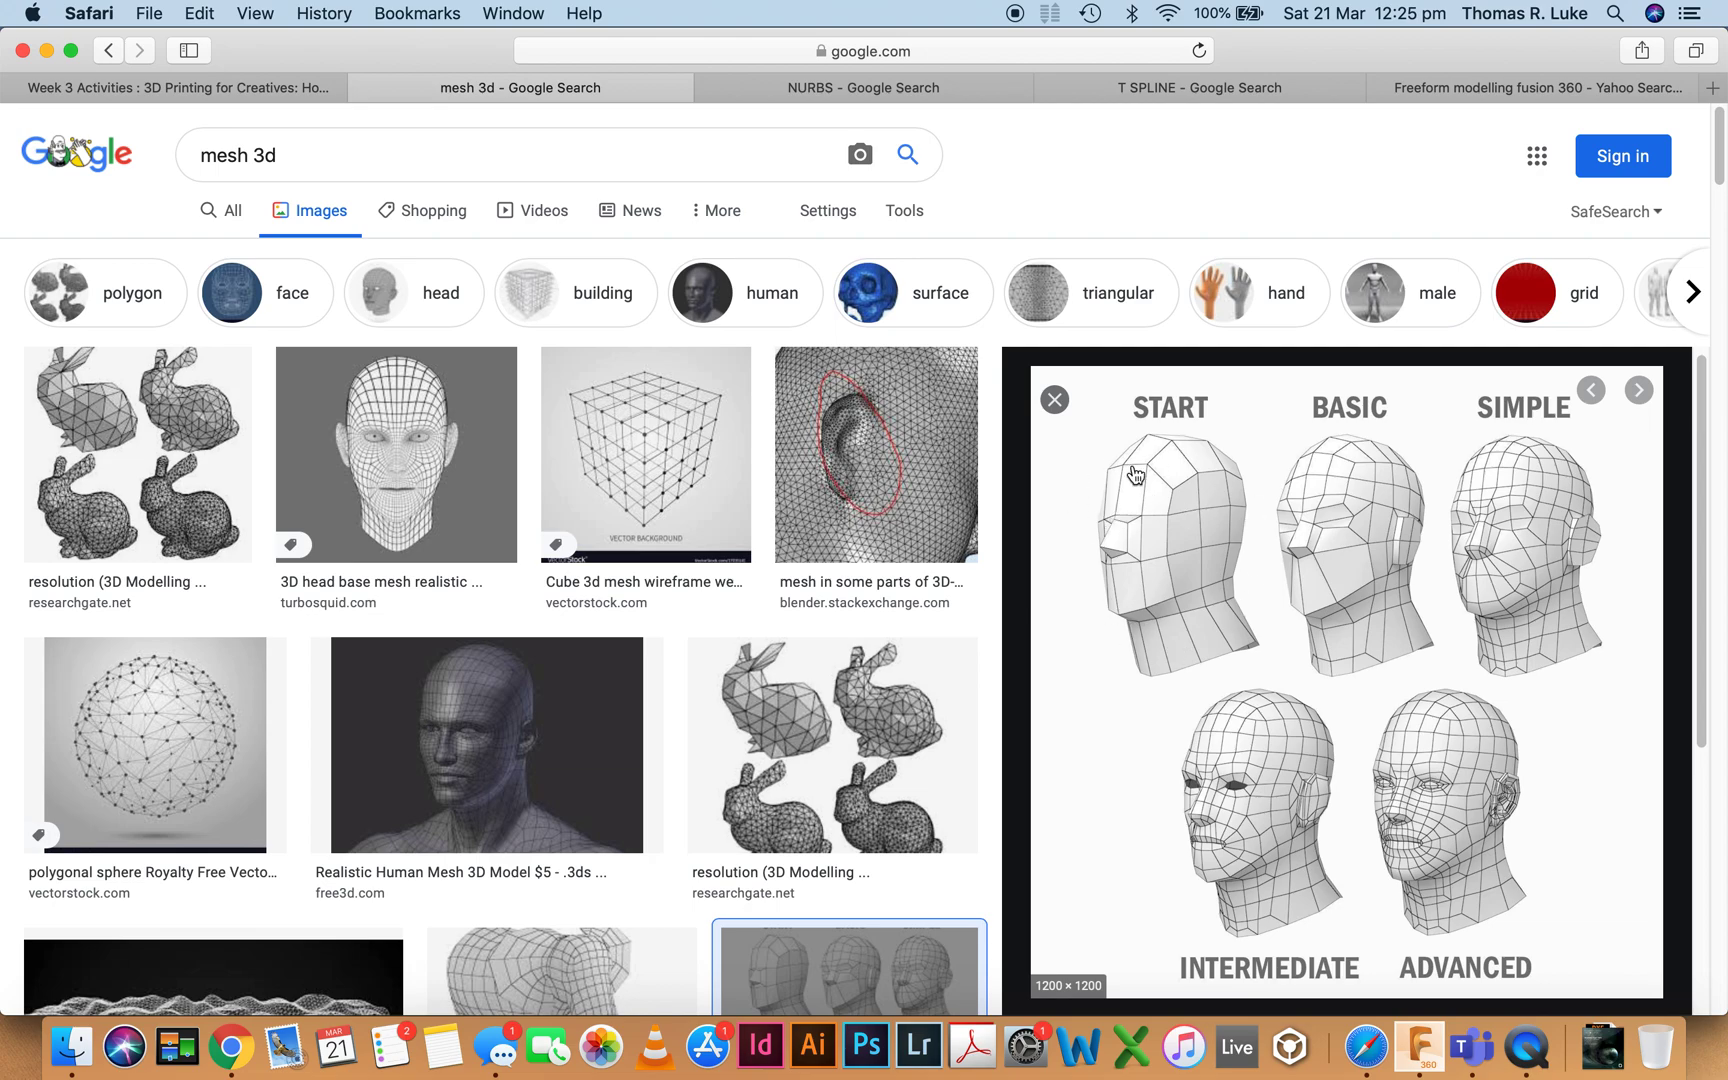
pyautogui.moveTo(1164, 472)
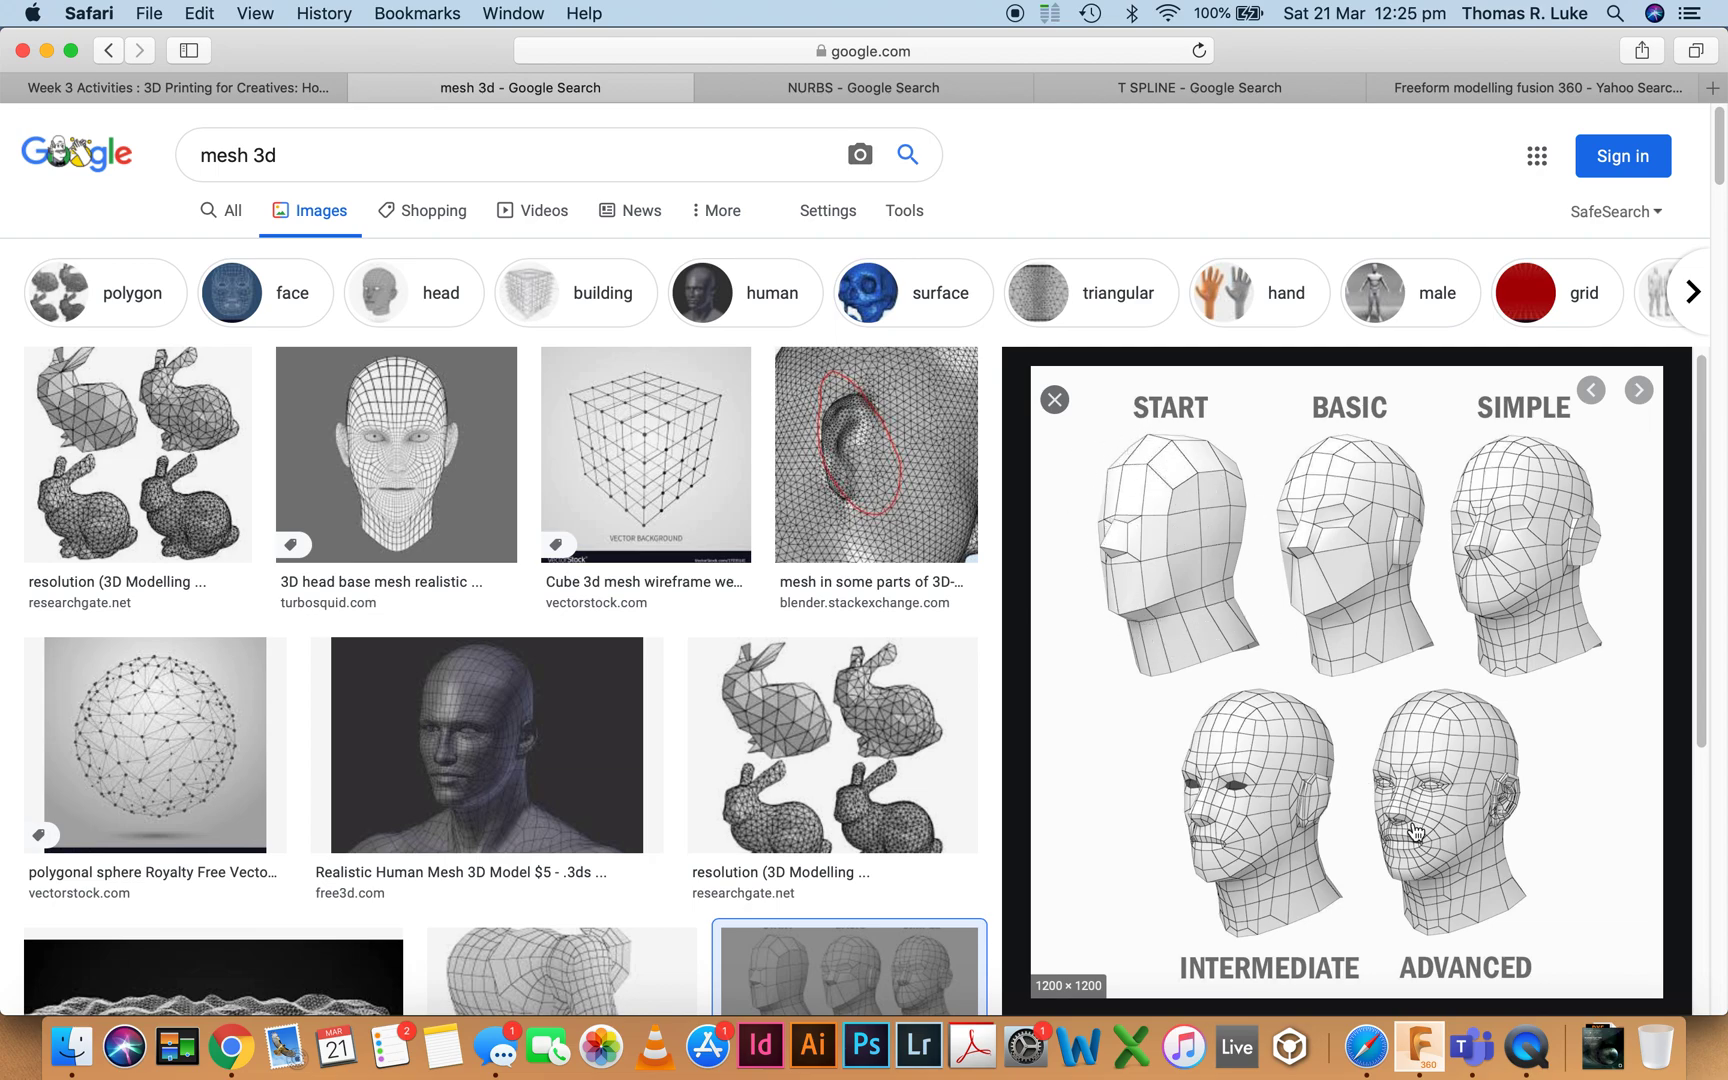
pyautogui.moveTo(1370, 718)
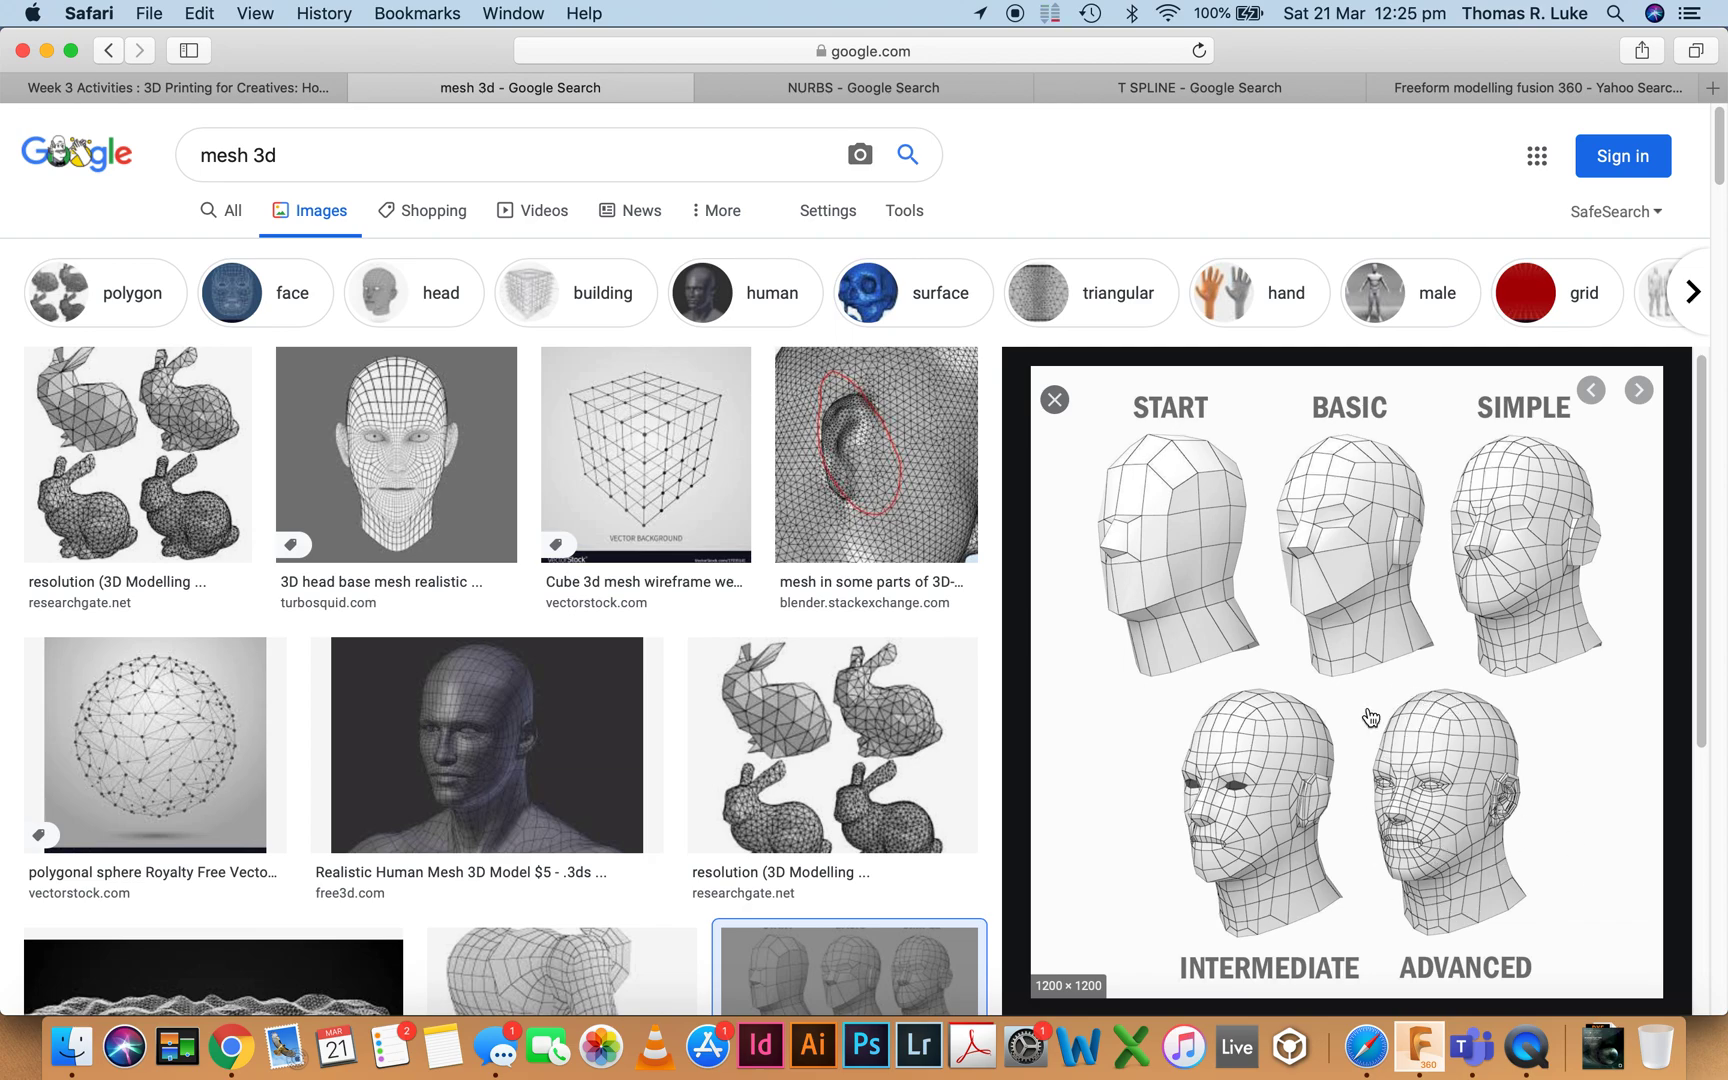
pyautogui.moveTo(1396, 806)
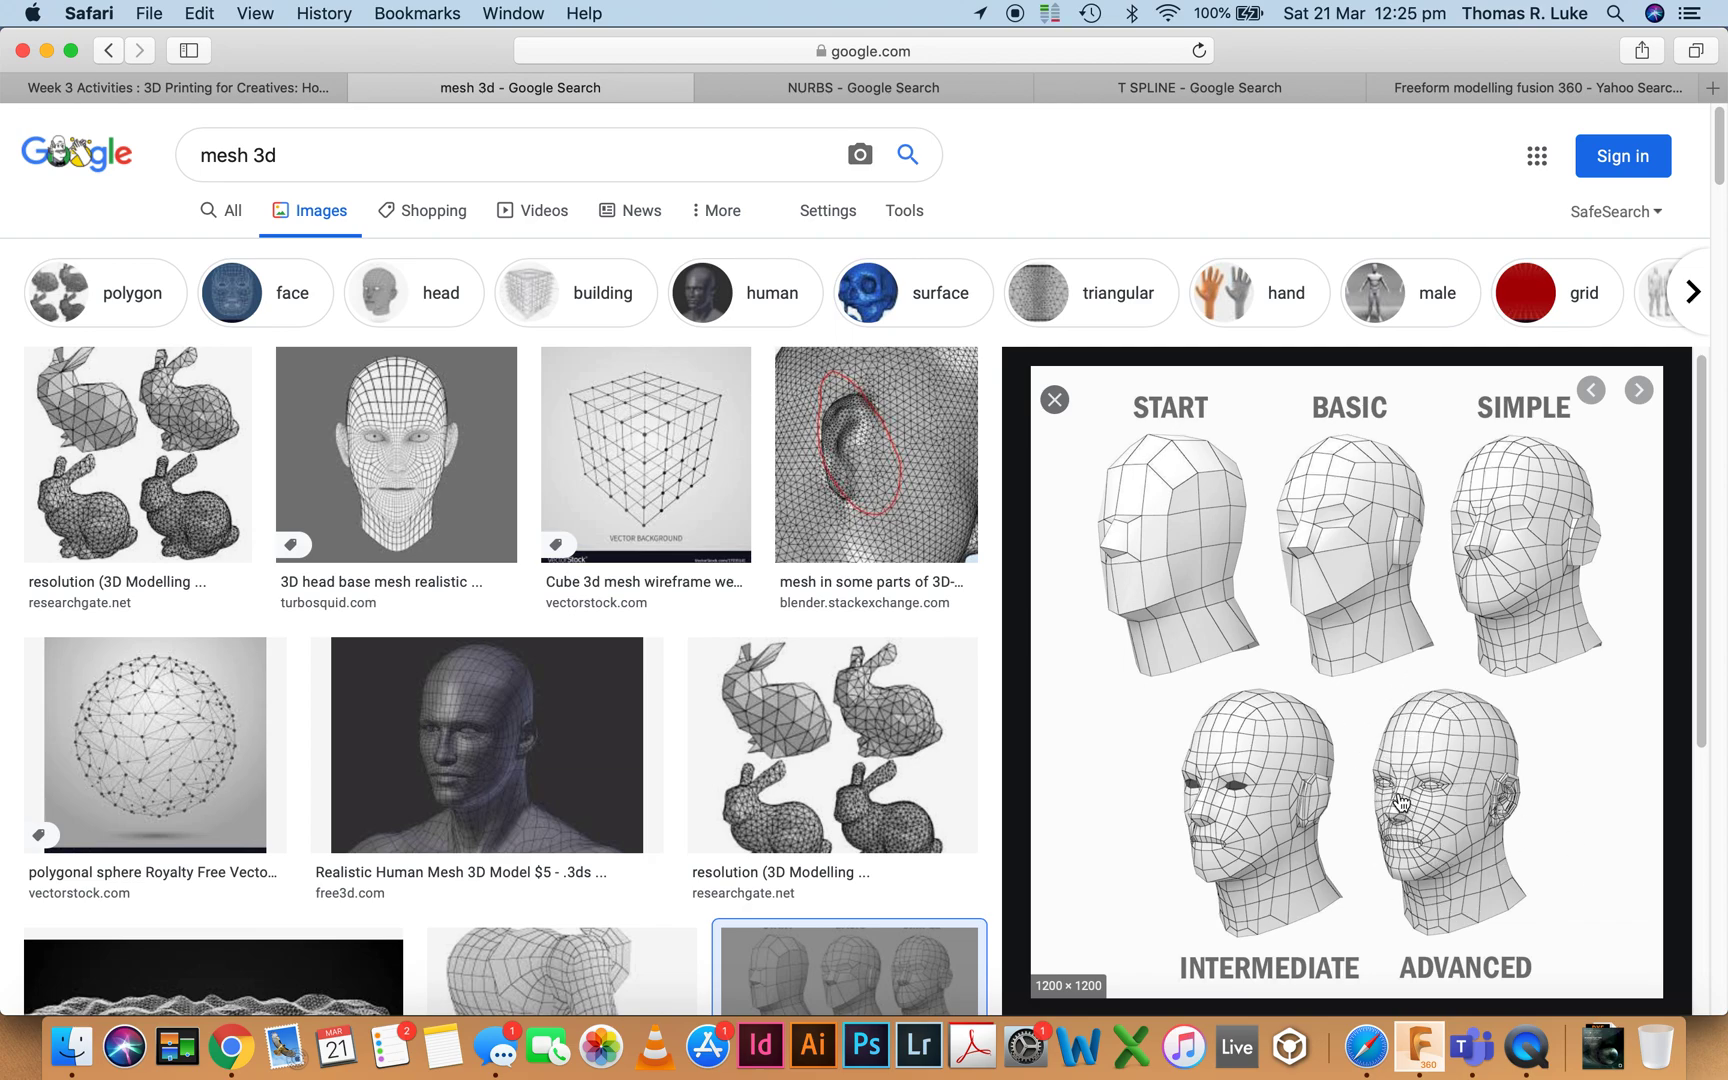
pyautogui.moveTo(1164, 462)
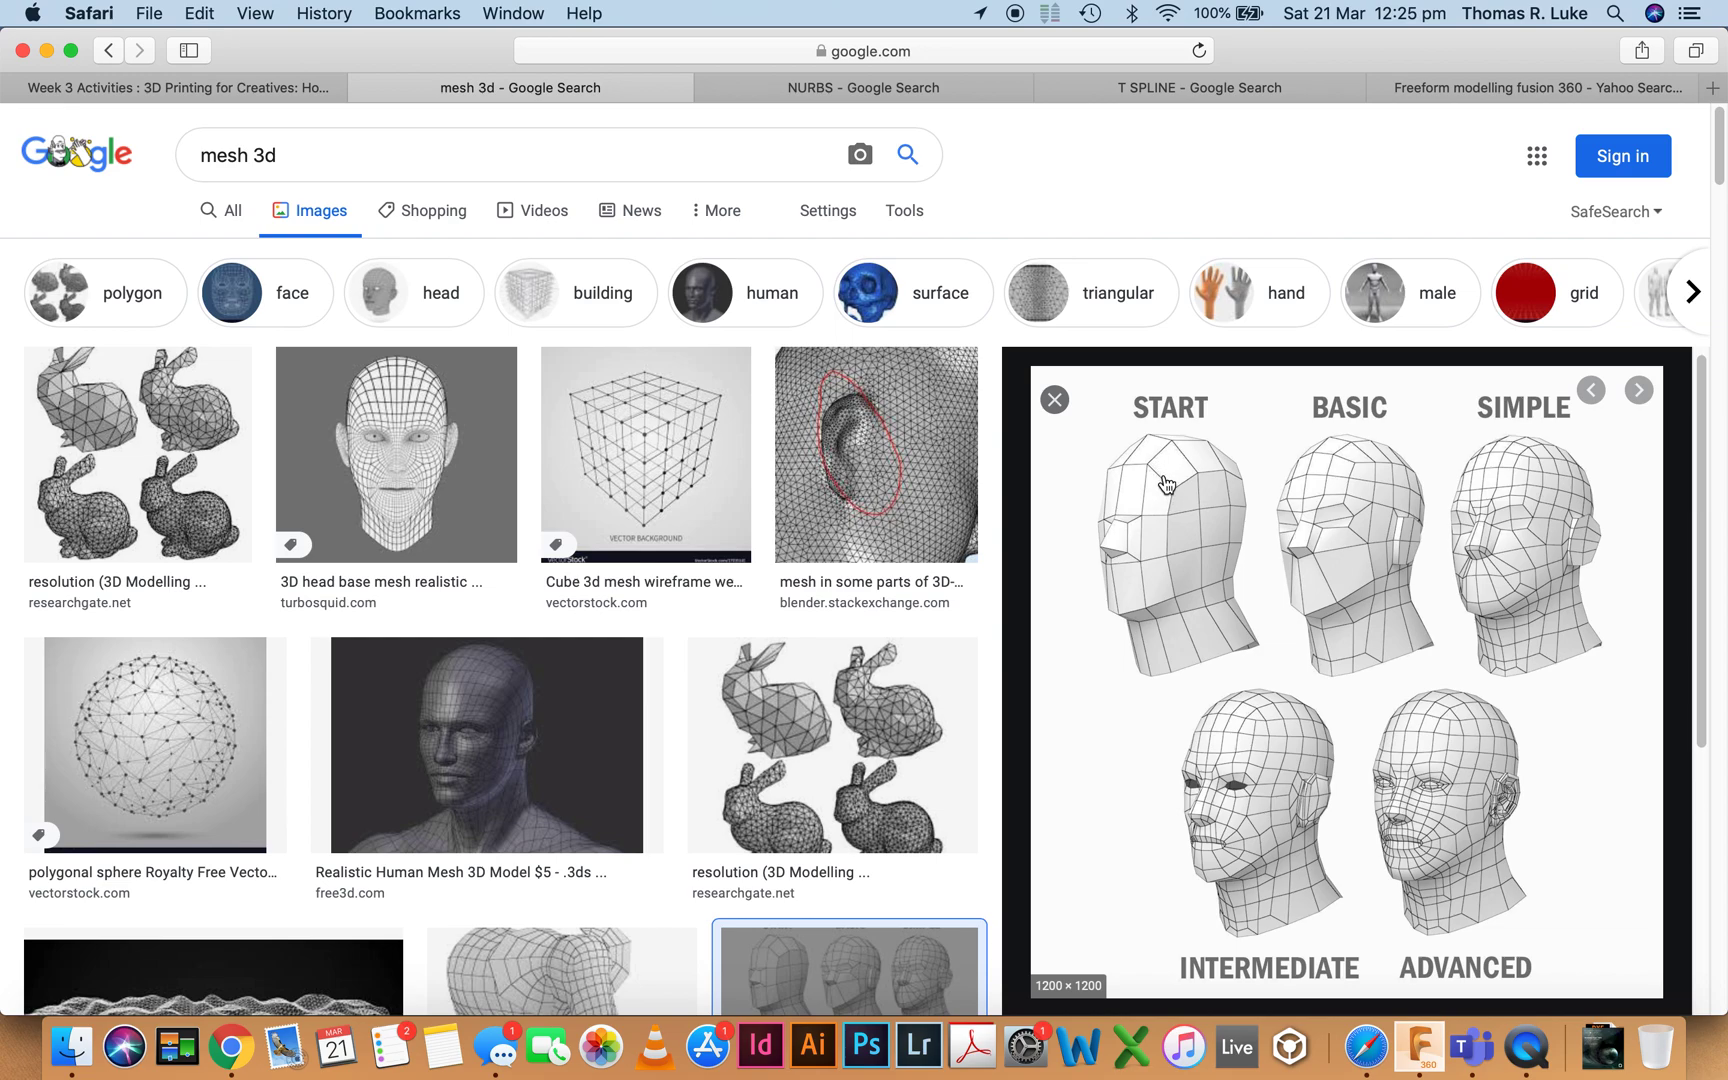
pyautogui.moveTo(1446, 748)
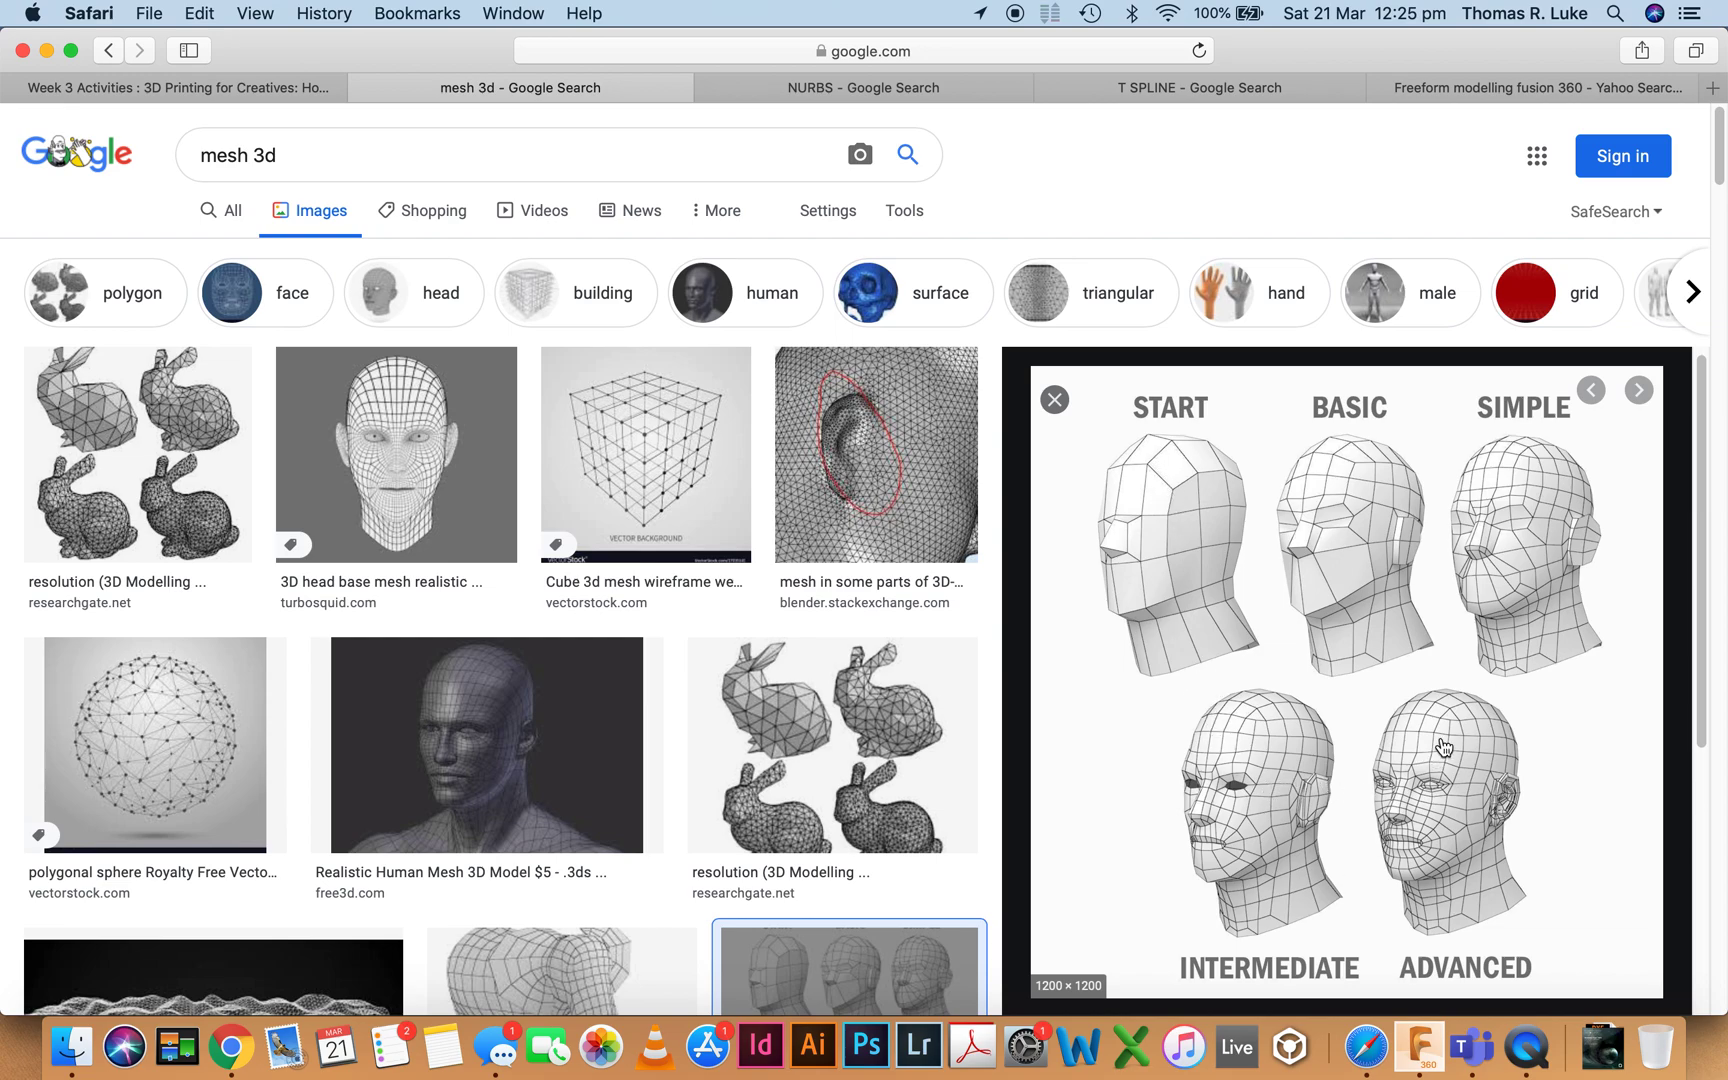
pyautogui.moveTo(1520, 604)
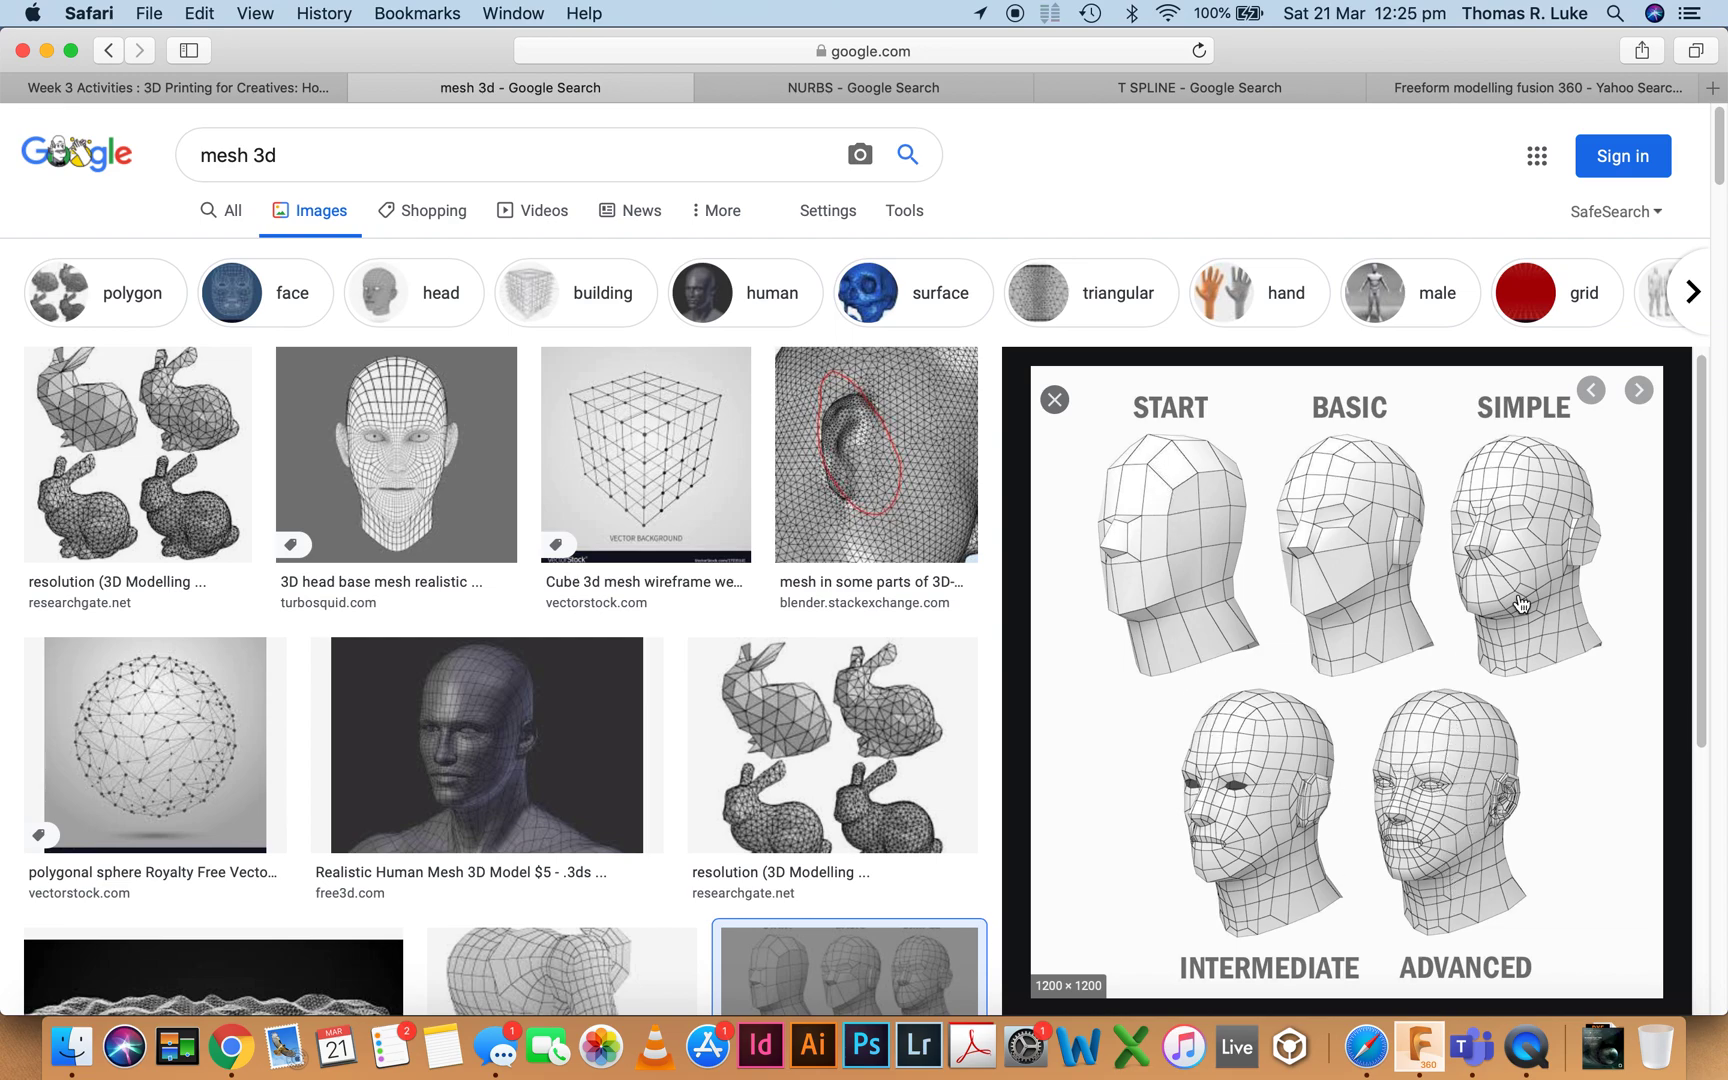
pyautogui.moveTo(1412, 792)
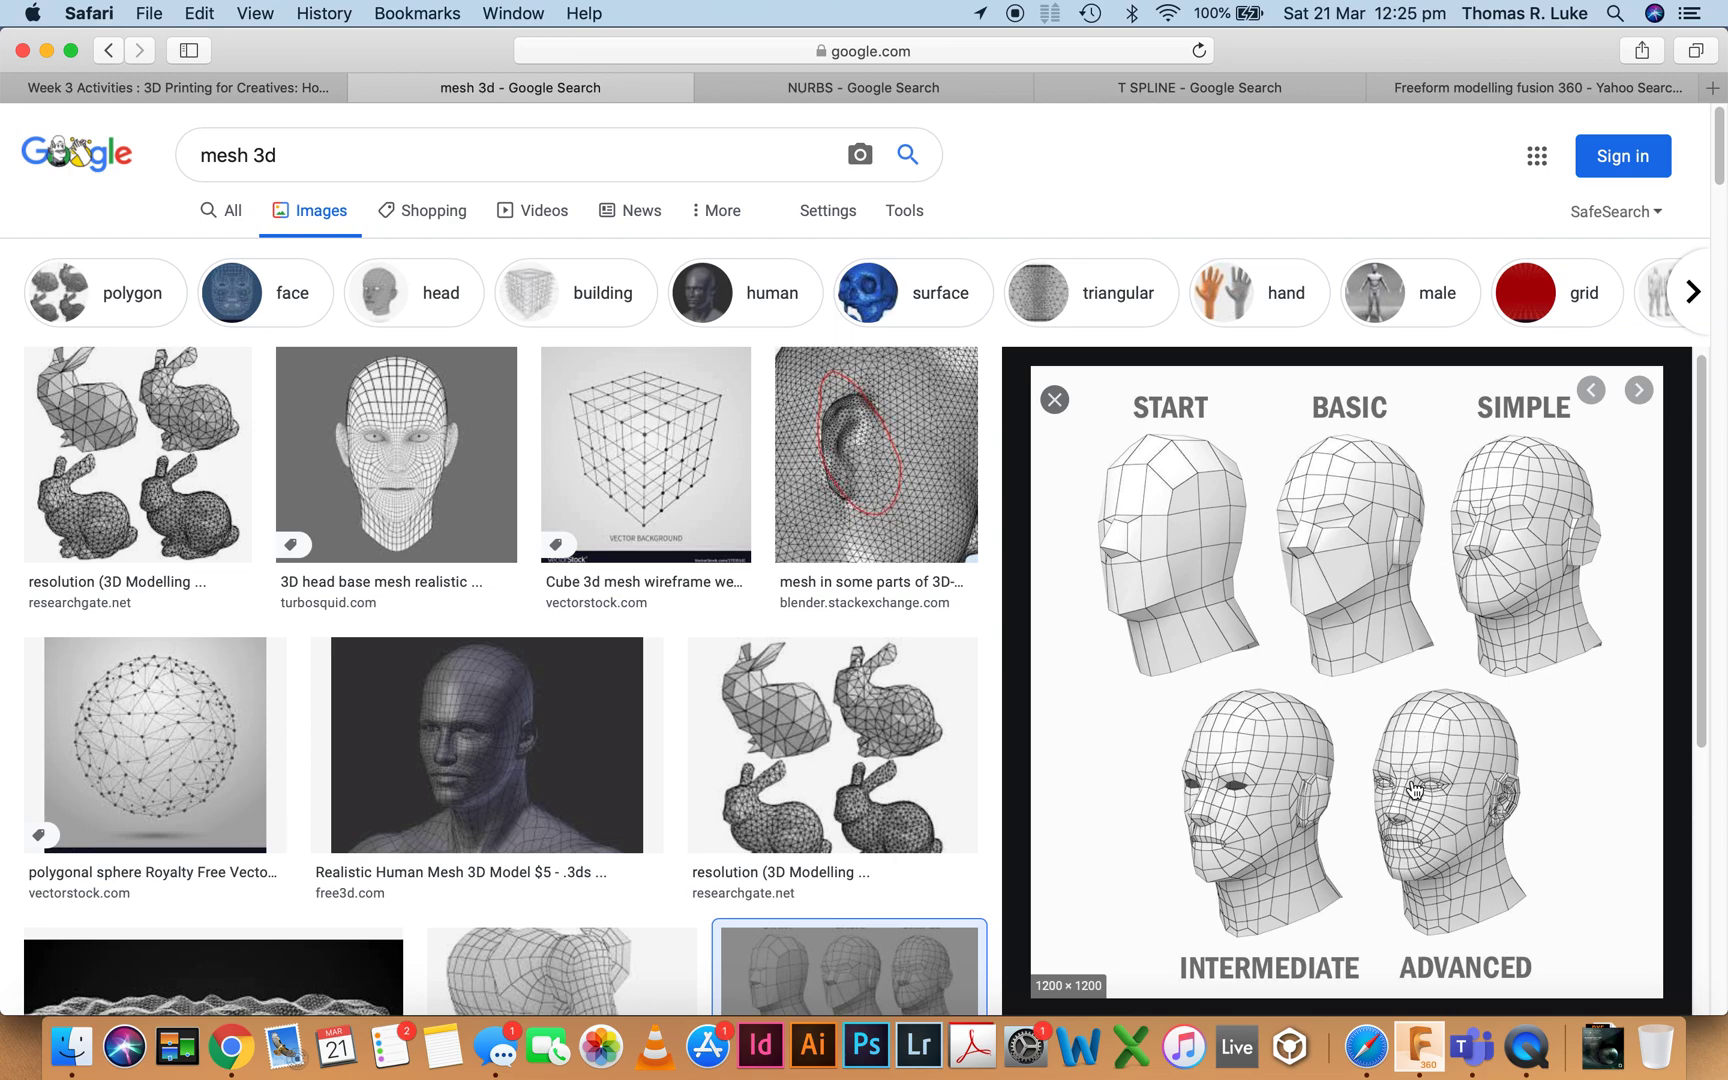
pyautogui.moveTo(1386, 904)
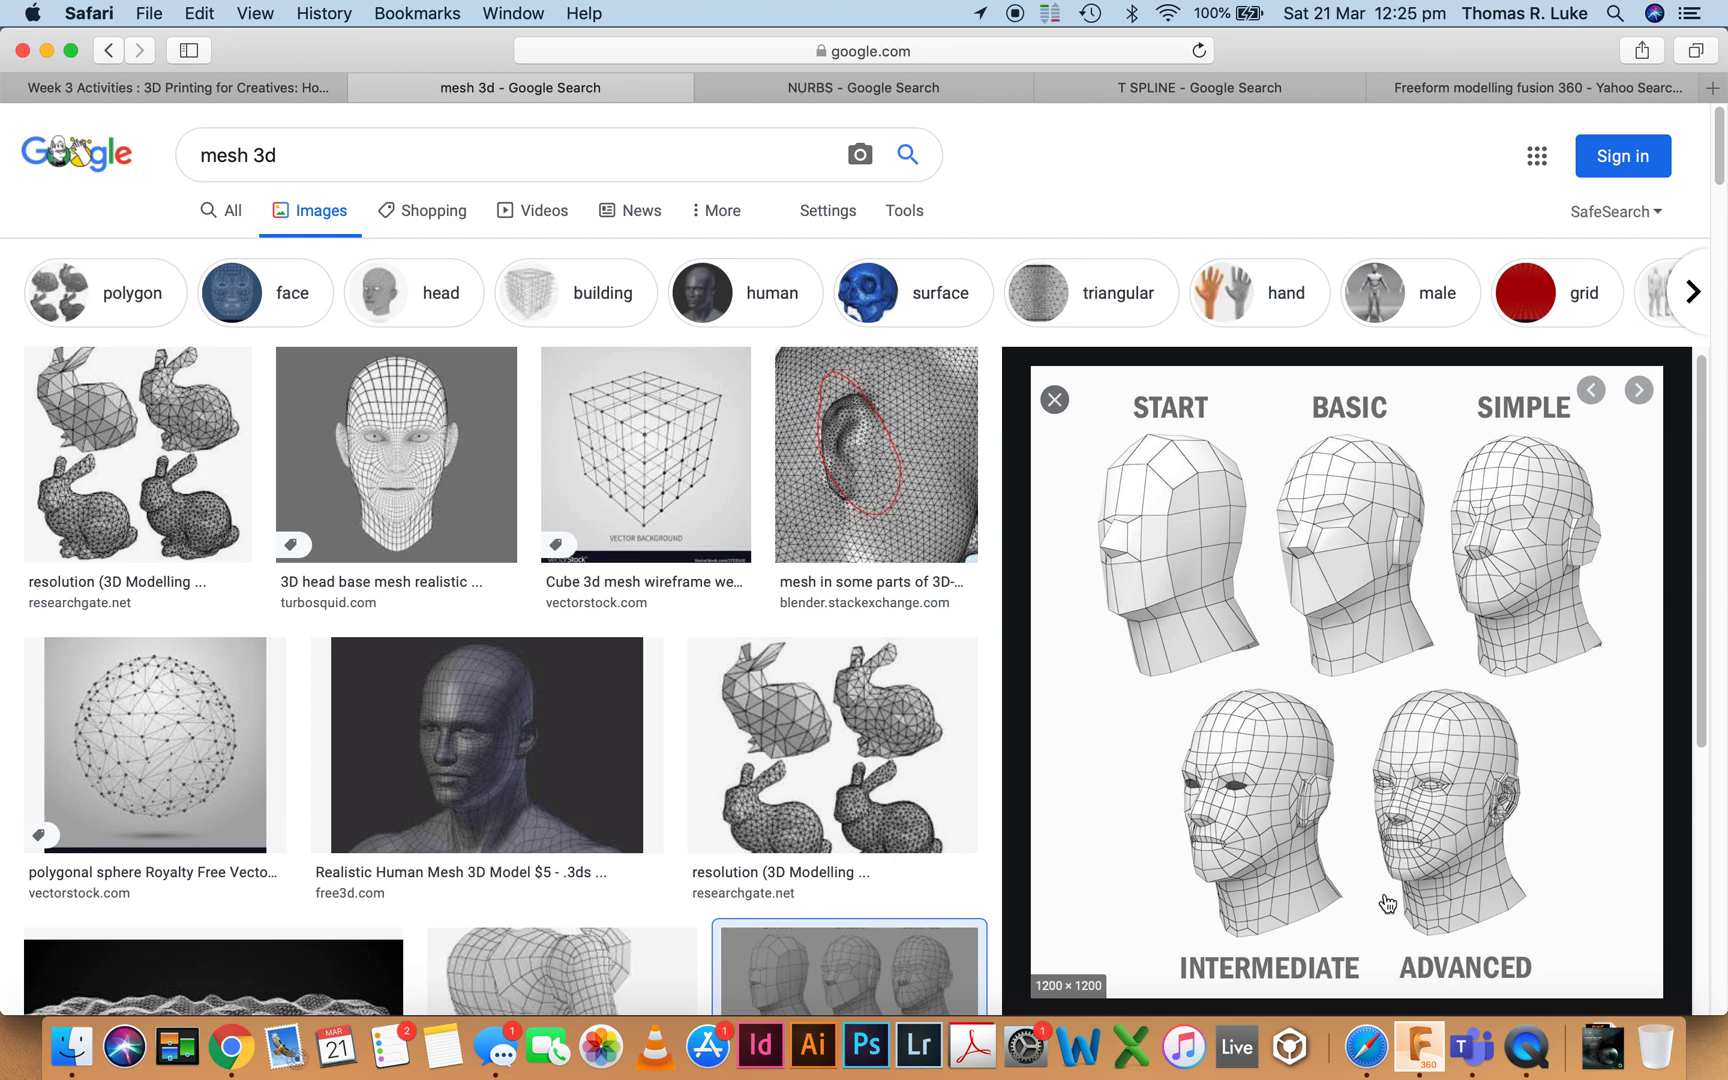
pyautogui.moveTo(1356, 636)
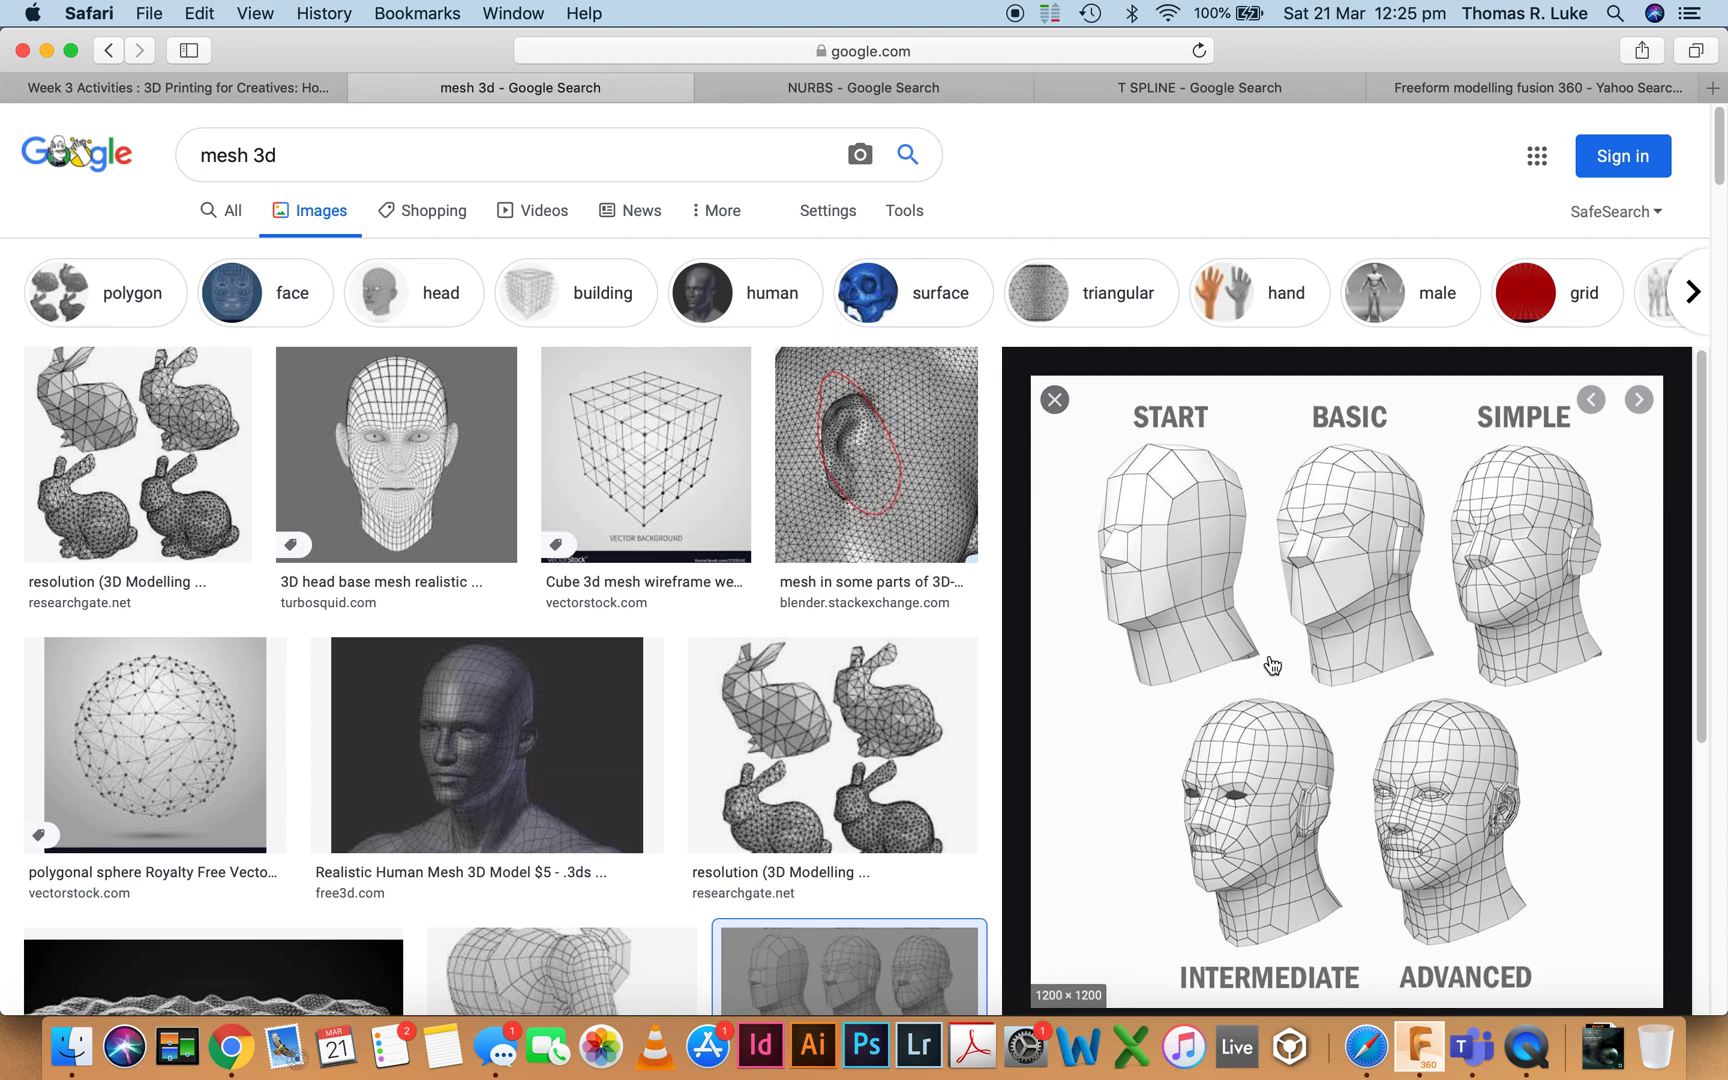
# Return to the Wednesday examples design in Fusion 360 after viewing the mesh head image.
pyautogui.press('Cmd+Tab')
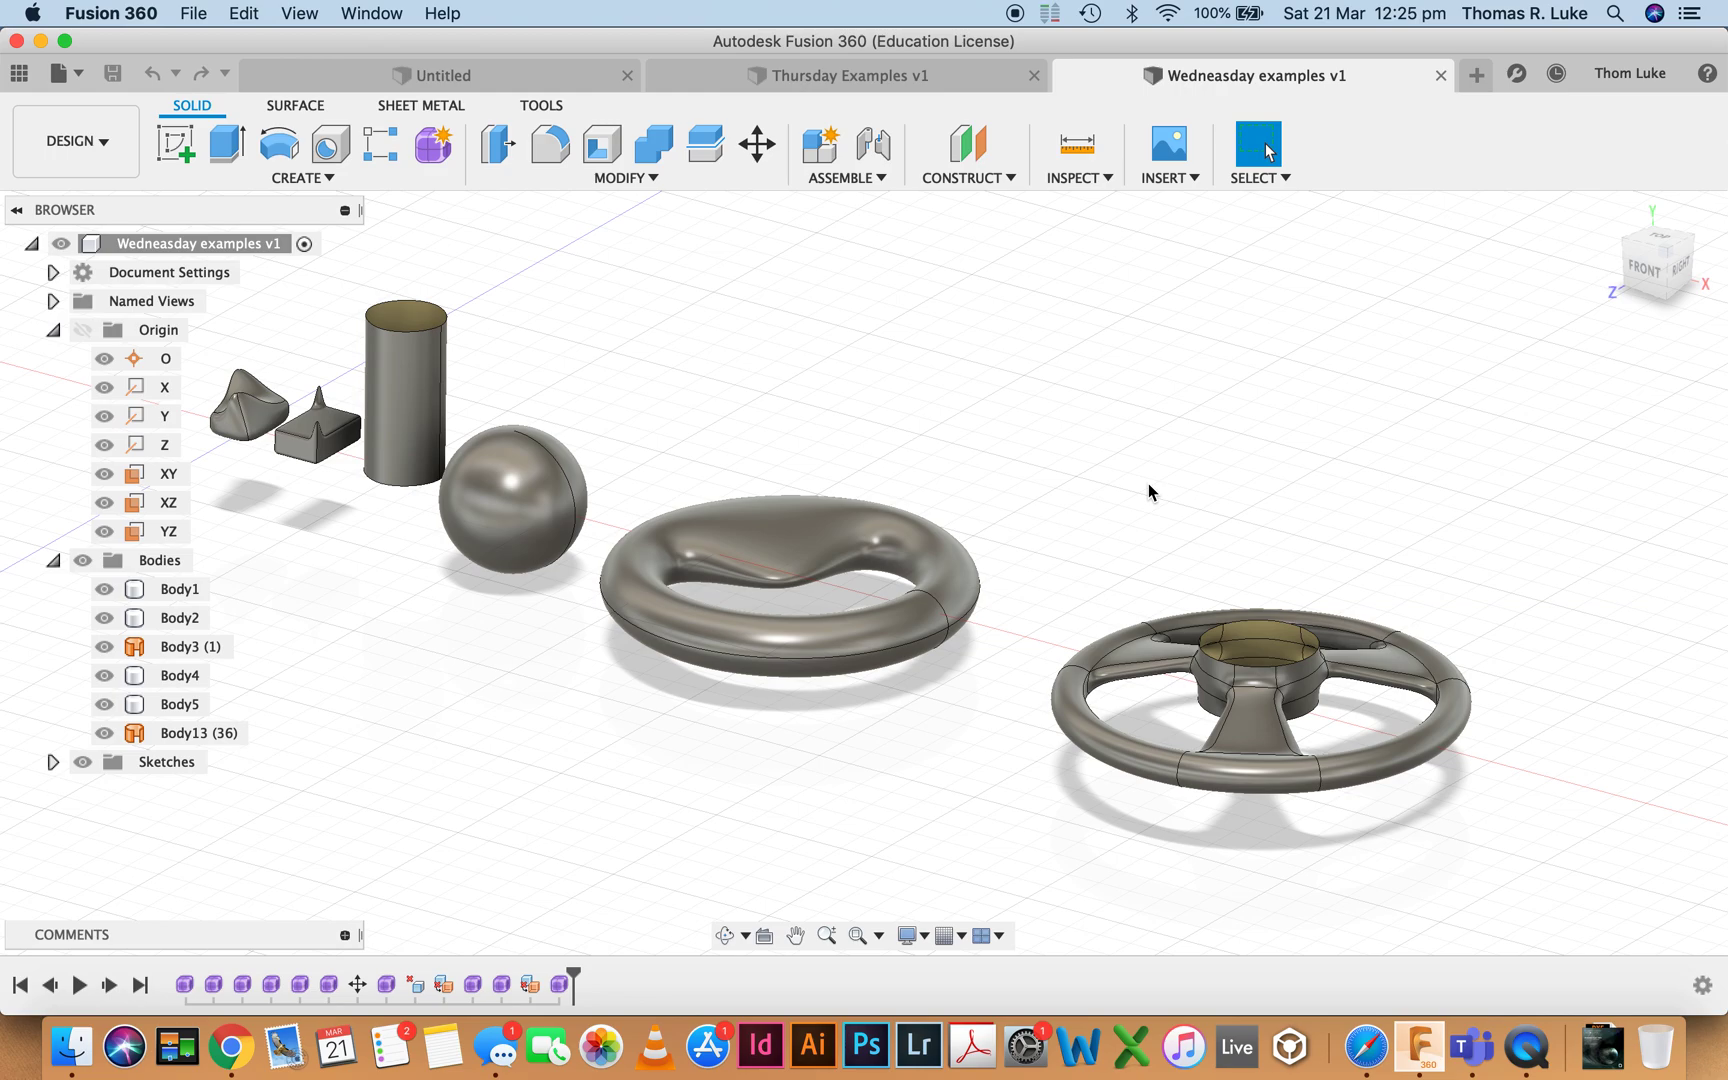
pyautogui.moveTo(922, 420)
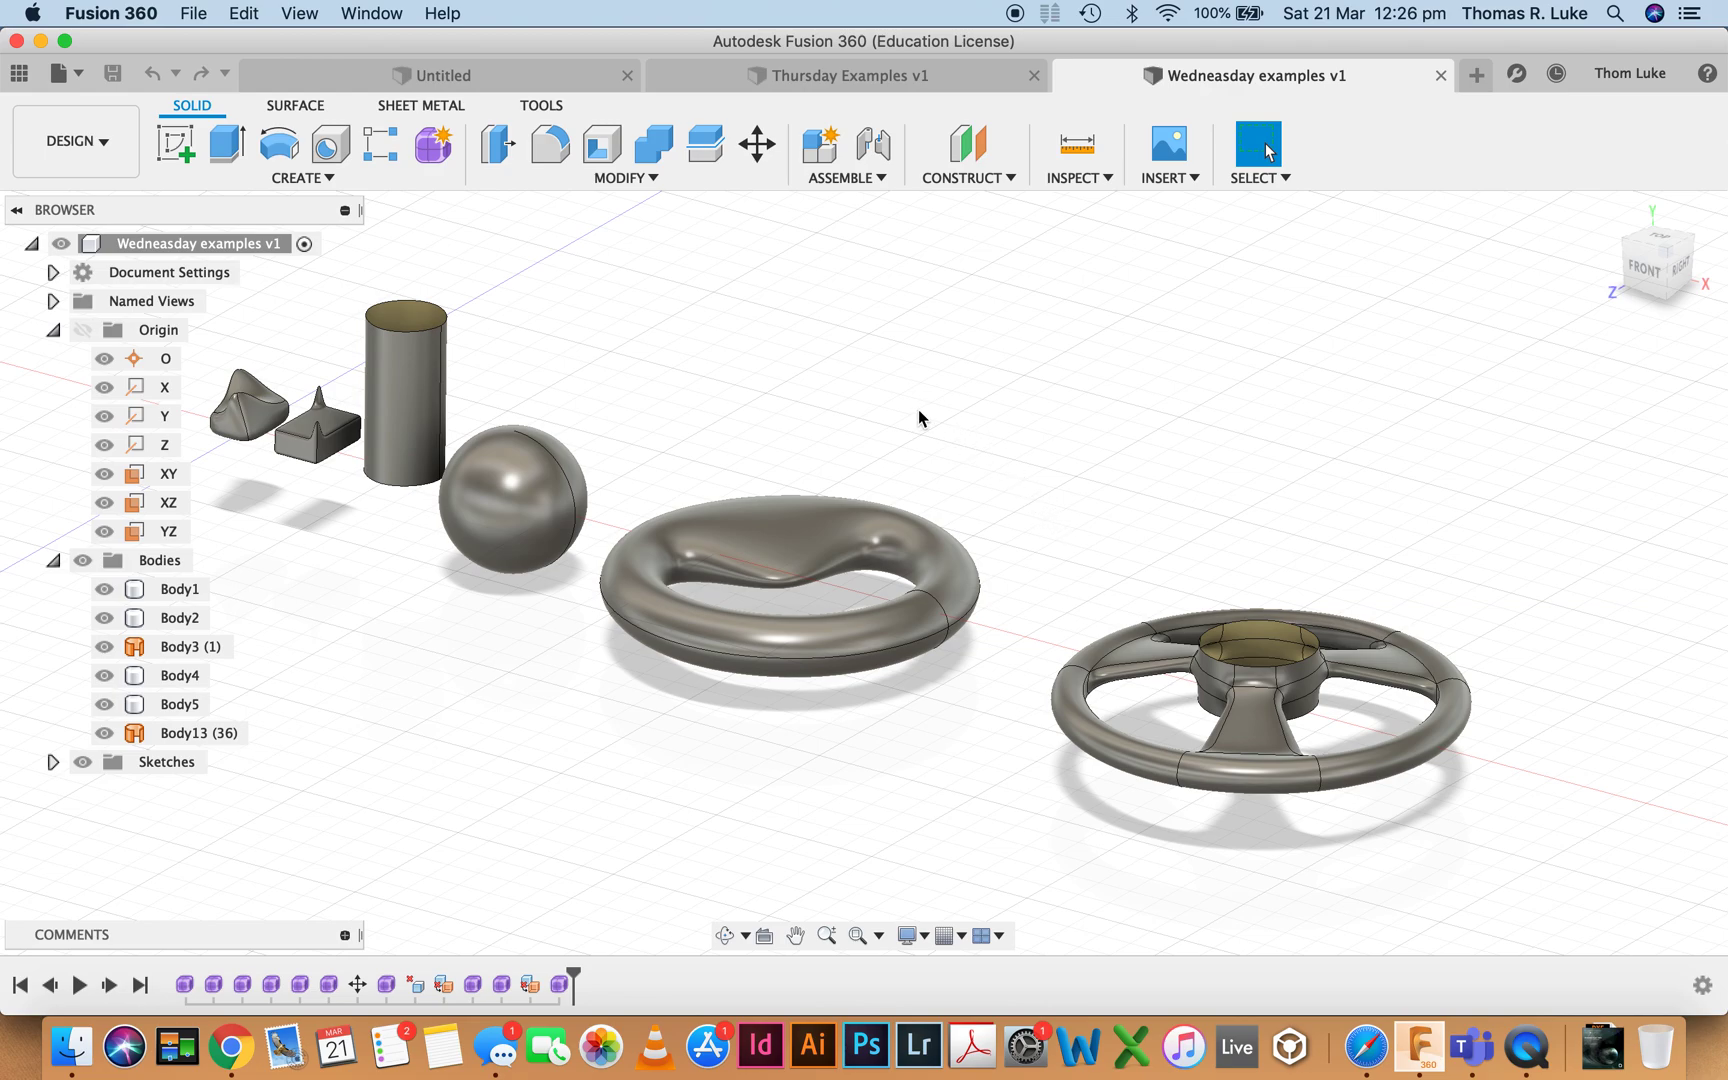
pyautogui.moveTo(792, 398)
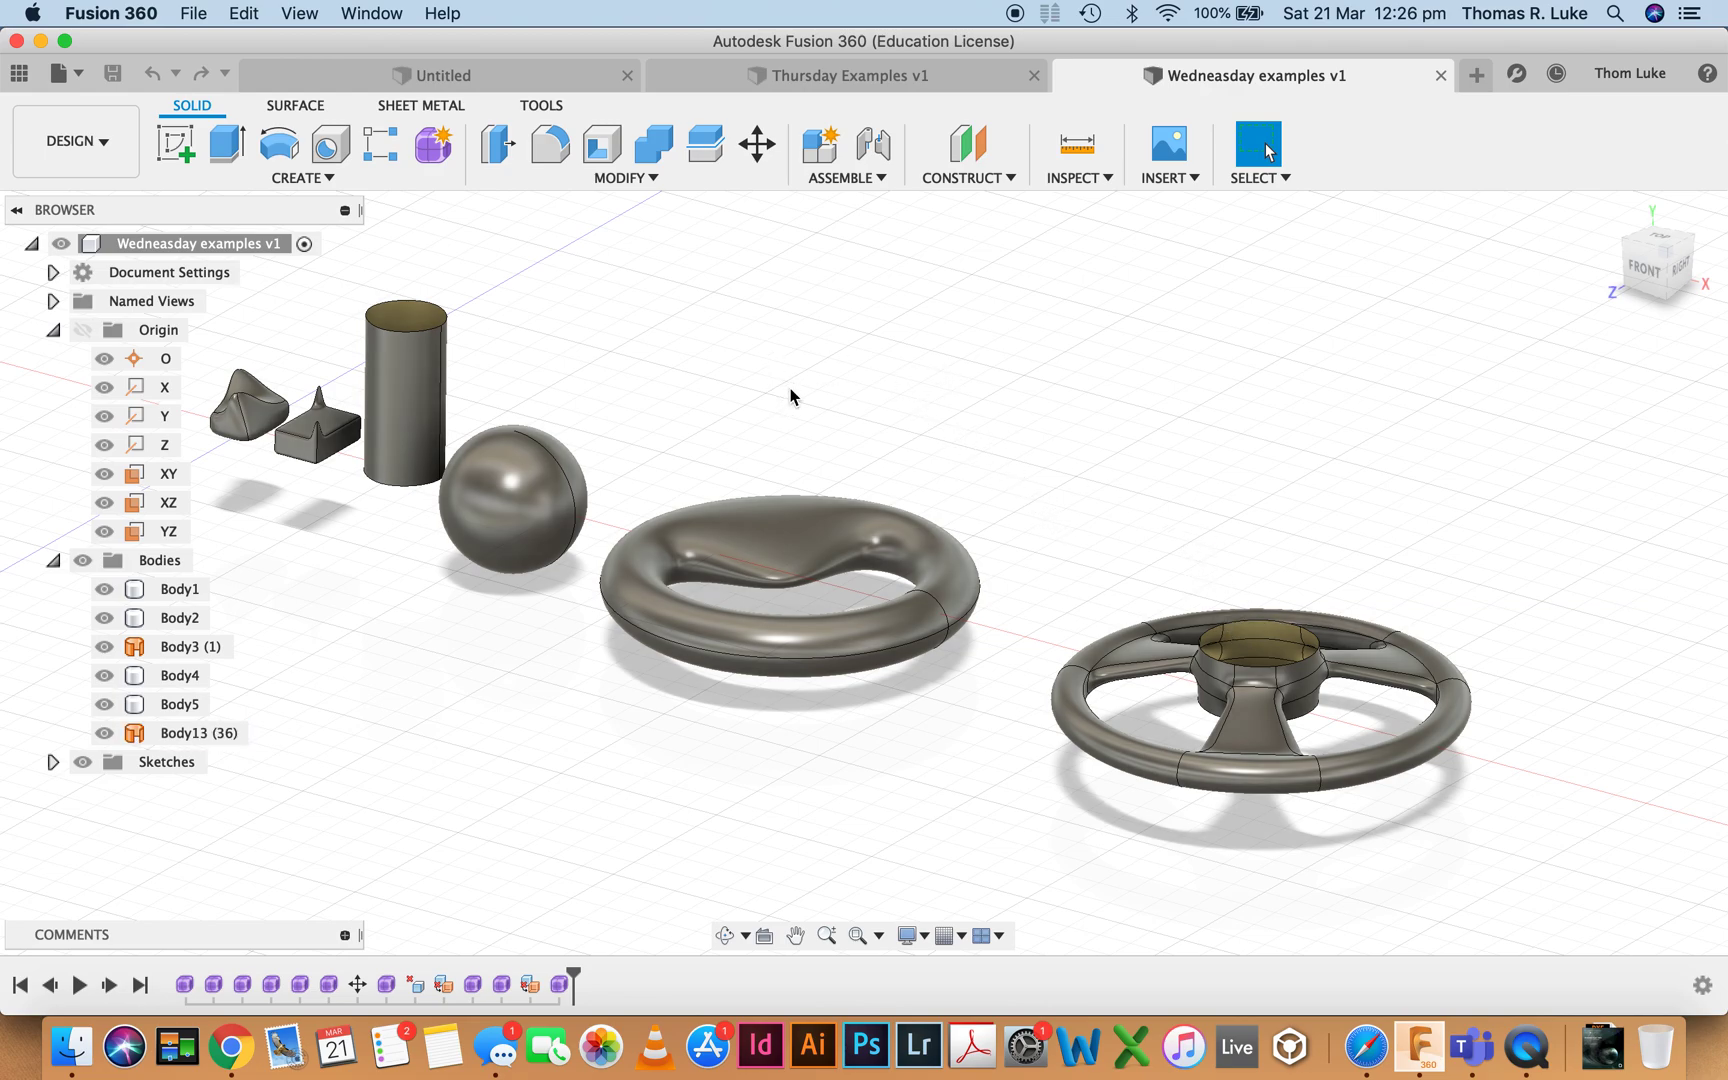
pyautogui.moveTo(696, 322)
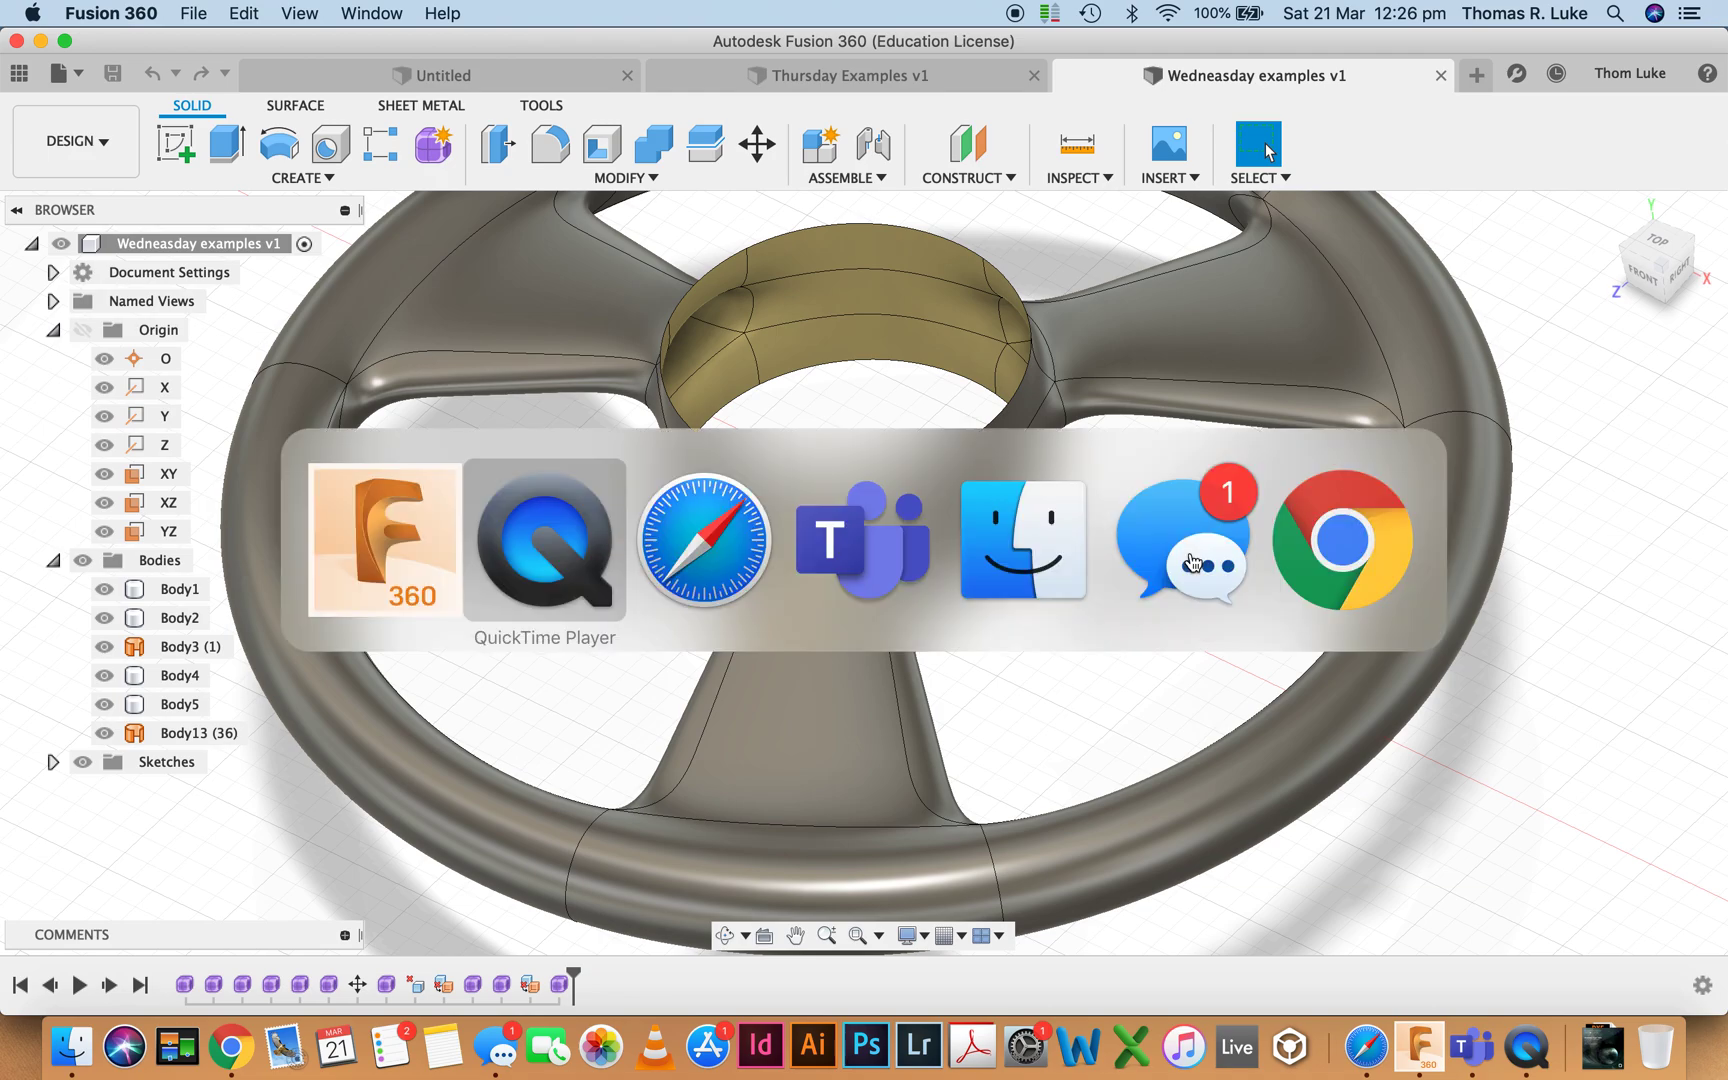
# Bring the Safari mesh 3d head image results back to the front.
pyautogui.click(704, 544)
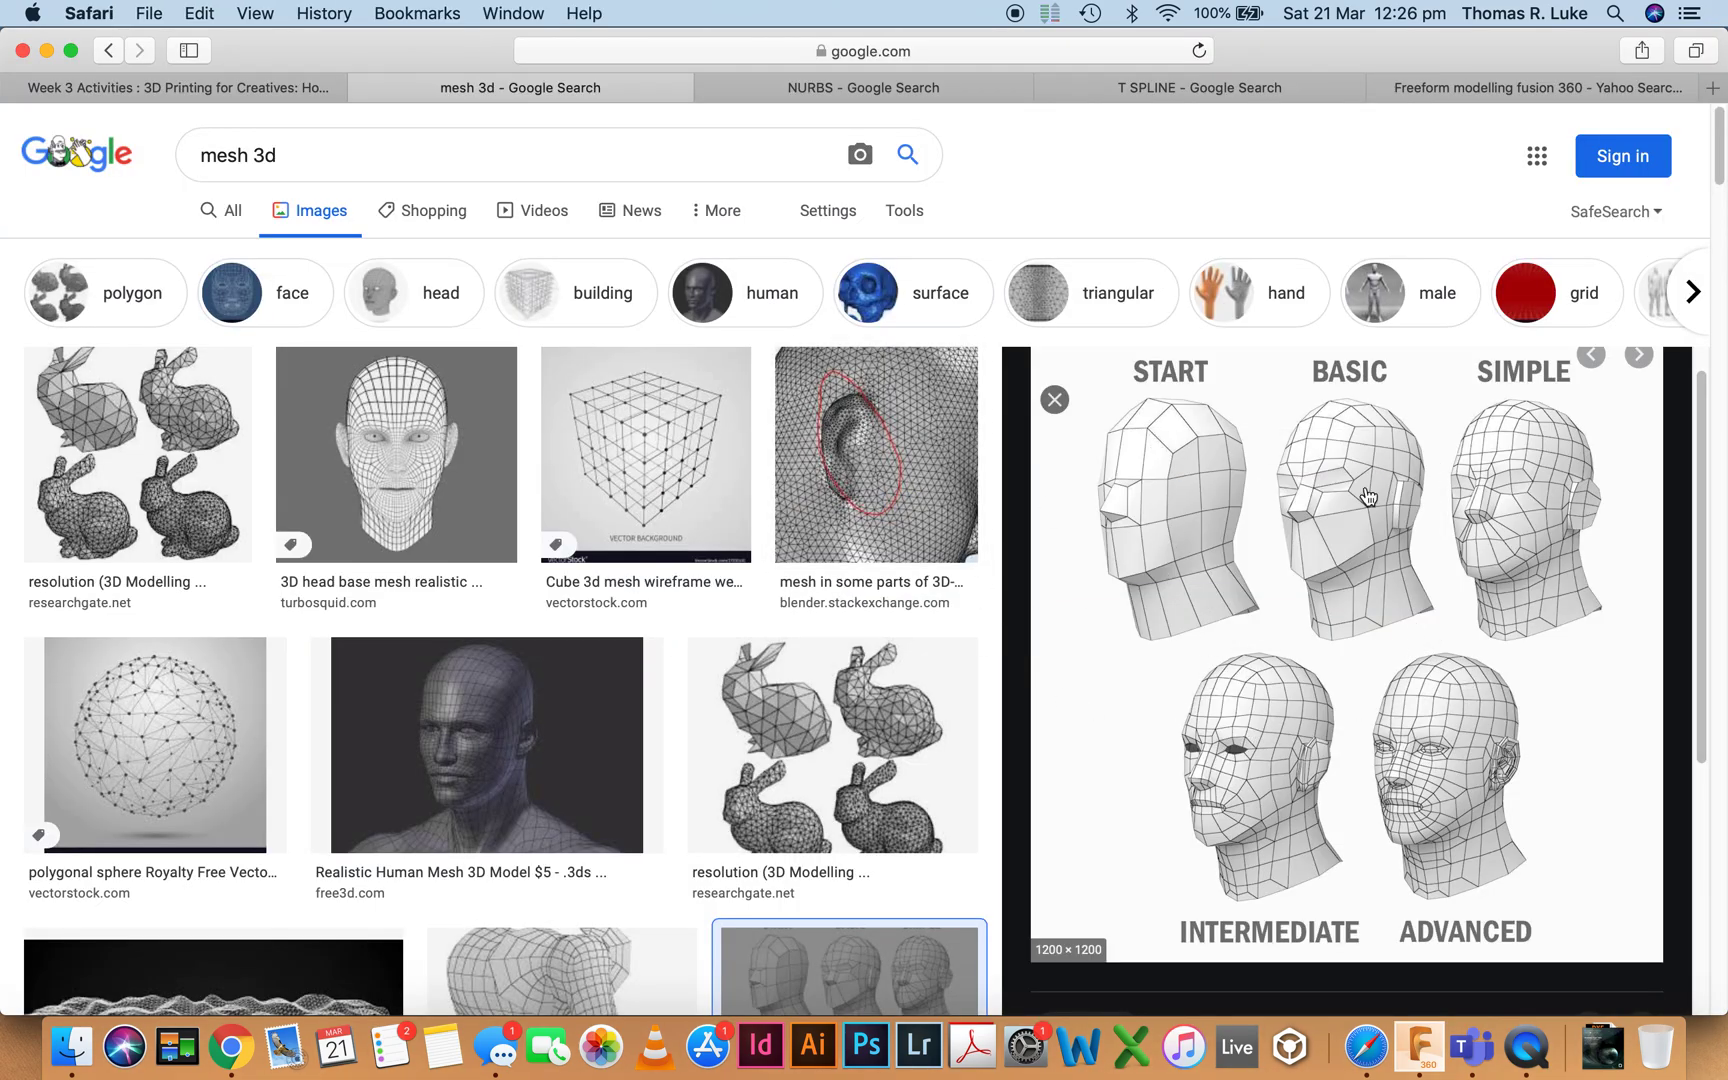
pyautogui.moveTo(1188, 538)
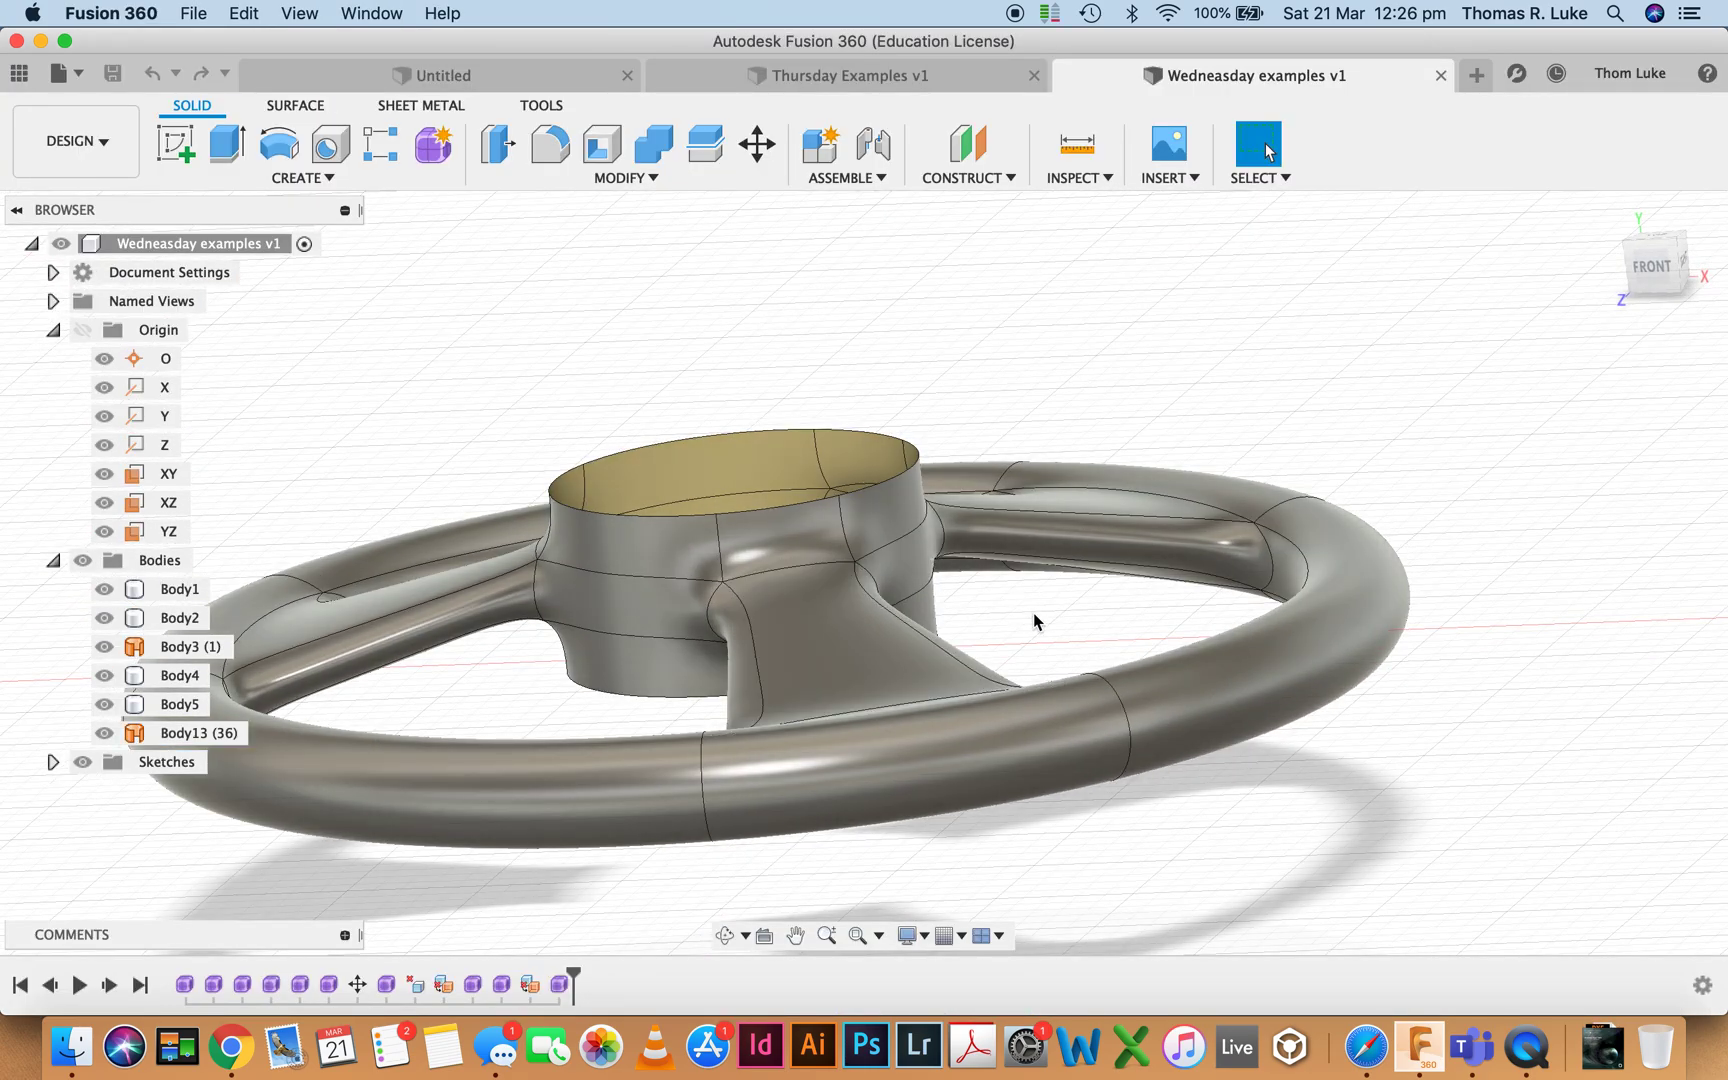
# View the steering wheel from above at an angle and select Body13 in the tree.
pyautogui.moveTo(1036, 620); pyautogui.dragTo(1012, 616)
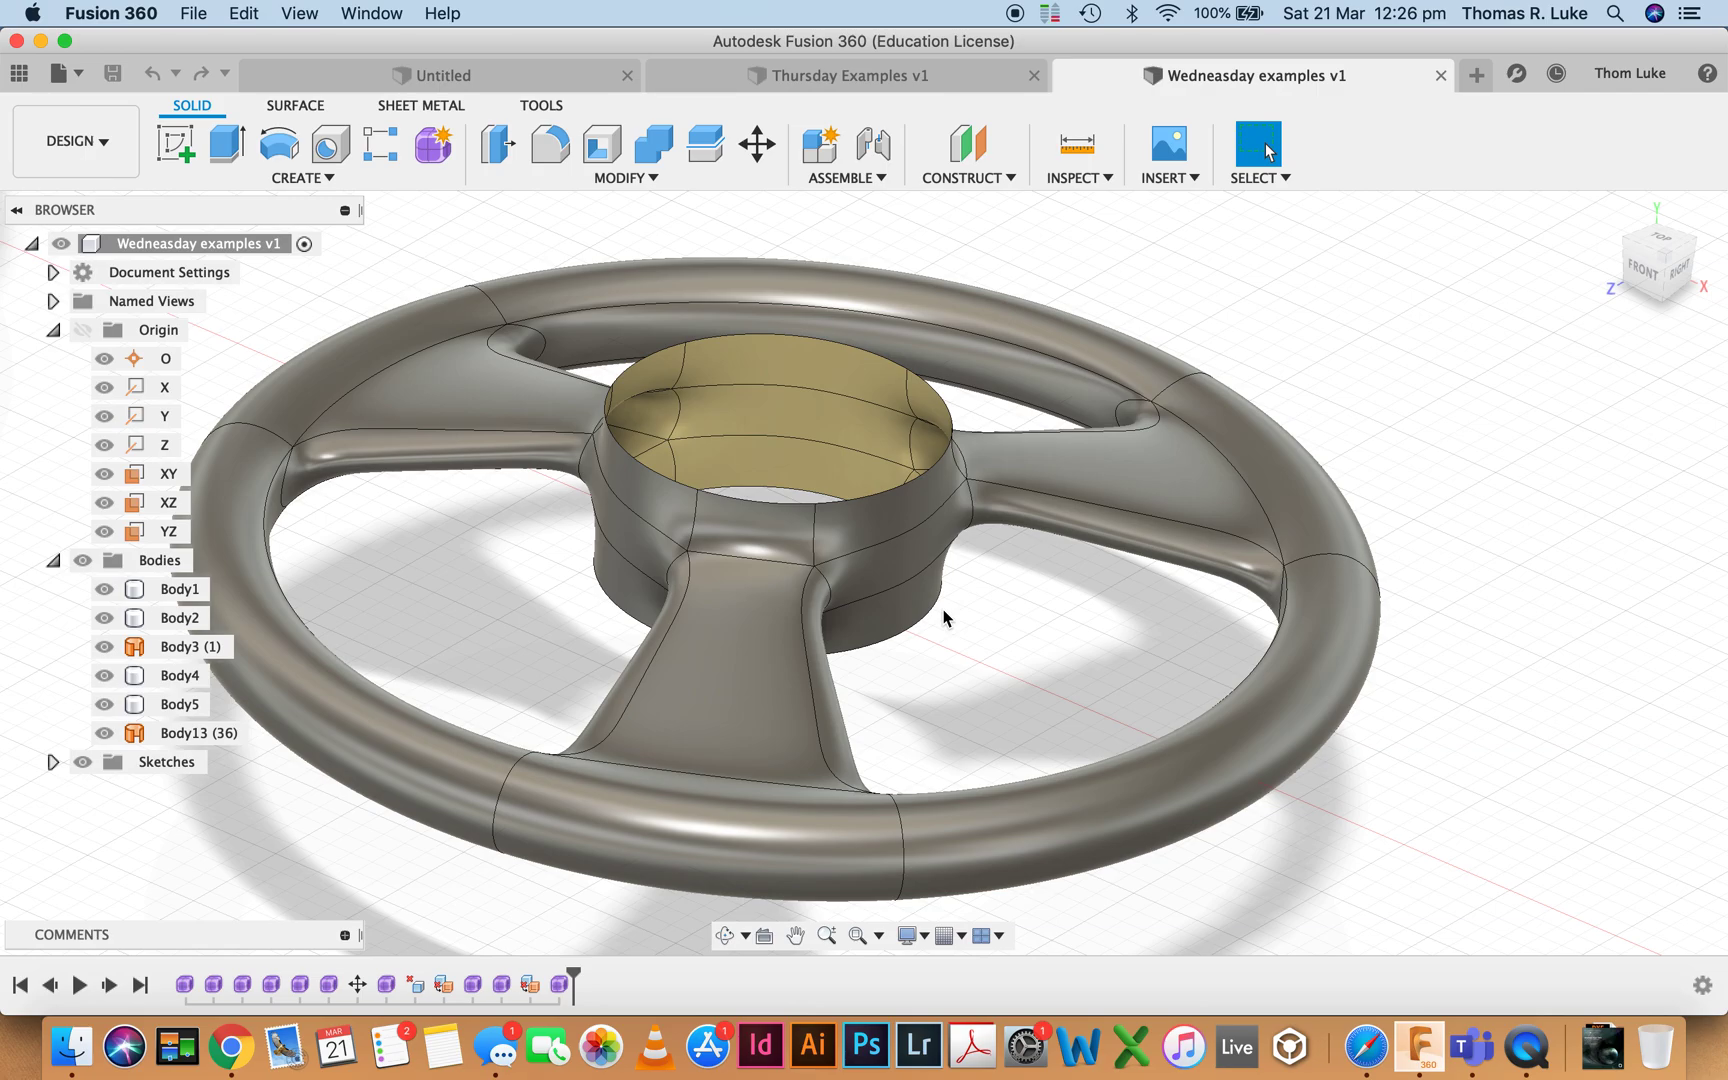
pyautogui.click(196, 732)
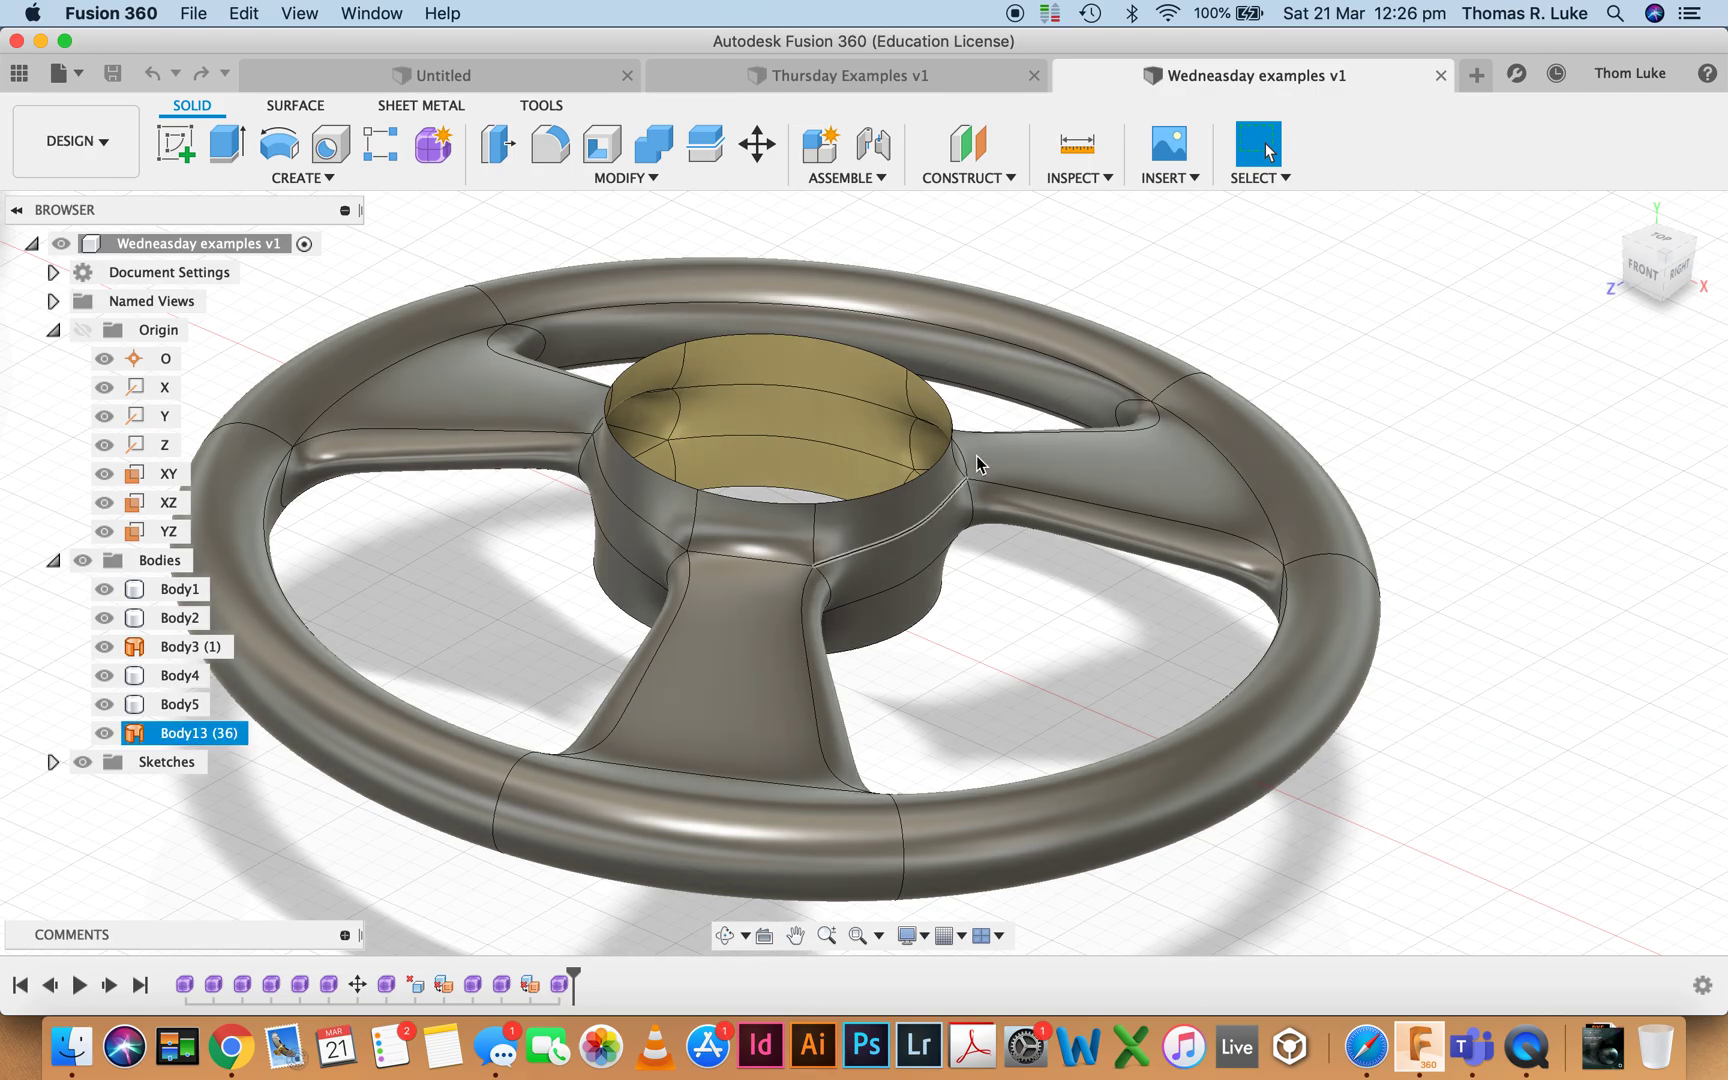